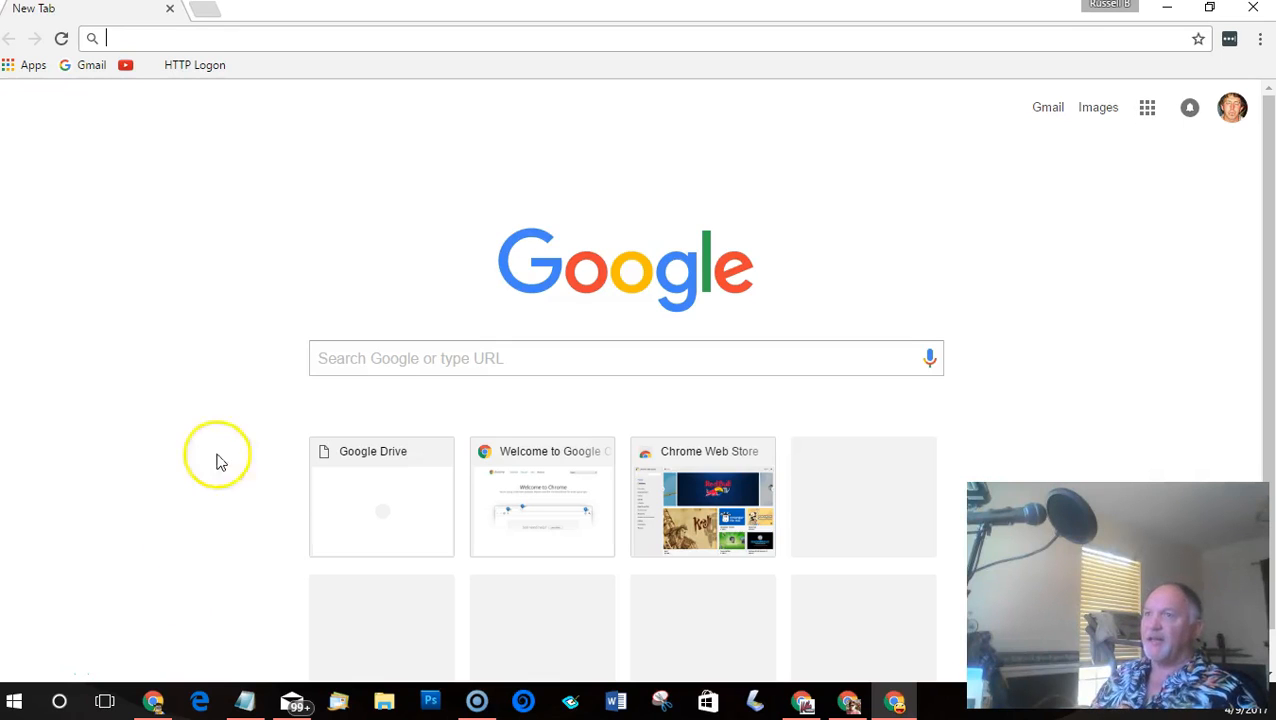
pyautogui.moveTo(270, 358)
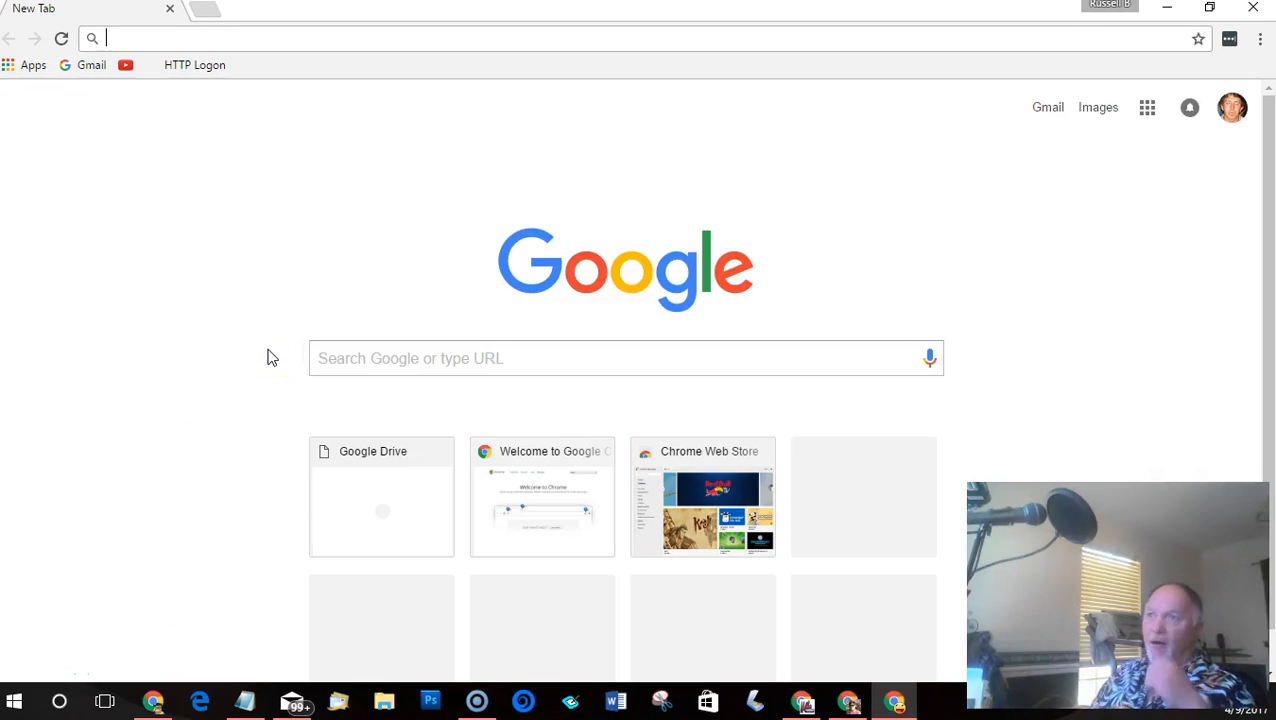
pyautogui.moveTo(250, 262)
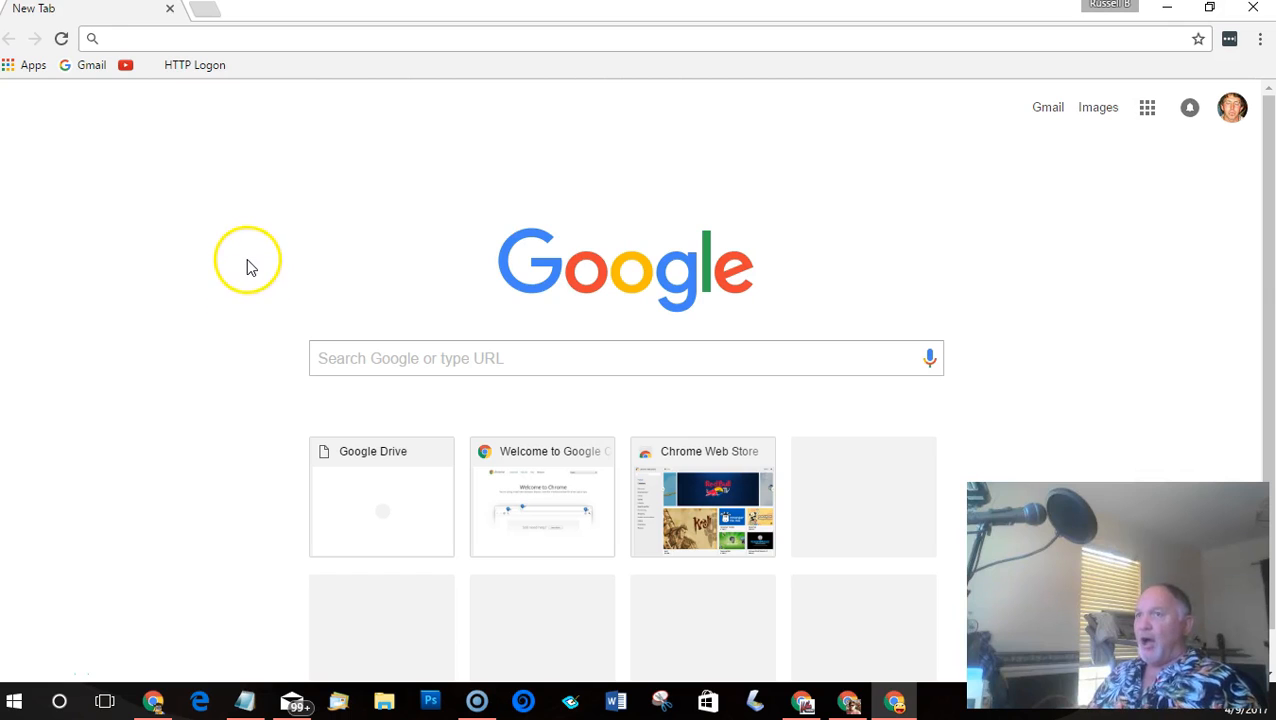
pyautogui.moveTo(164, 175)
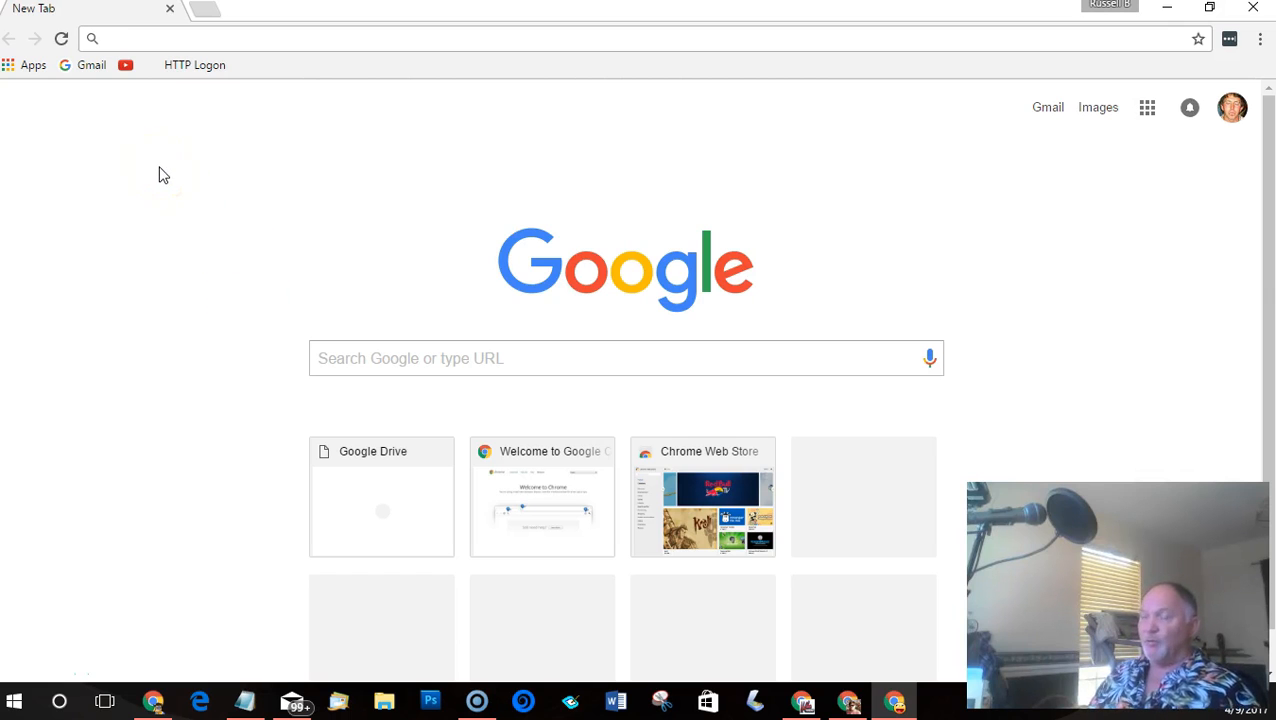
pyautogui.moveTo(145, 235)
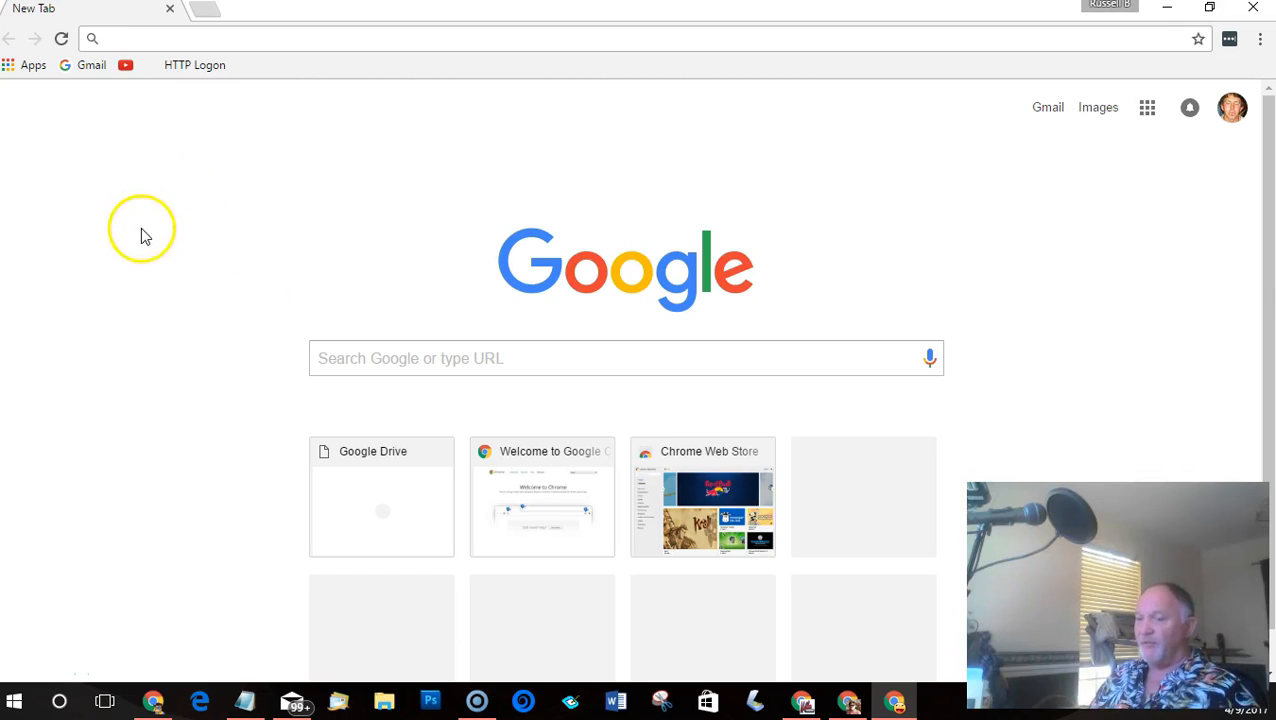
pyautogui.moveTo(165, 227)
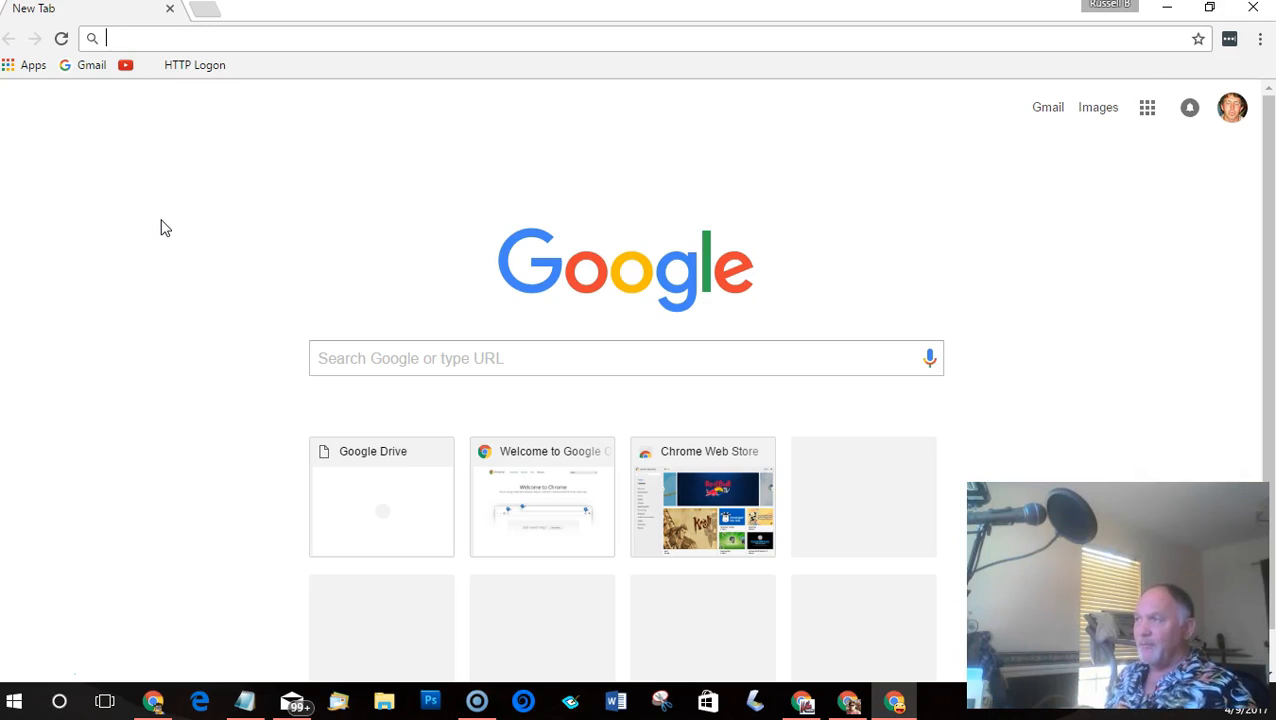
pyautogui.moveTo(258, 178)
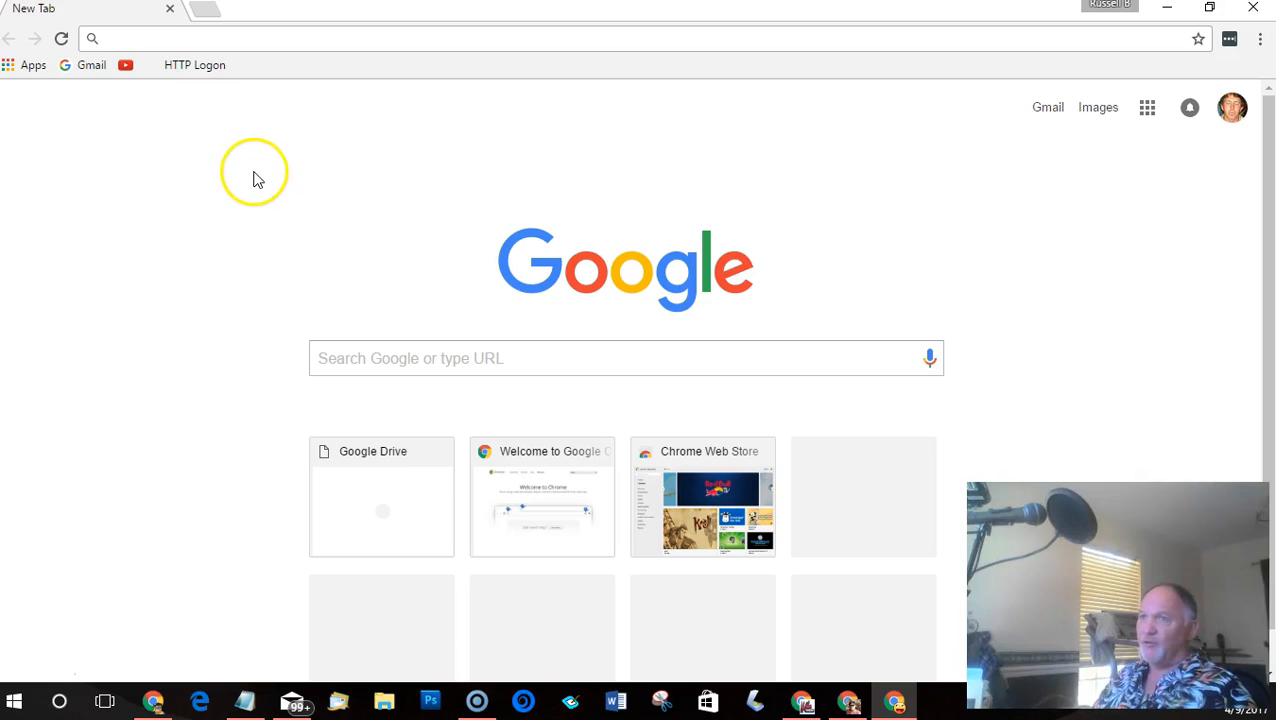
pyautogui.moveTo(145, 128)
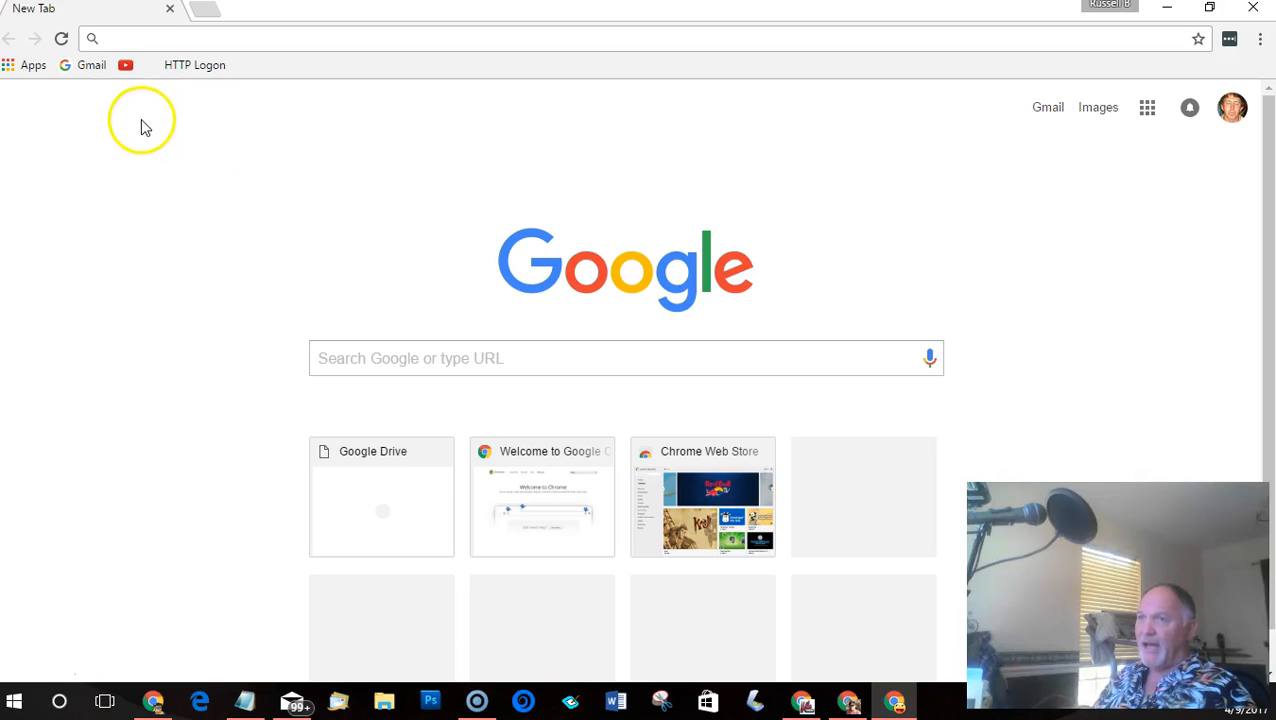
pyautogui.moveTo(139, 183)
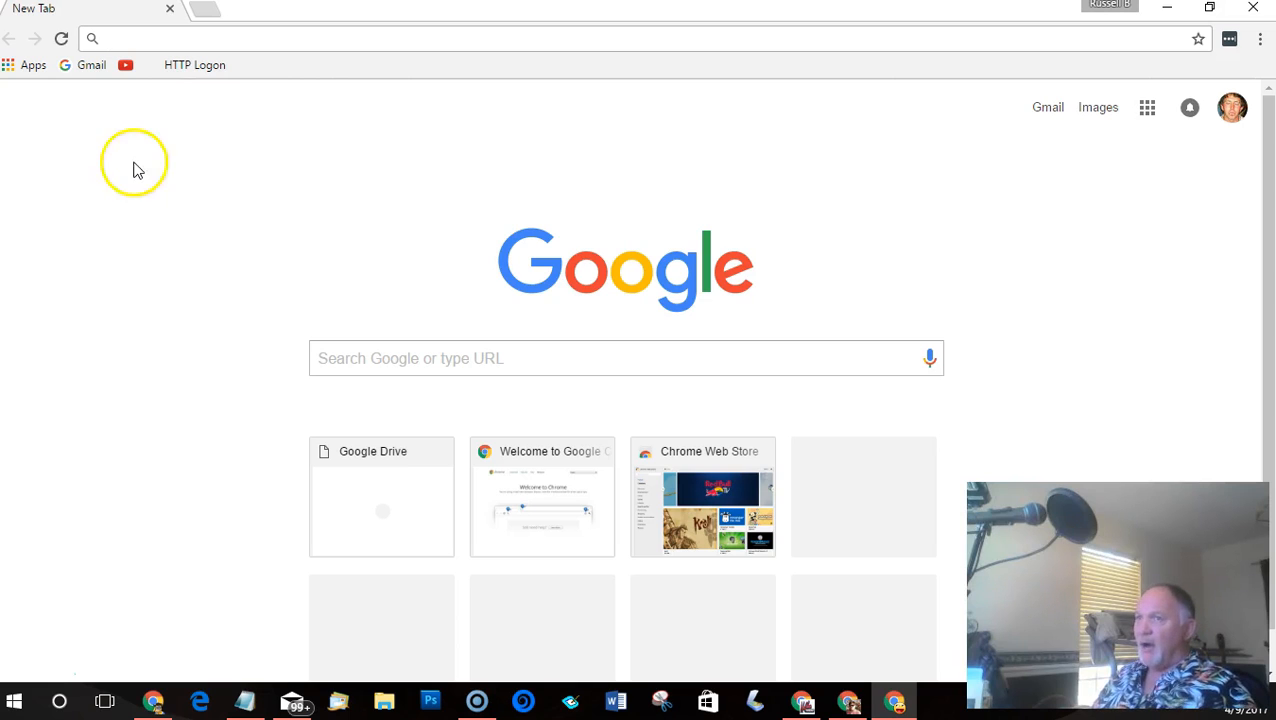
pyautogui.moveTo(250, 170)
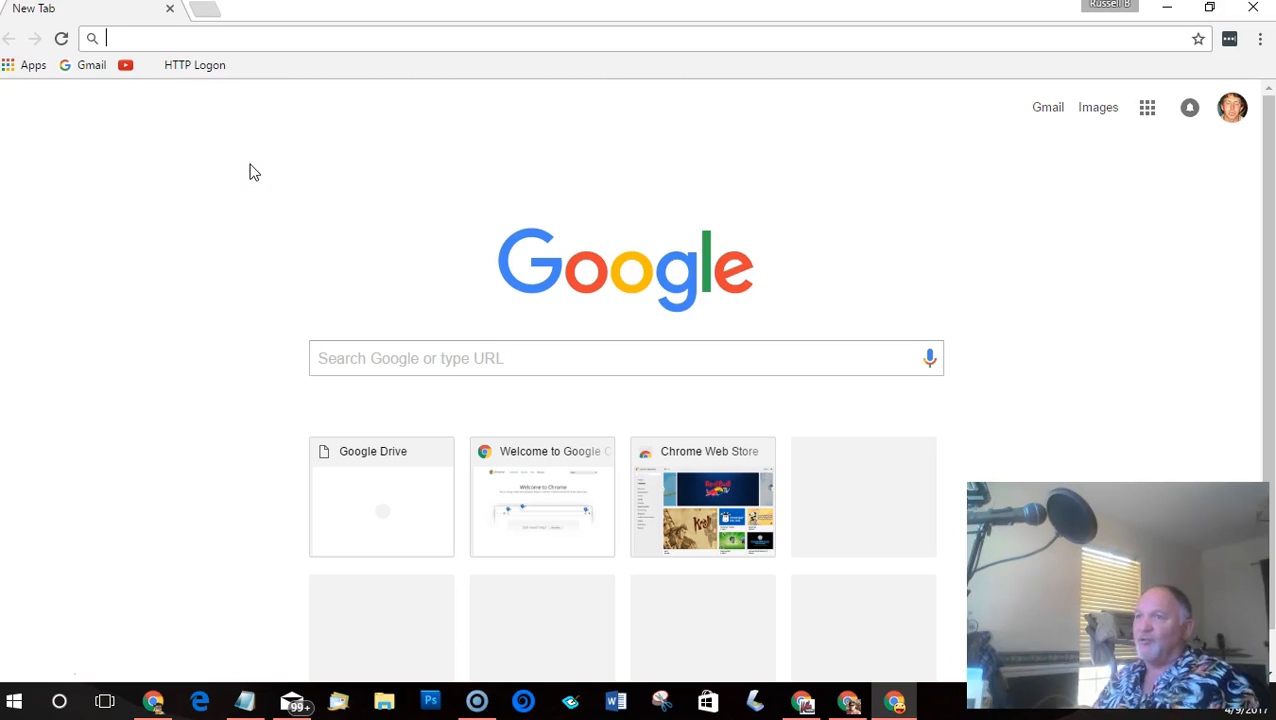
pyautogui.moveTo(558, 78)
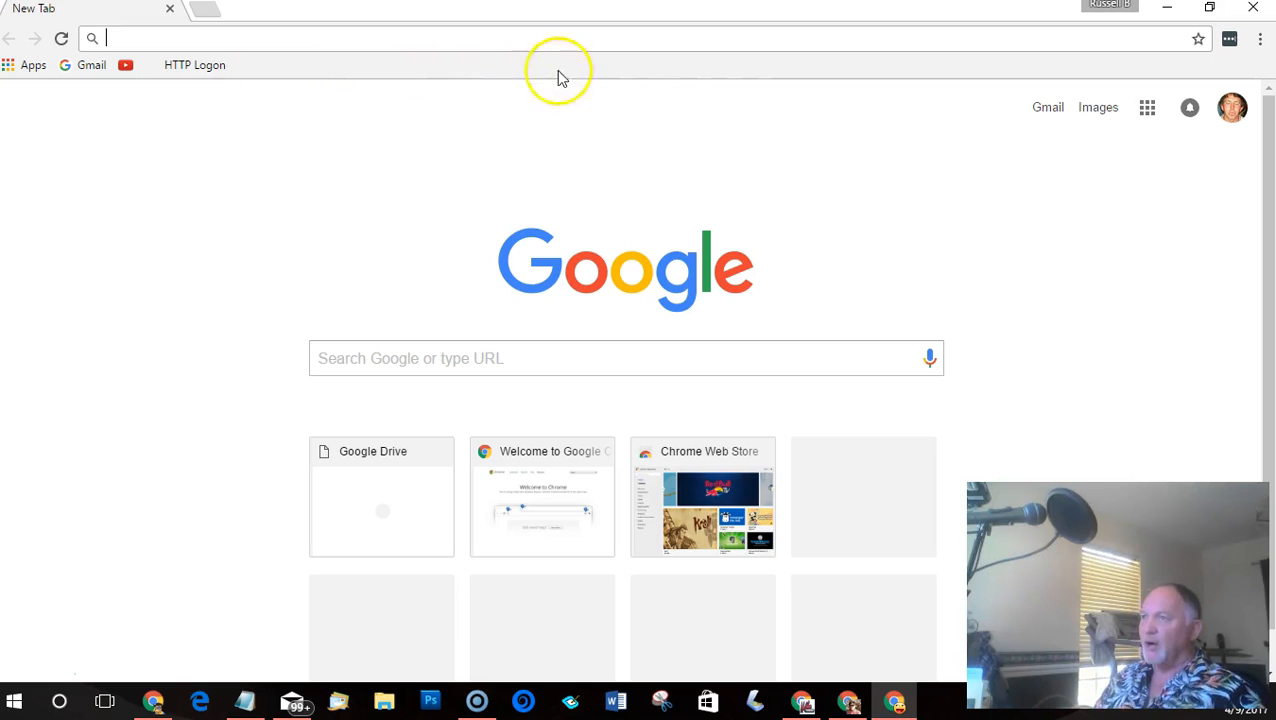
pyautogui.moveTo(1095, 218)
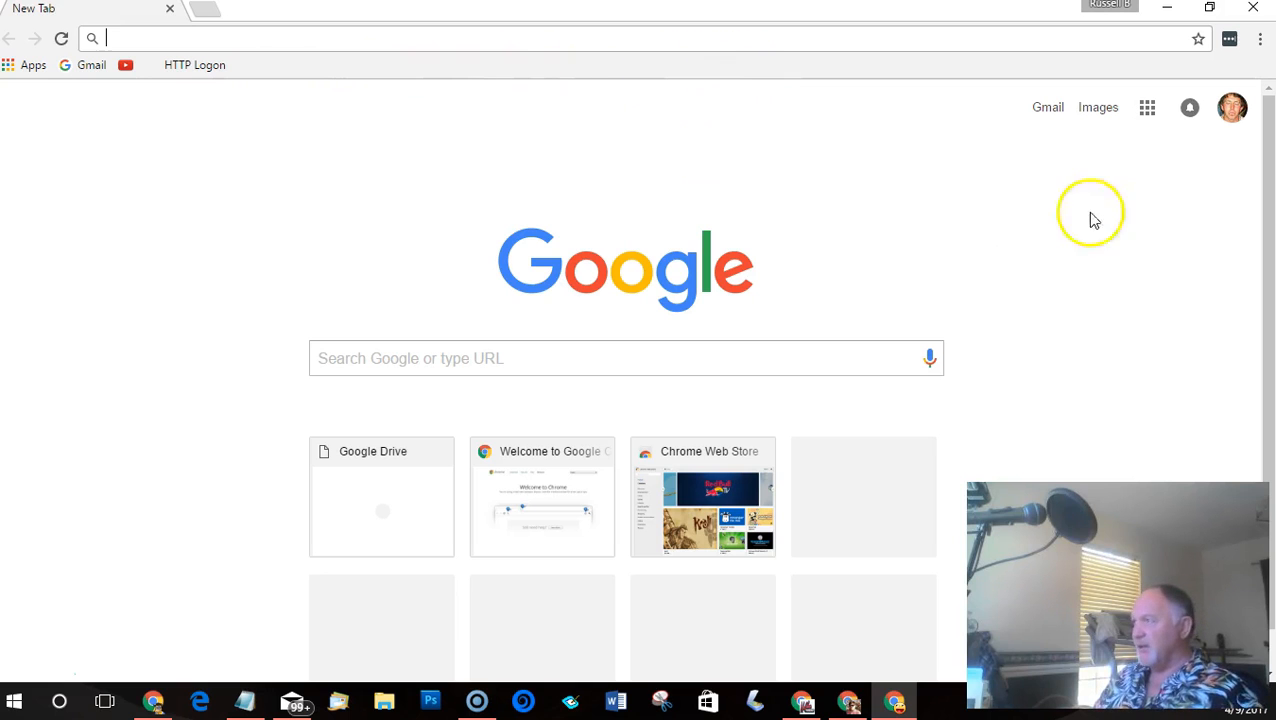
# Bring the other profile's Chrome window forward and show its Google account menu with two signed-in accounts
pyautogui.click(152, 700)
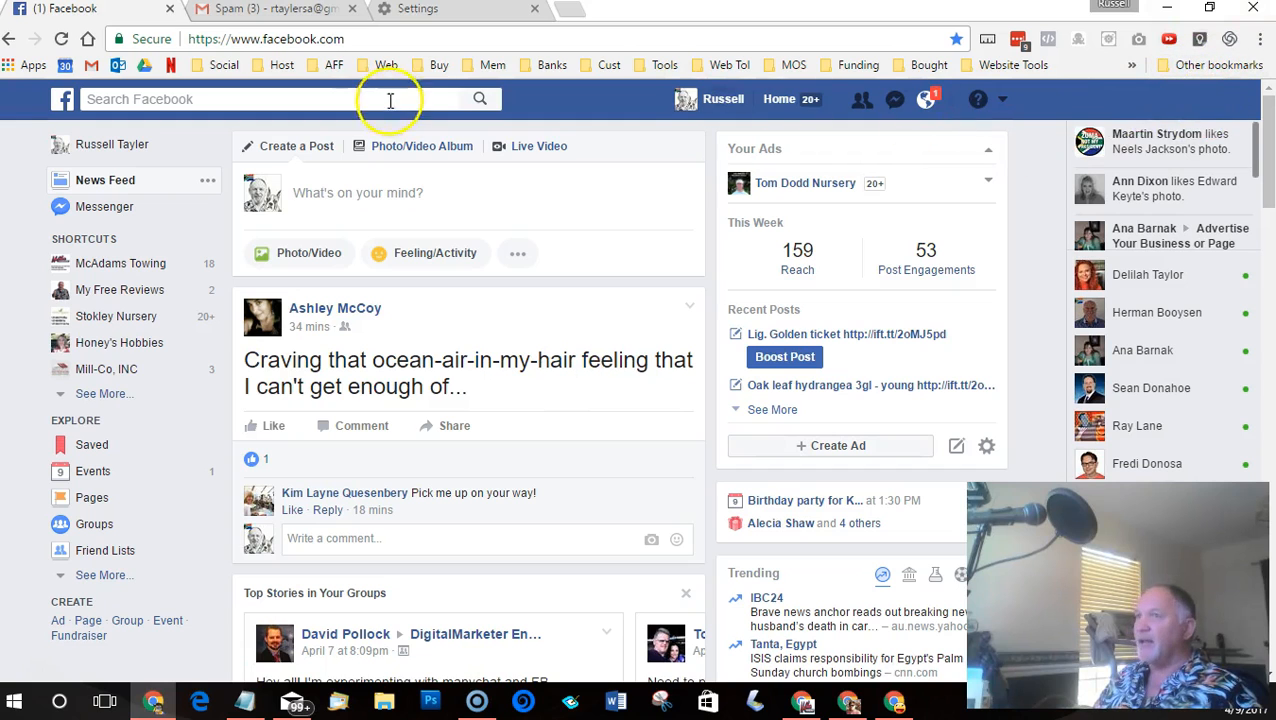
pyautogui.click(450, 9)
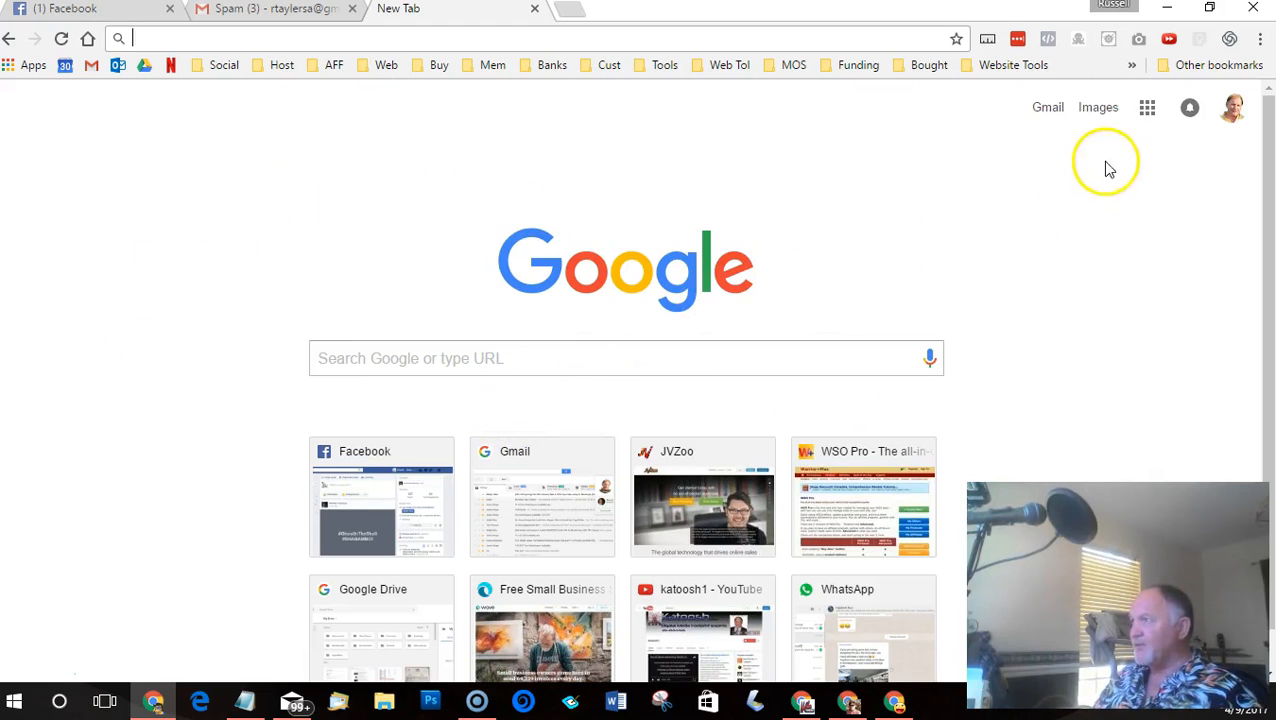
pyautogui.moveTo(1232, 108)
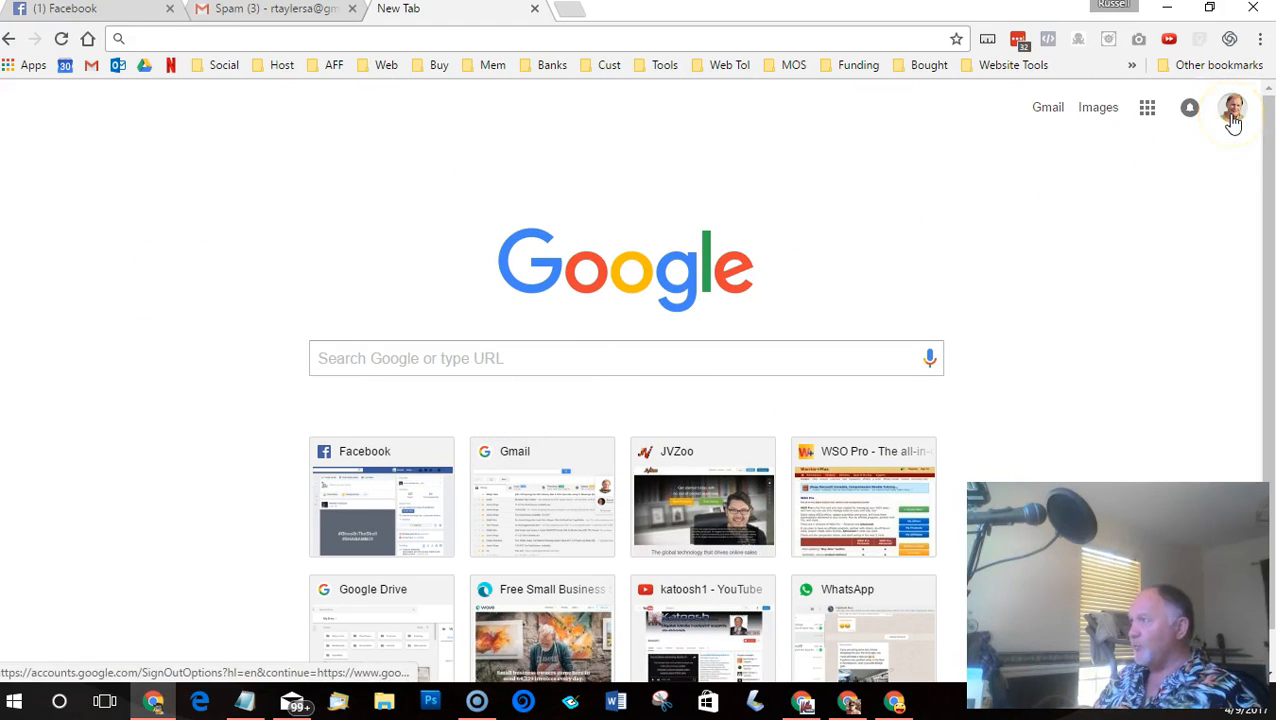
pyautogui.click(1232, 107)
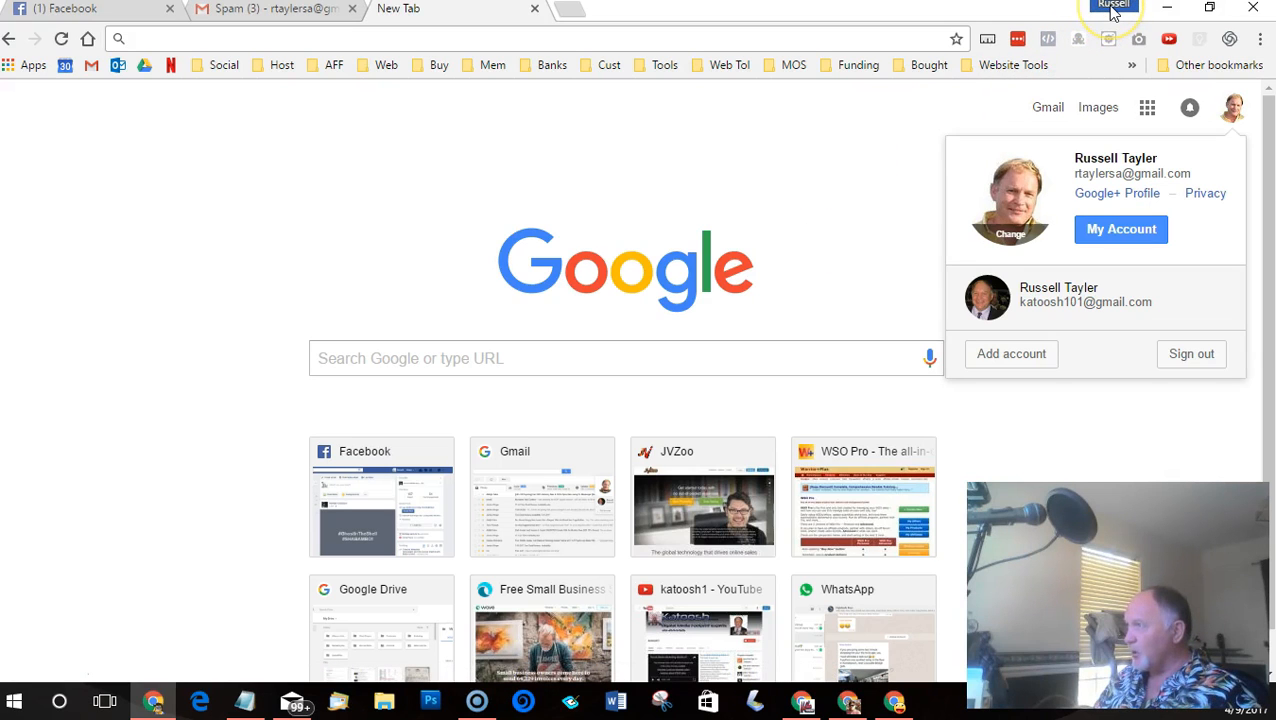
# Show the profile switcher listing Breland Buggies, Charlie, McAdams Towing and others
pyautogui.click(1112, 5)
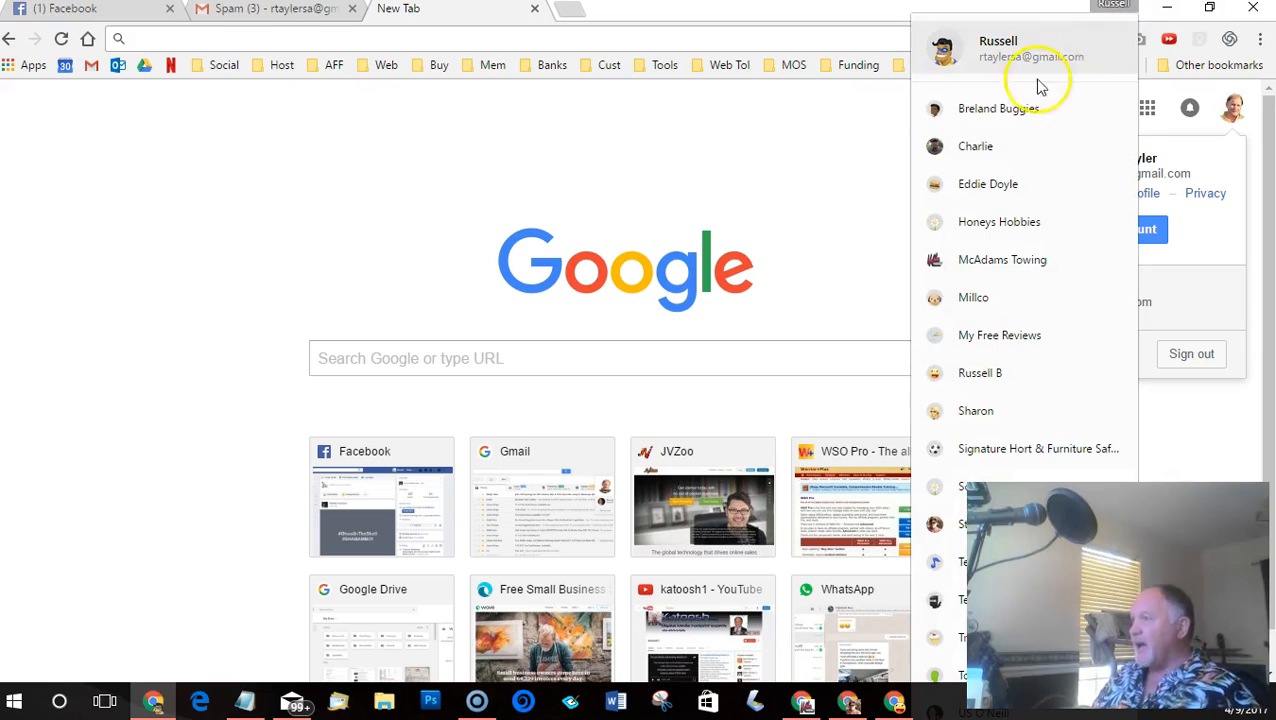
pyautogui.moveTo(985, 133)
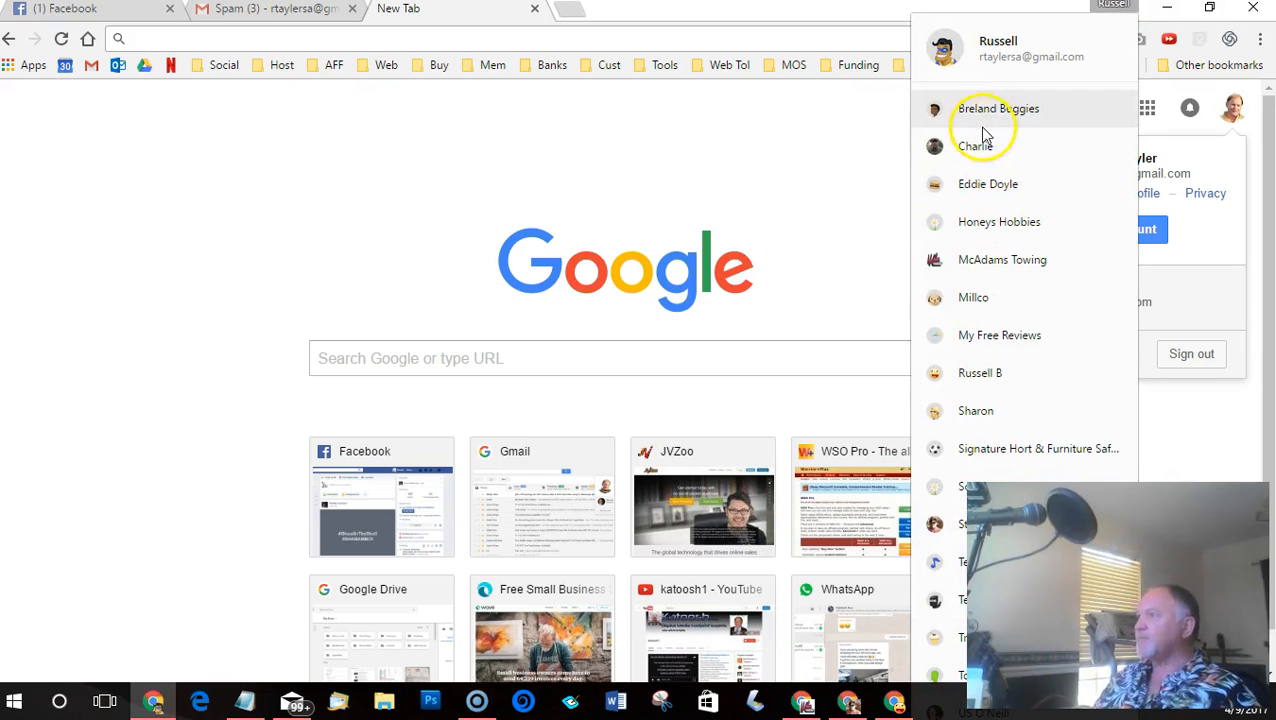
pyautogui.moveTo(987, 184)
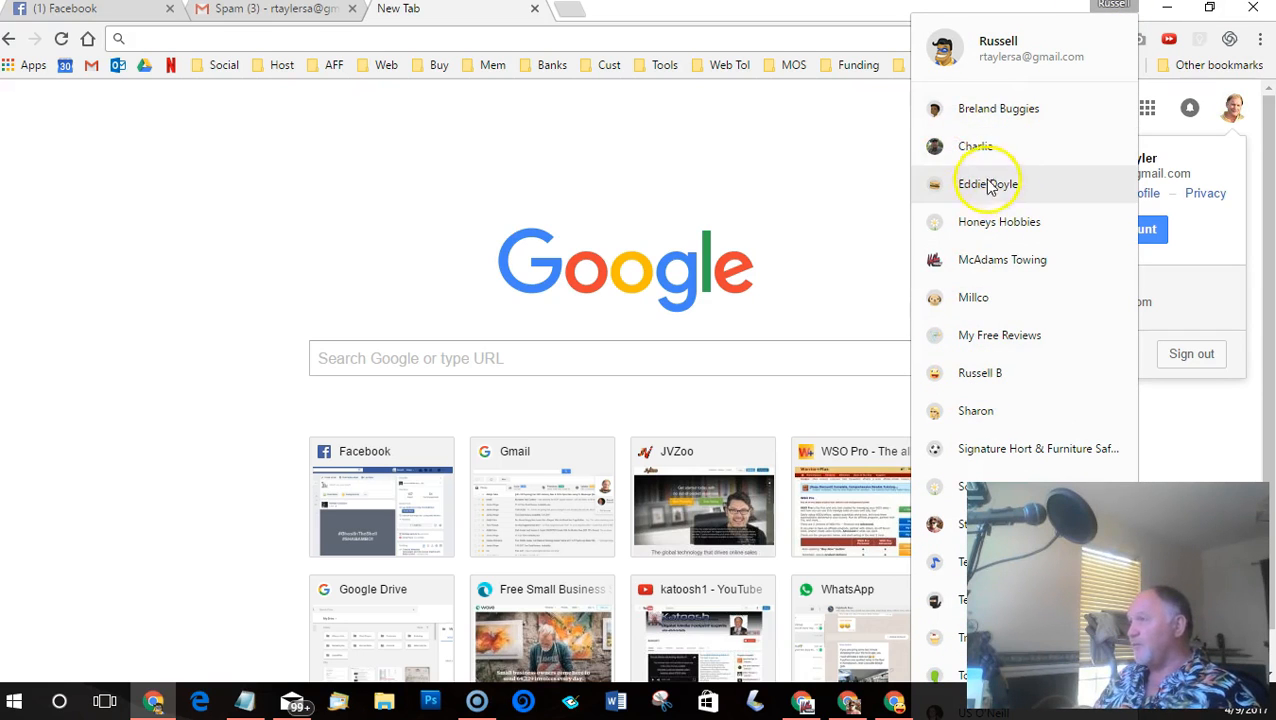
pyautogui.moveTo(975, 146)
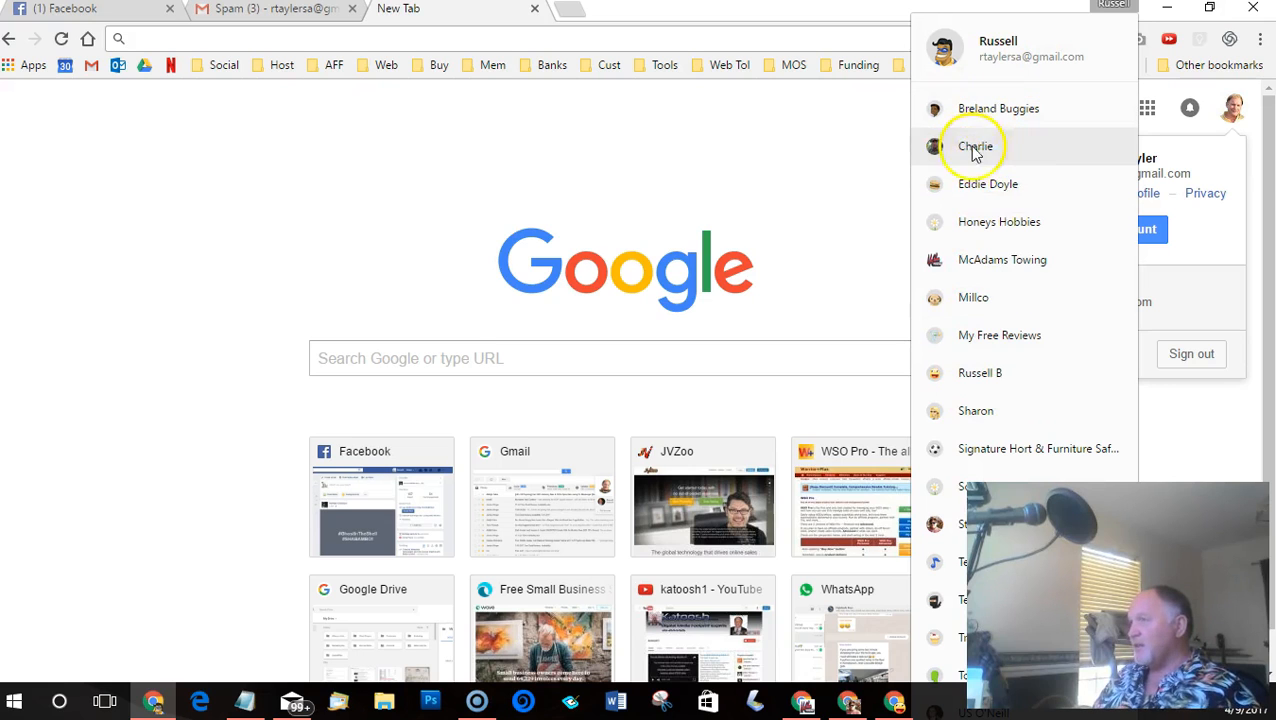
pyautogui.moveTo(977, 373)
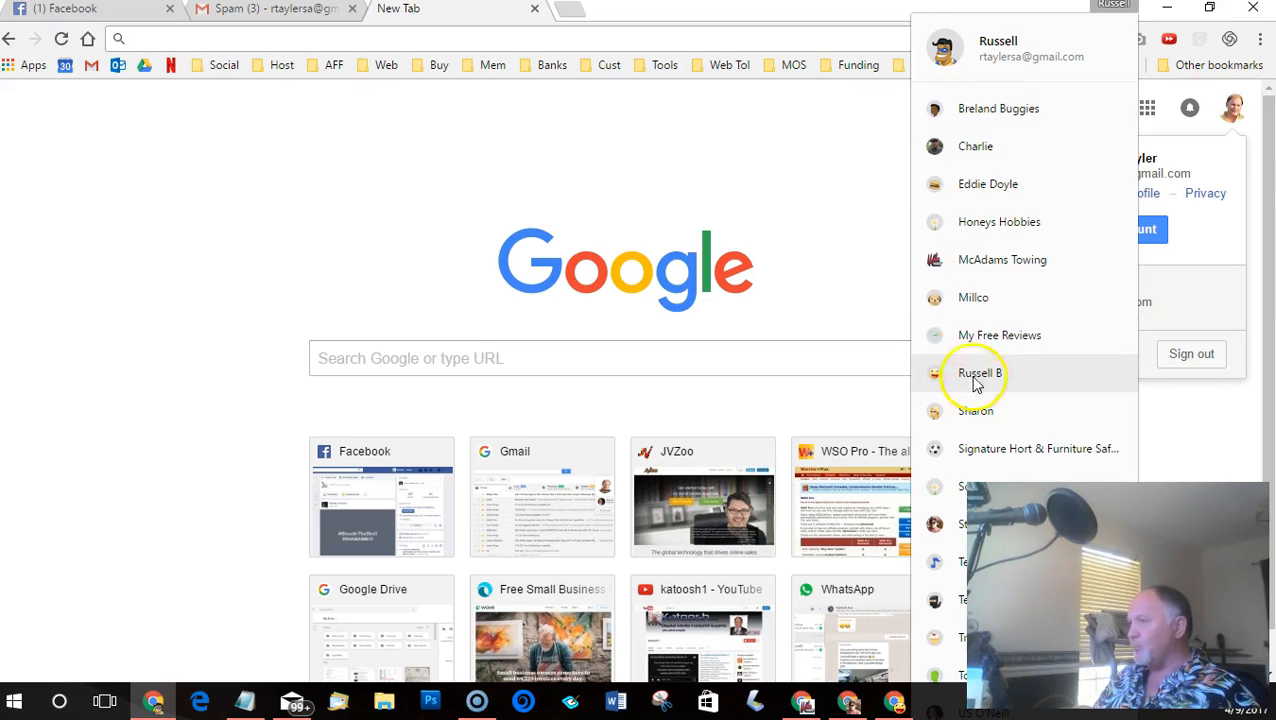
pyautogui.moveTo(990, 297)
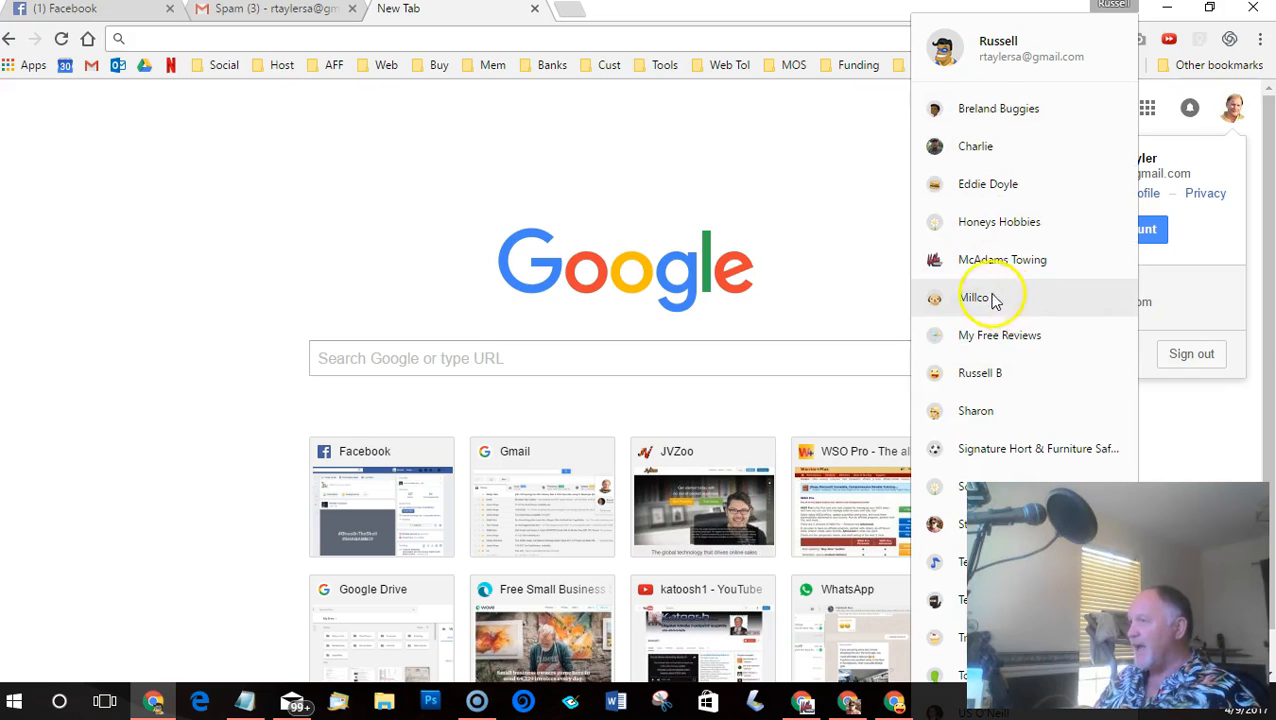
pyautogui.moveTo(996, 108)
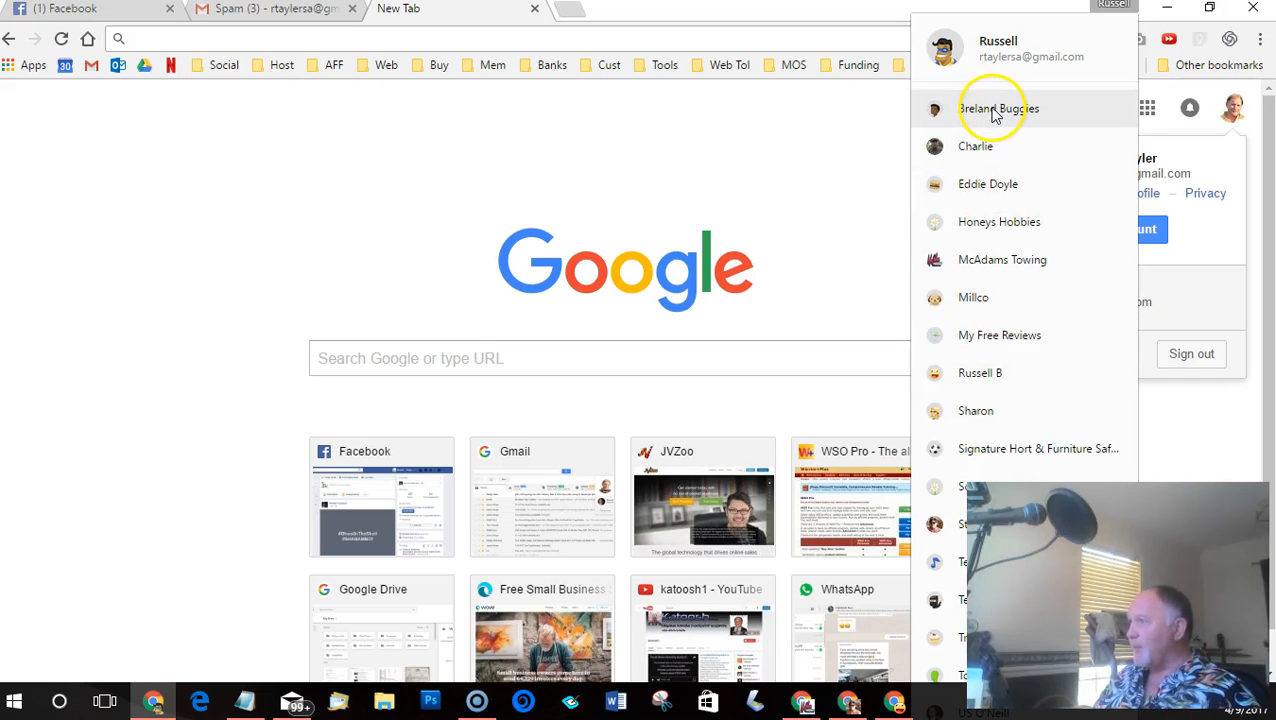
pyautogui.moveTo(667, 181)
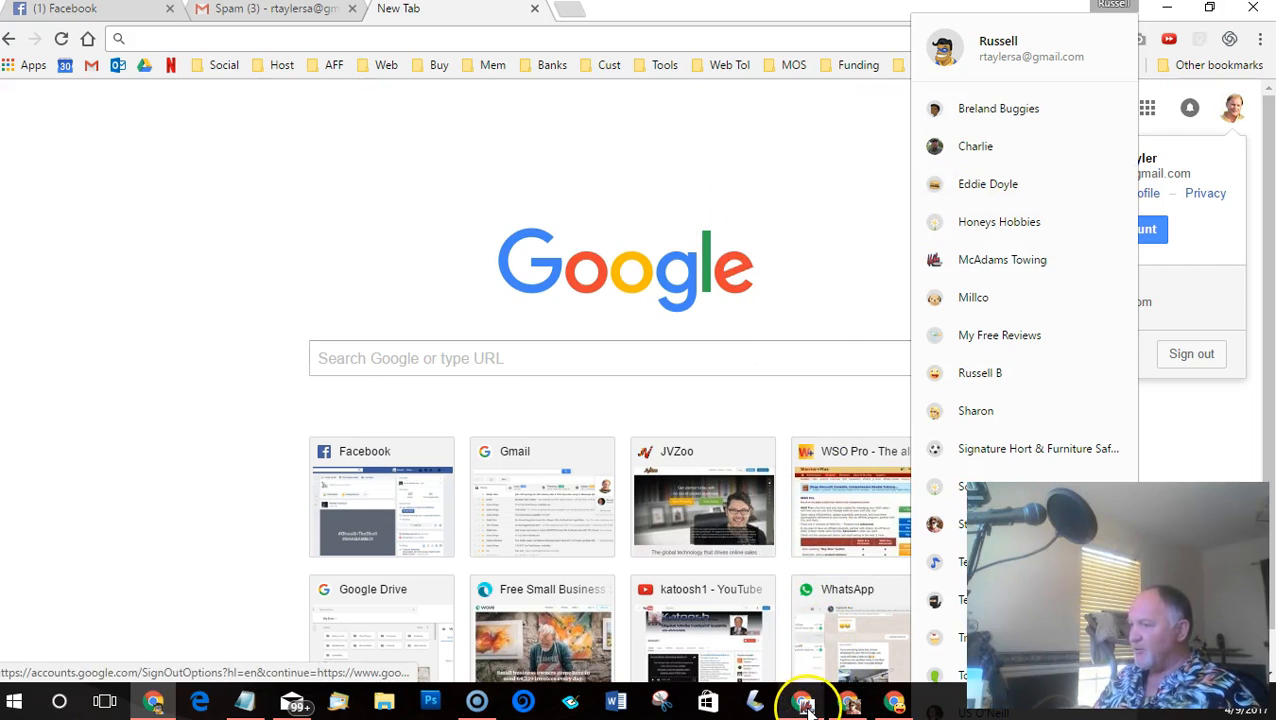
# Switch to the McAdams Towing profile window showing its Gmail inbox
pyautogui.click(1002, 259)
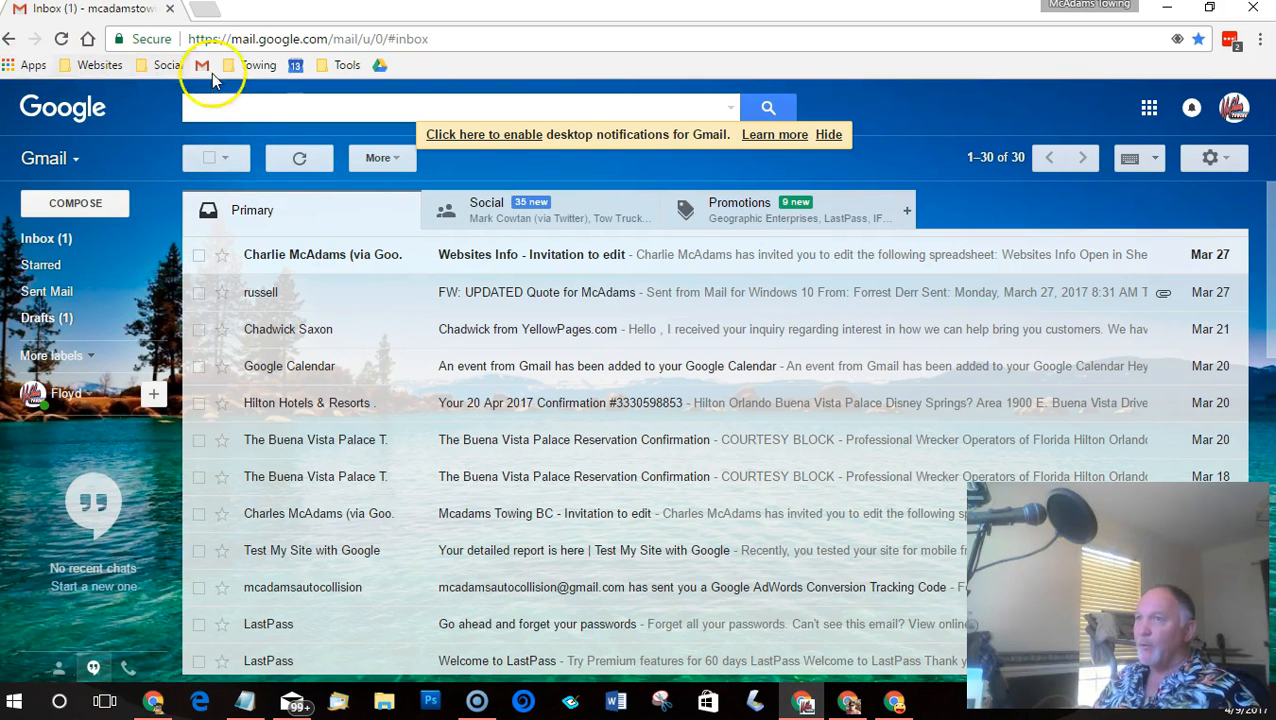
pyautogui.moveTo(420, 78)
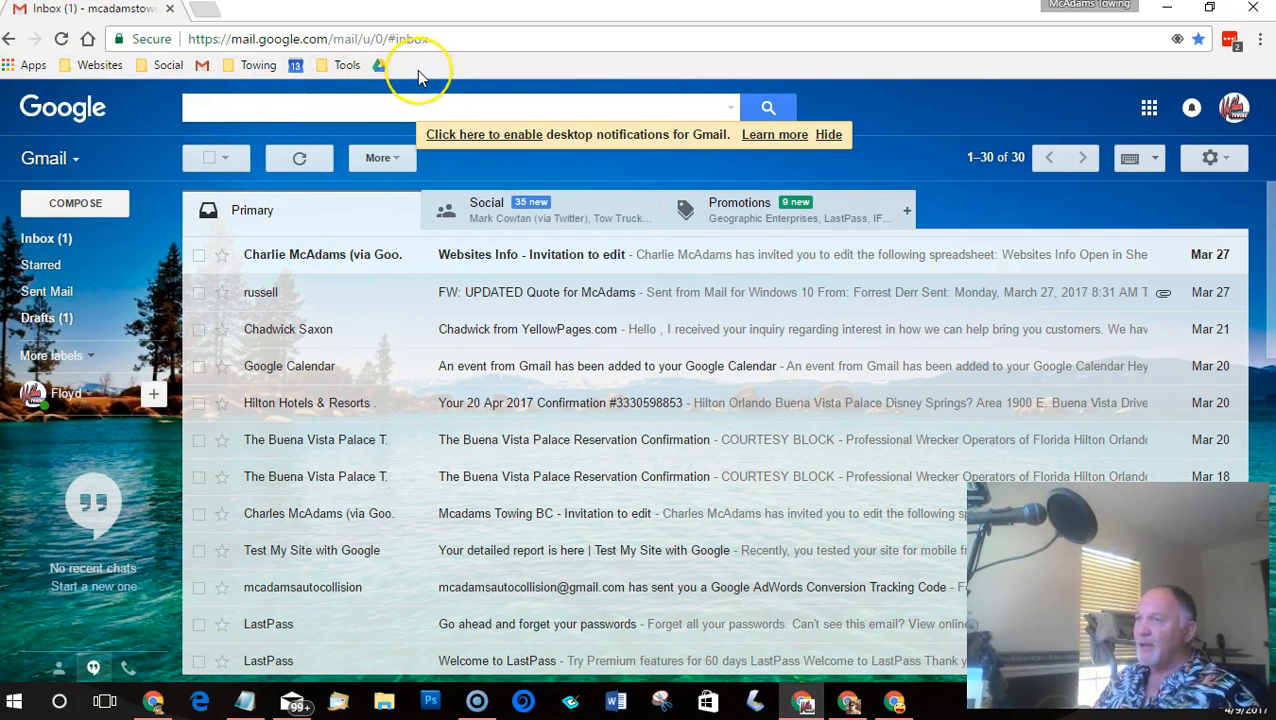
pyautogui.moveTo(420, 72)
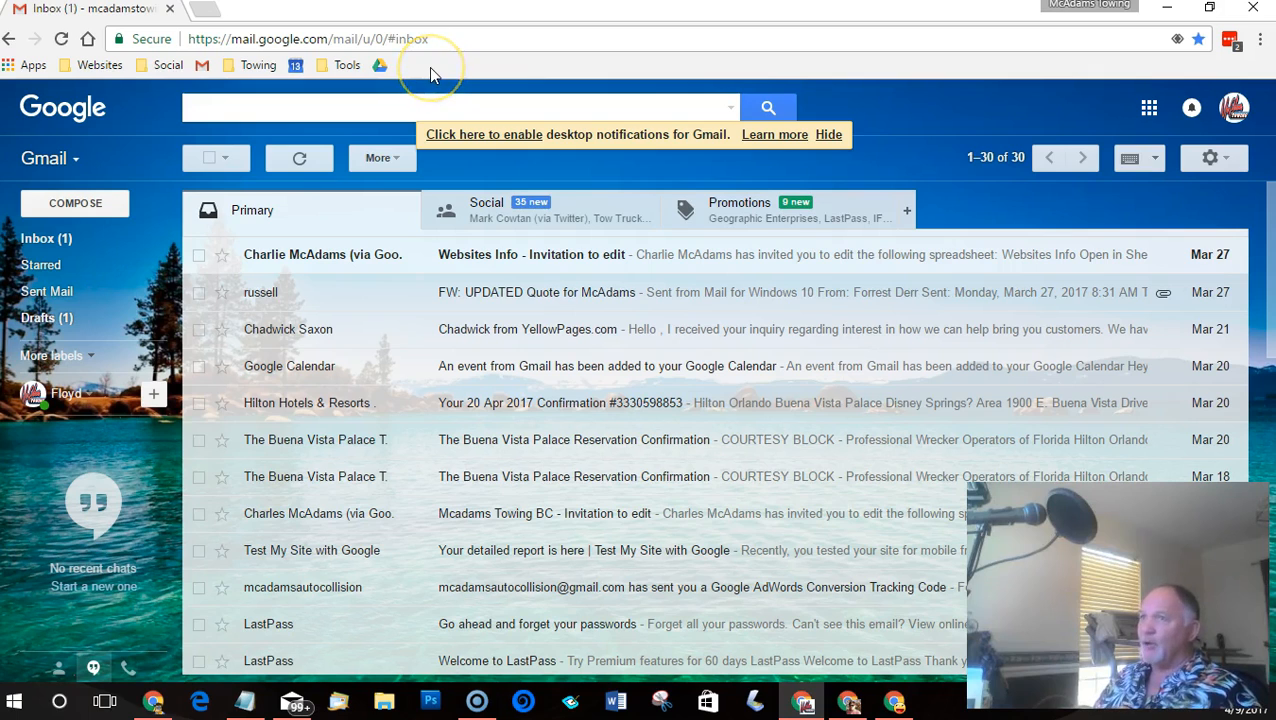
pyautogui.moveTo(585, 82)
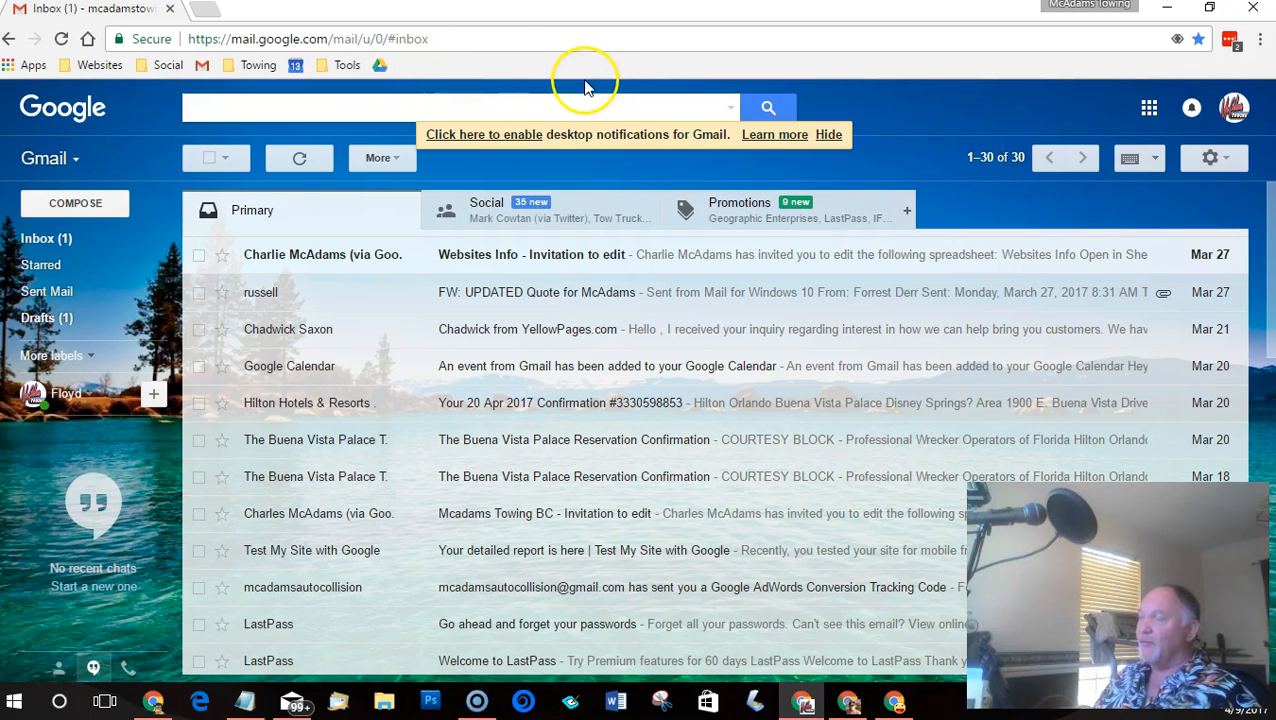
pyautogui.moveTo(730, 443)
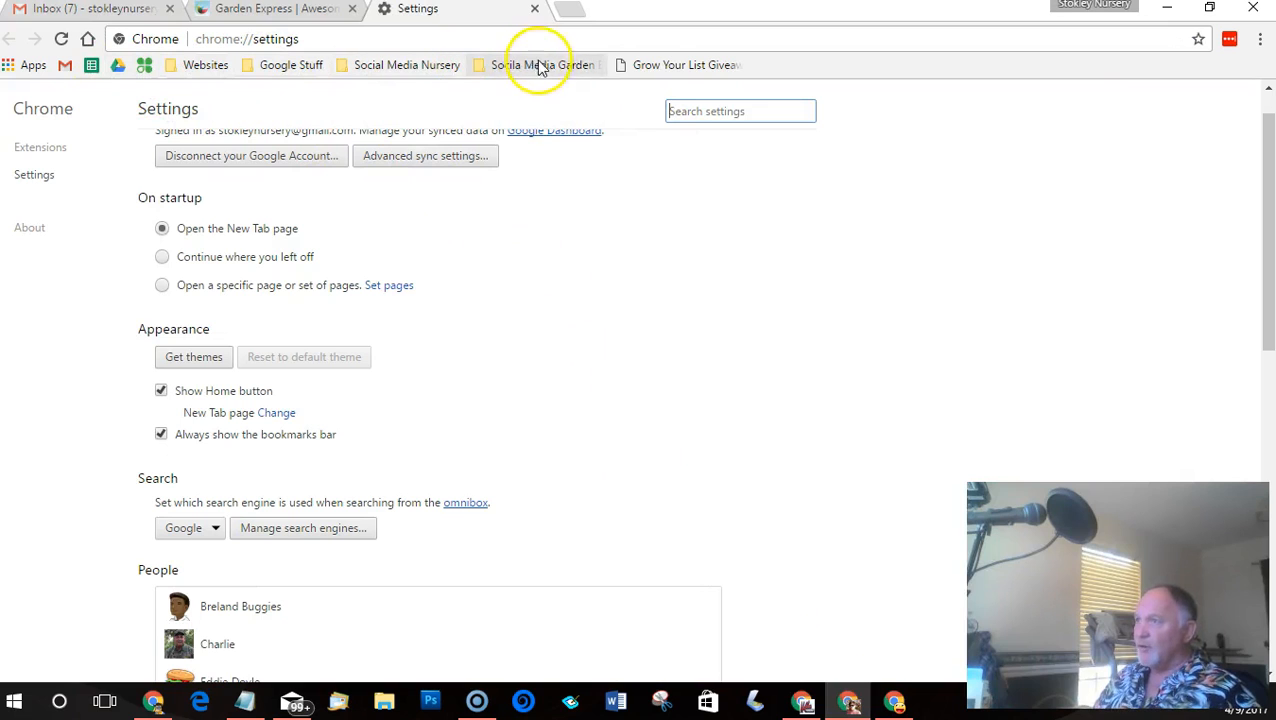
pyautogui.moveTo(228, 72)
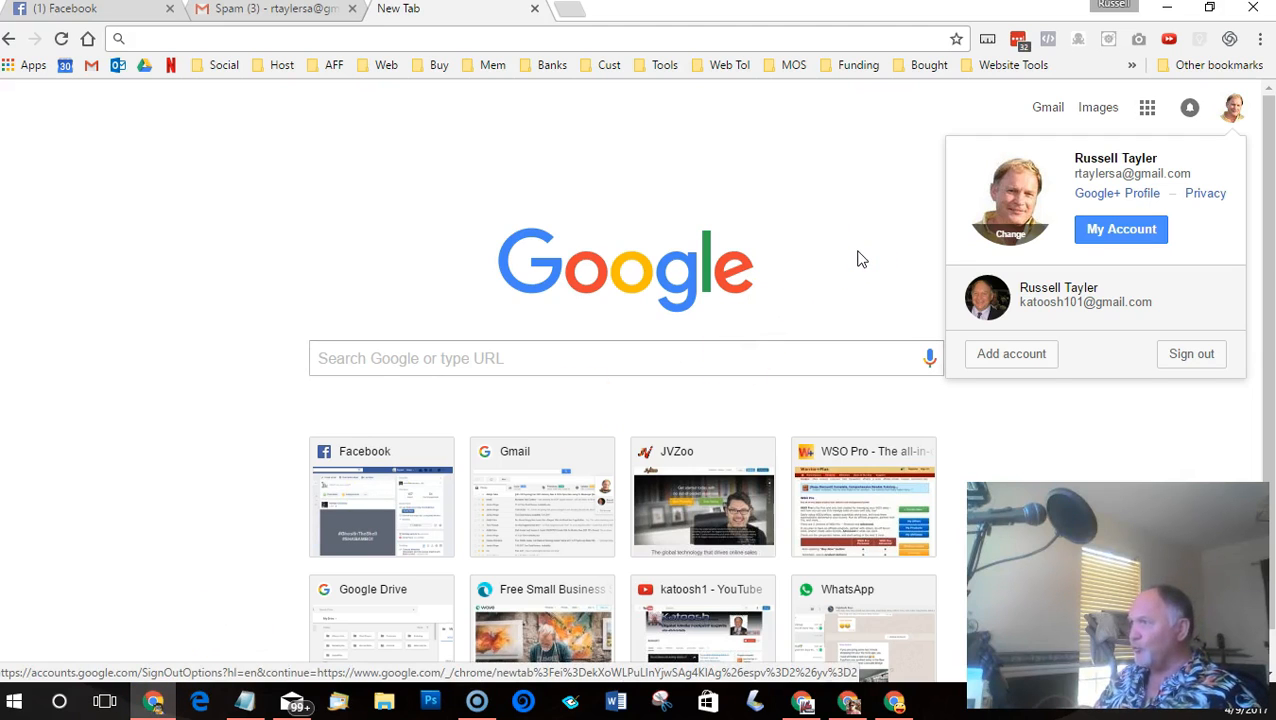
pyautogui.moveTo(843, 218)
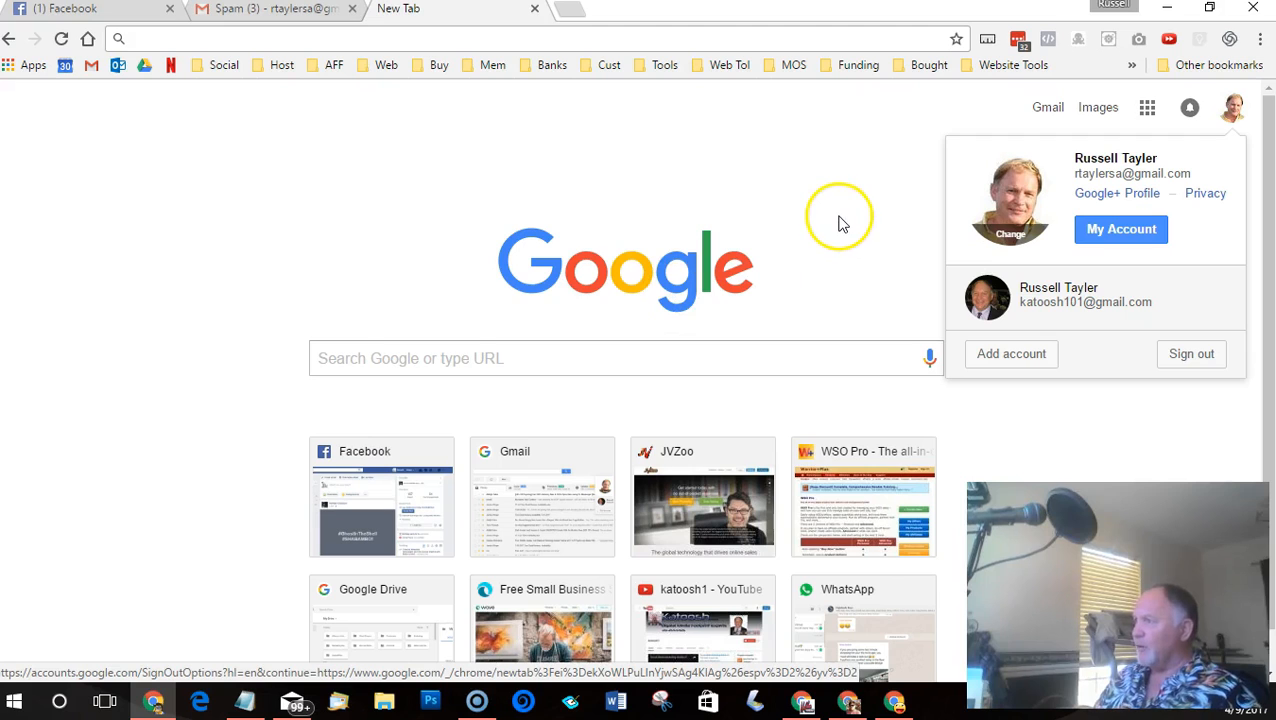
pyautogui.moveTo(1260, 45)
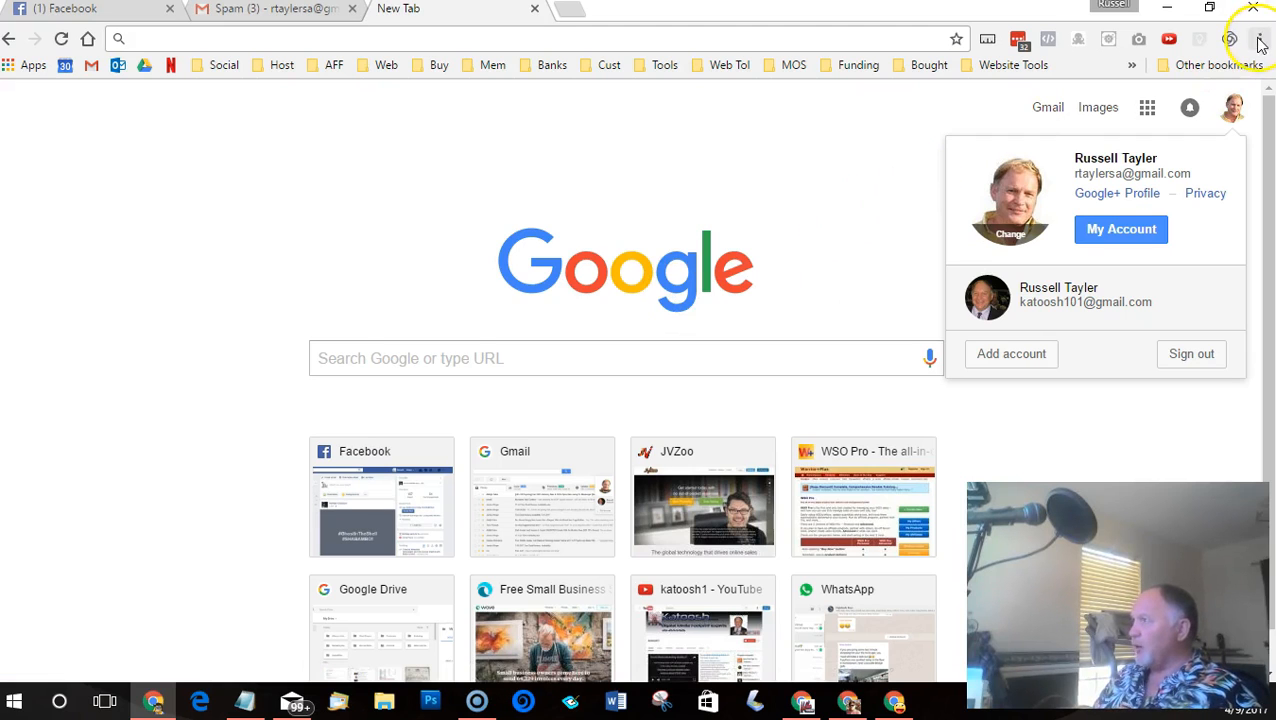
# Go to Chrome Settings and bring the People section listing all profiles into view
pyautogui.click(1259, 39)
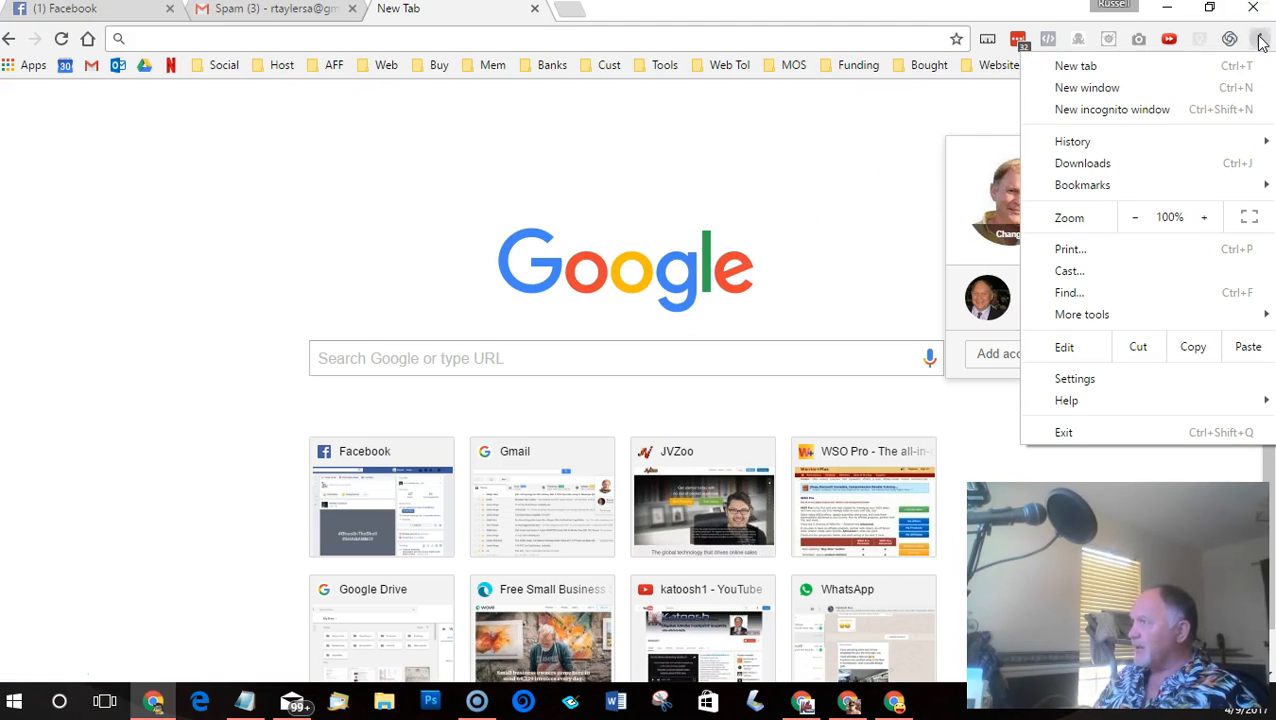
pyautogui.moveTo(1075, 378)
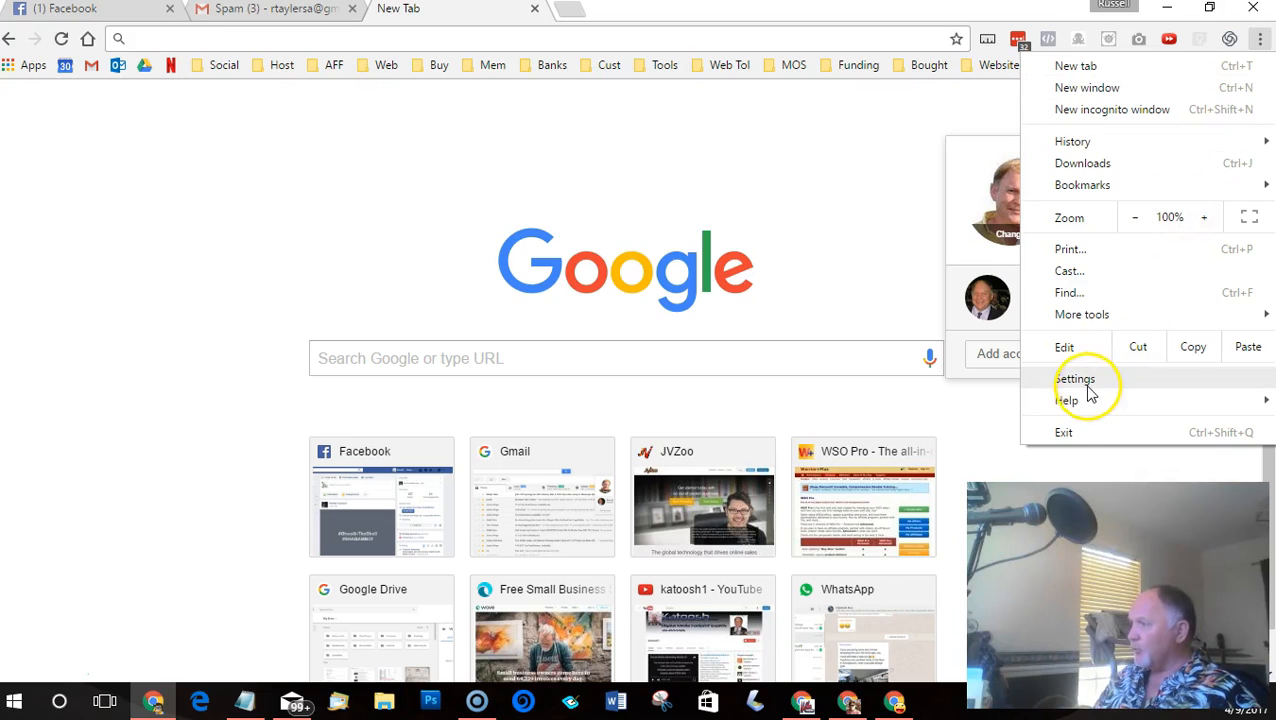
pyautogui.click(1076, 378)
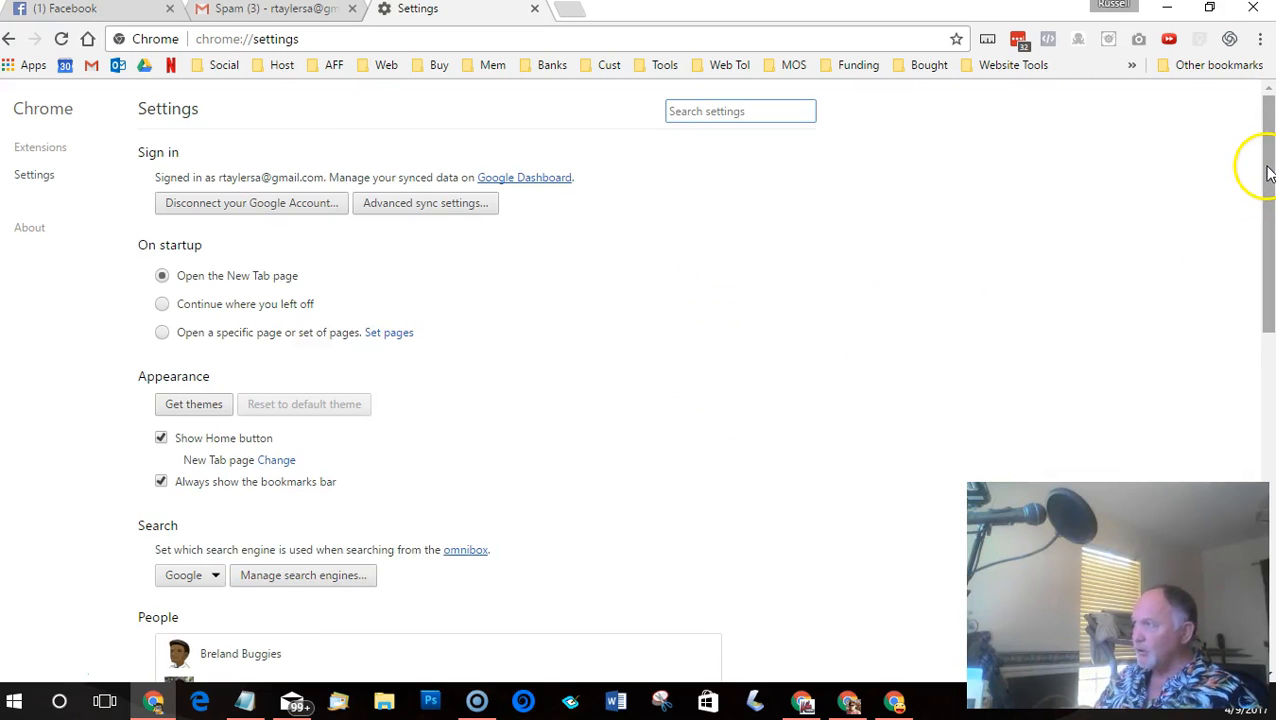
pyautogui.scroll(-3)
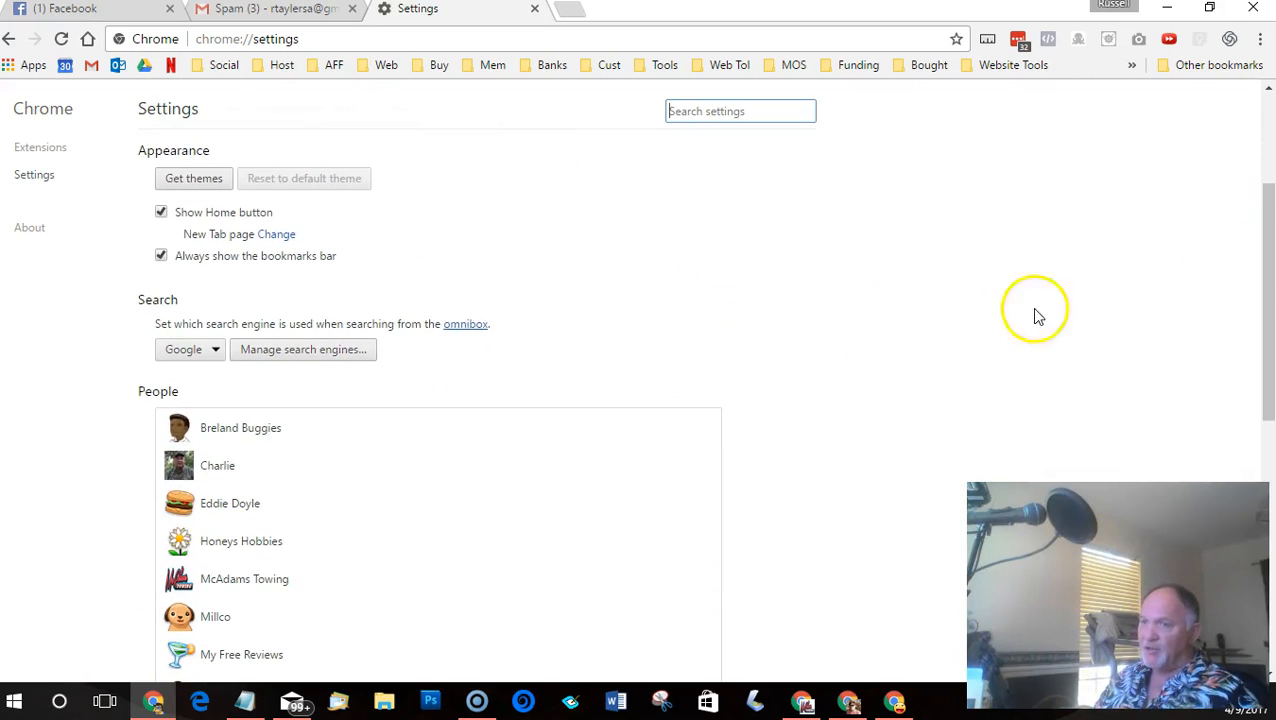
pyautogui.moveTo(1270, 250)
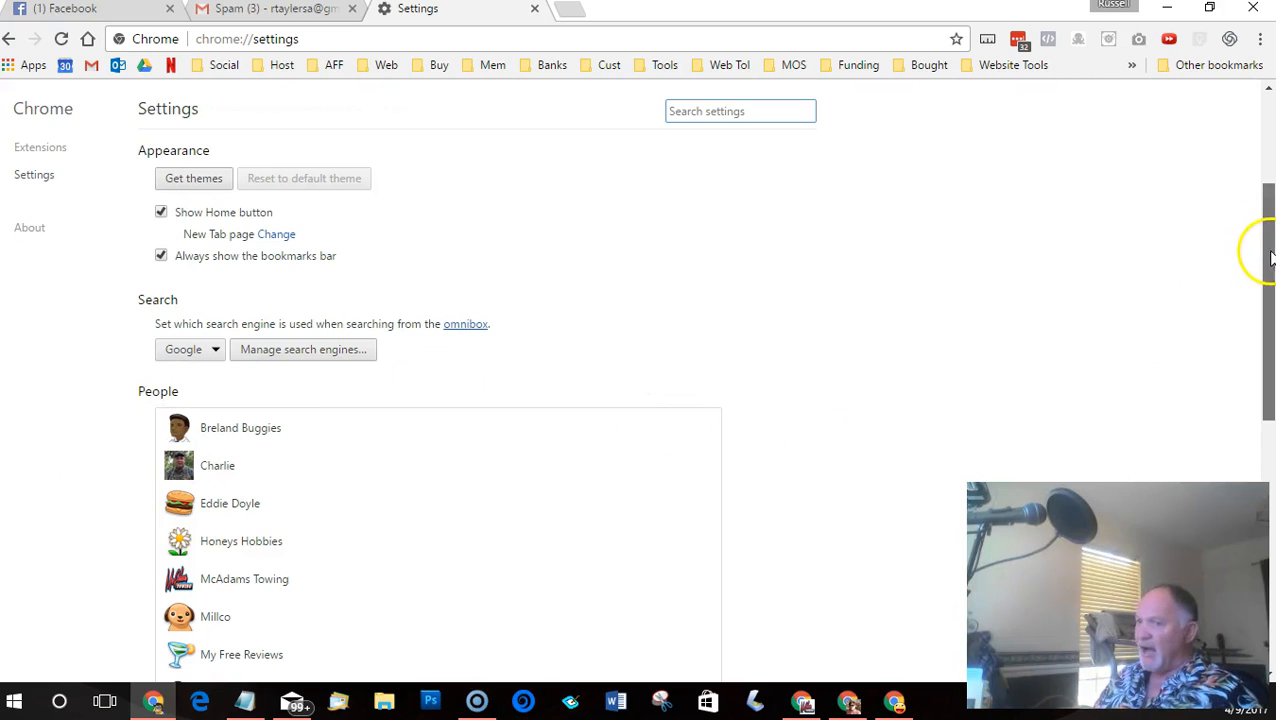
pyautogui.scroll(-3)
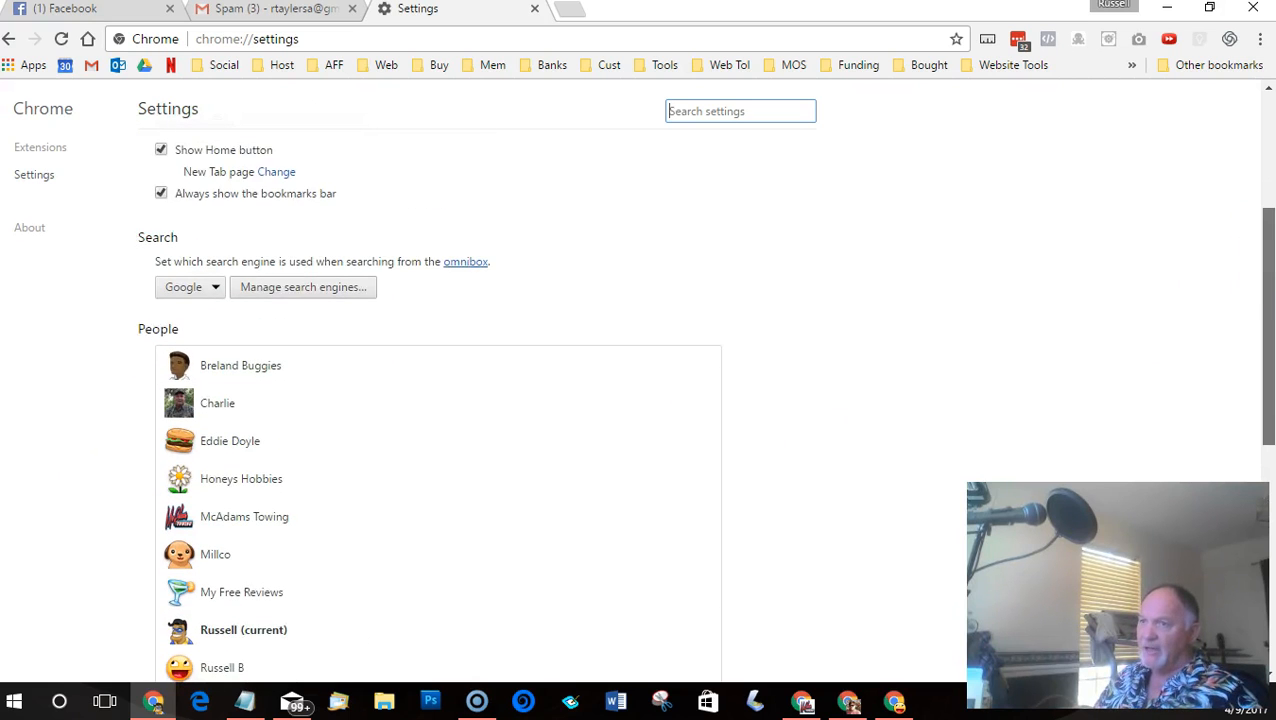
pyautogui.scroll(-3)
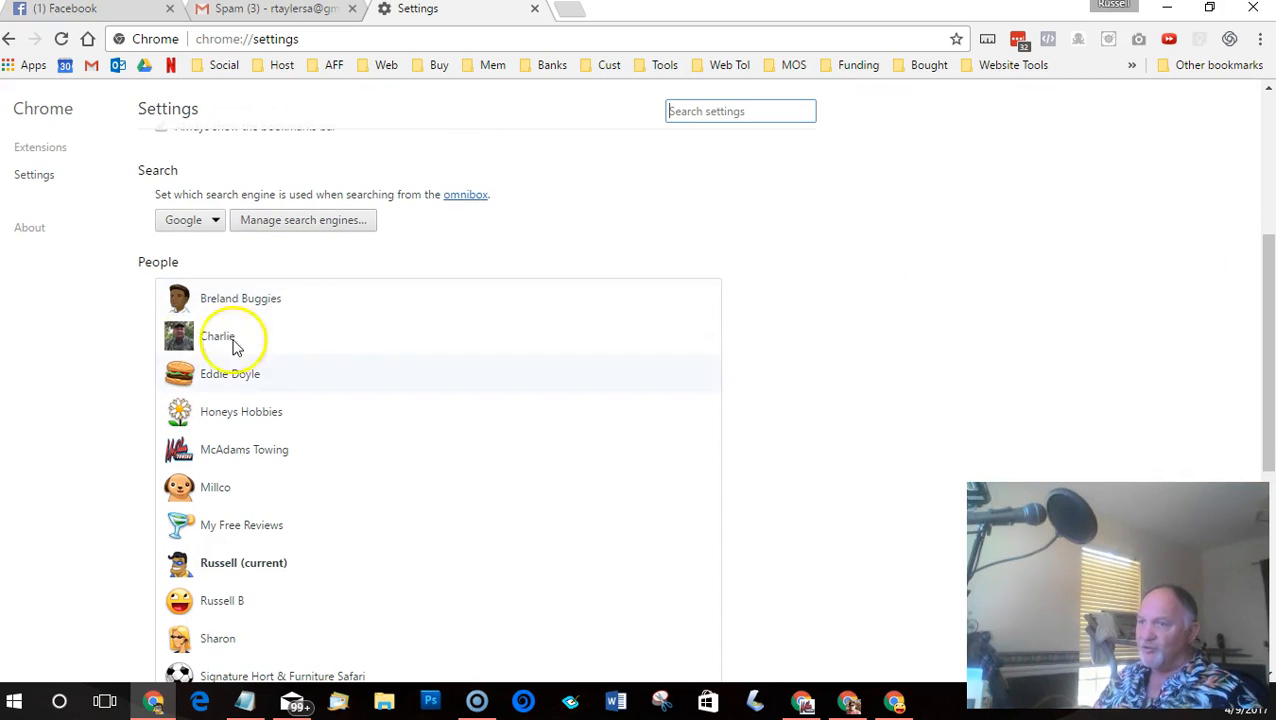
pyautogui.moveTo(318, 562)
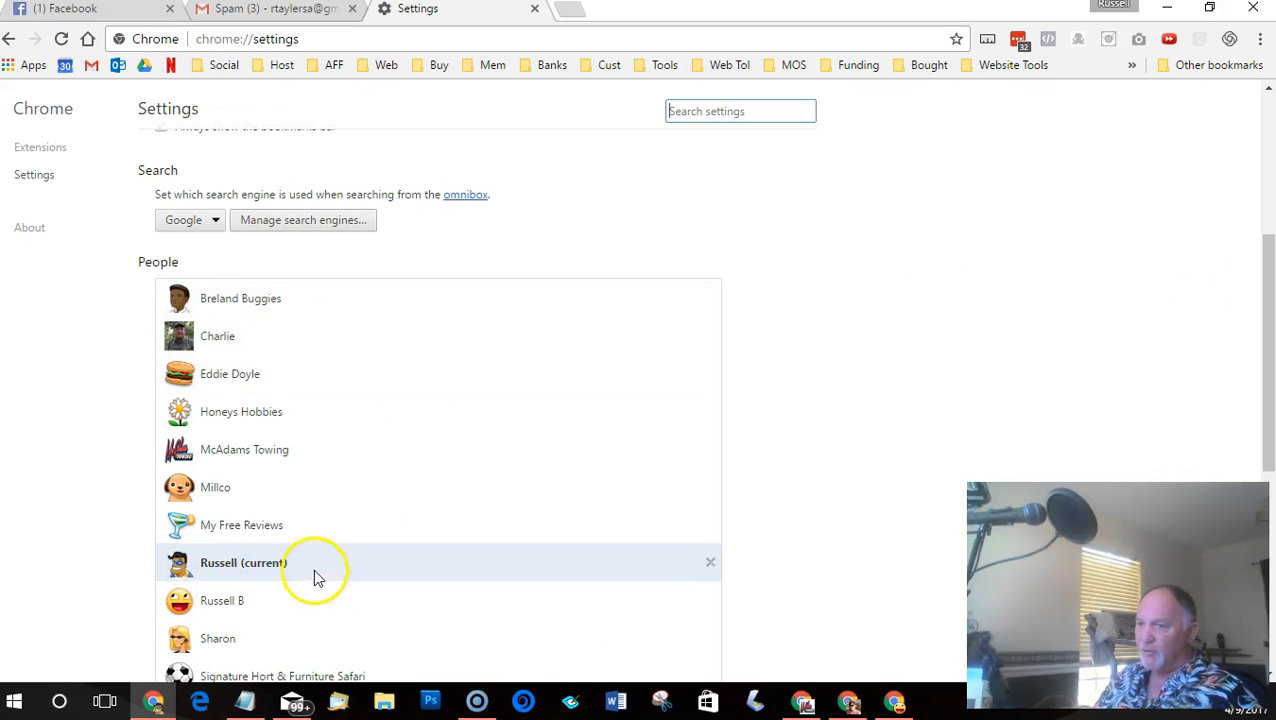
pyautogui.moveTo(280, 580)
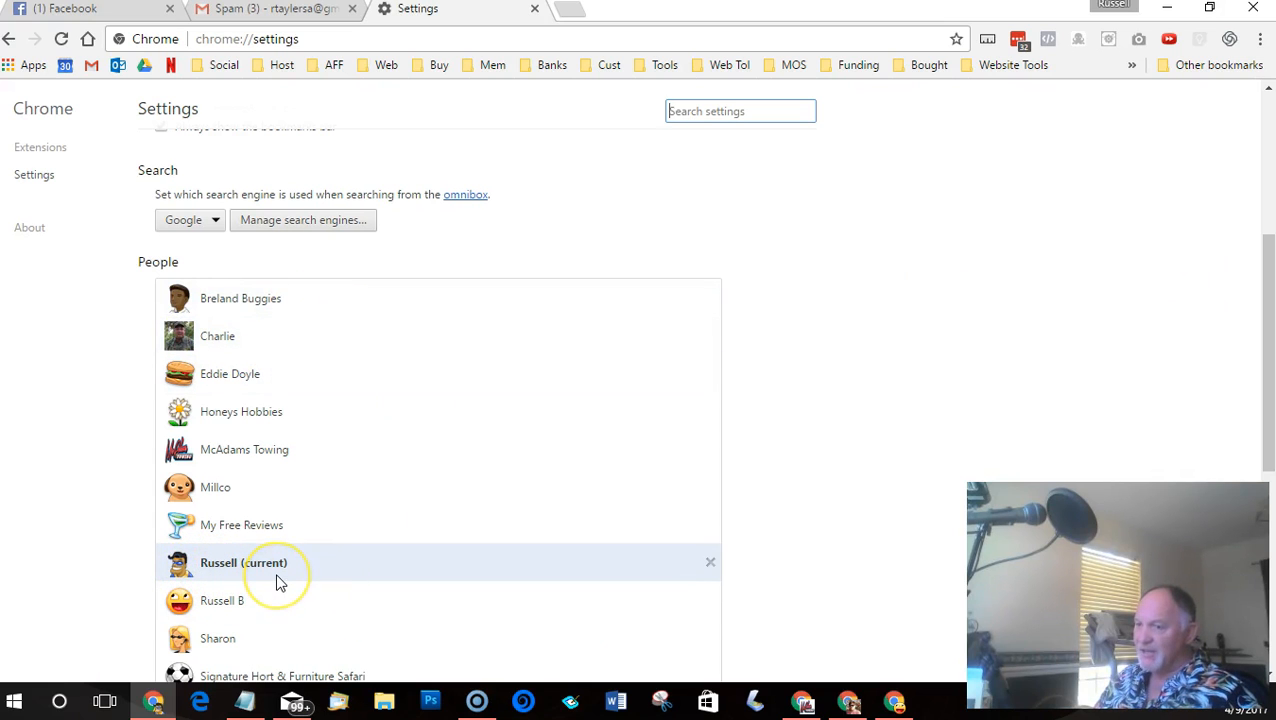
pyautogui.moveTo(213, 570)
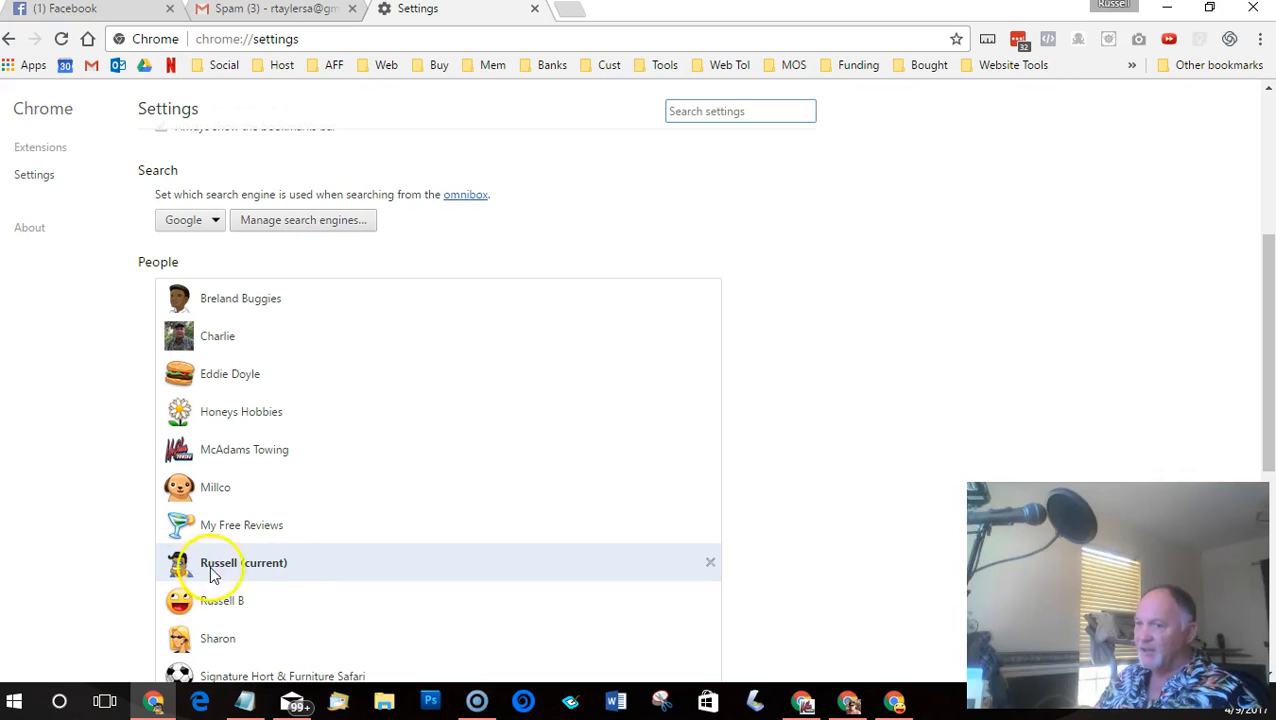
pyautogui.moveTo(390, 580)
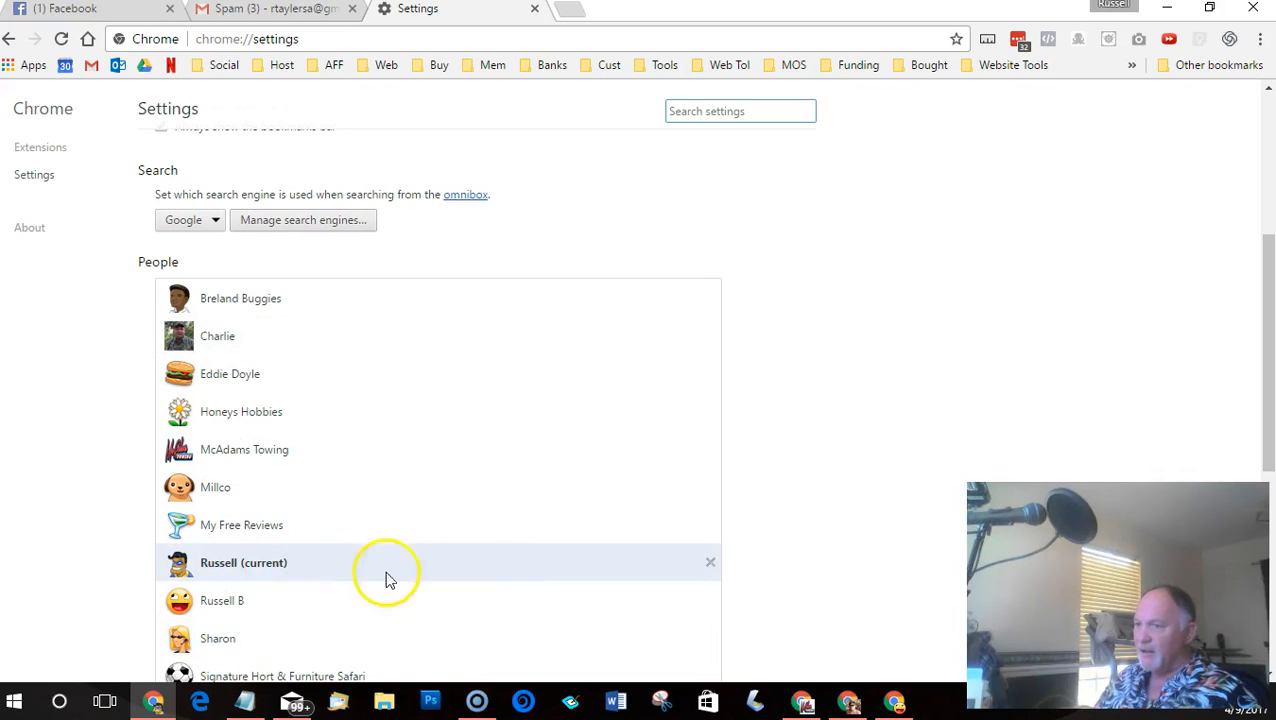
pyautogui.scroll(3)
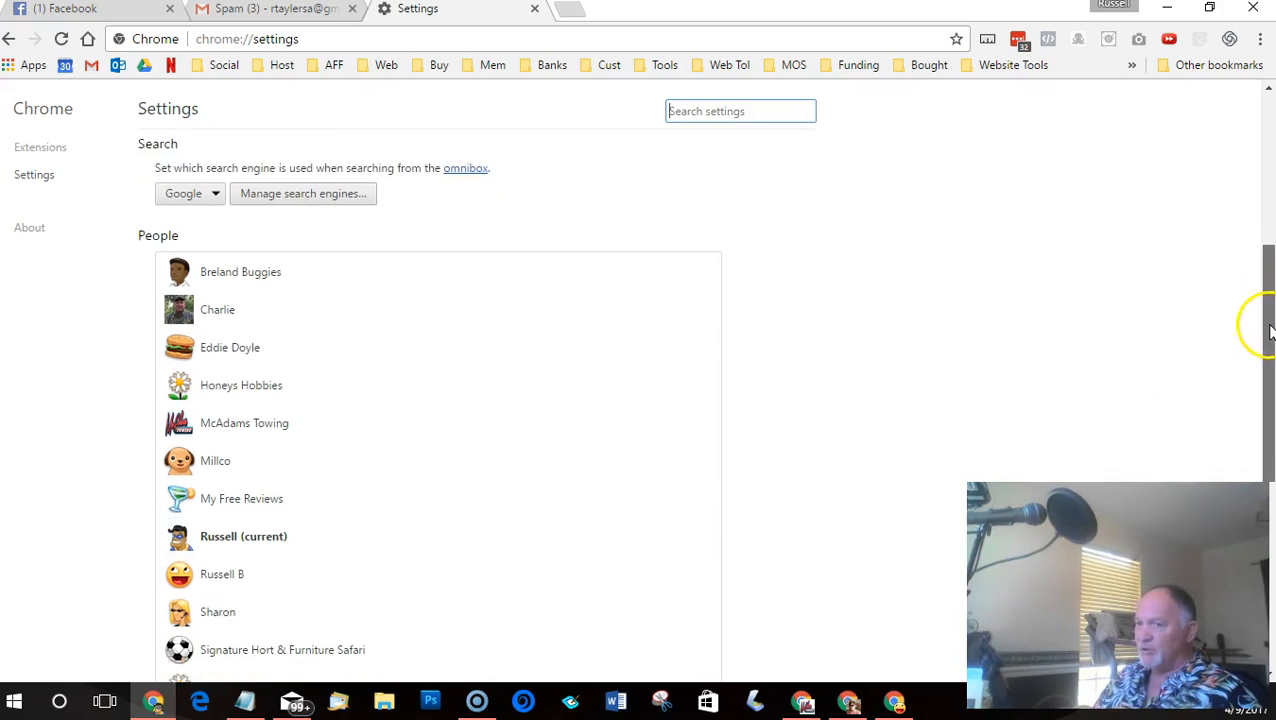
pyautogui.scroll(-3)
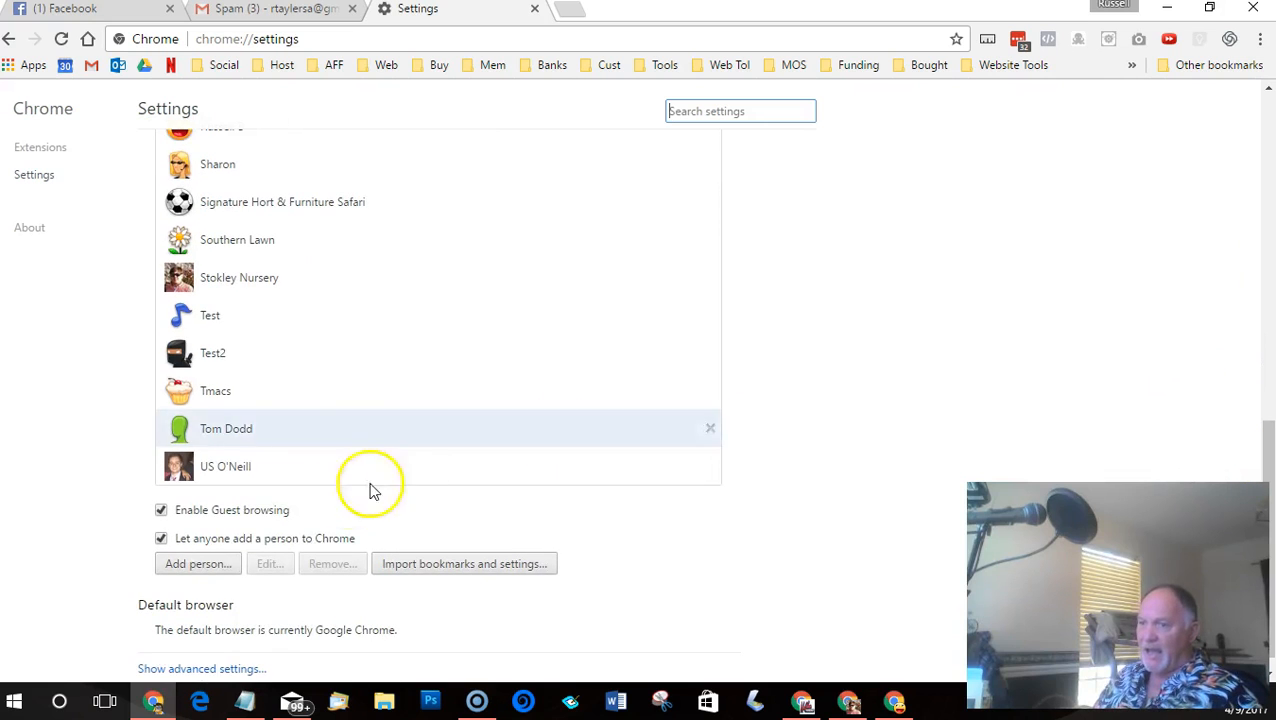
# Create a new person profile, replacing 'Person 1' with 'Name'
pyautogui.click(197, 563)
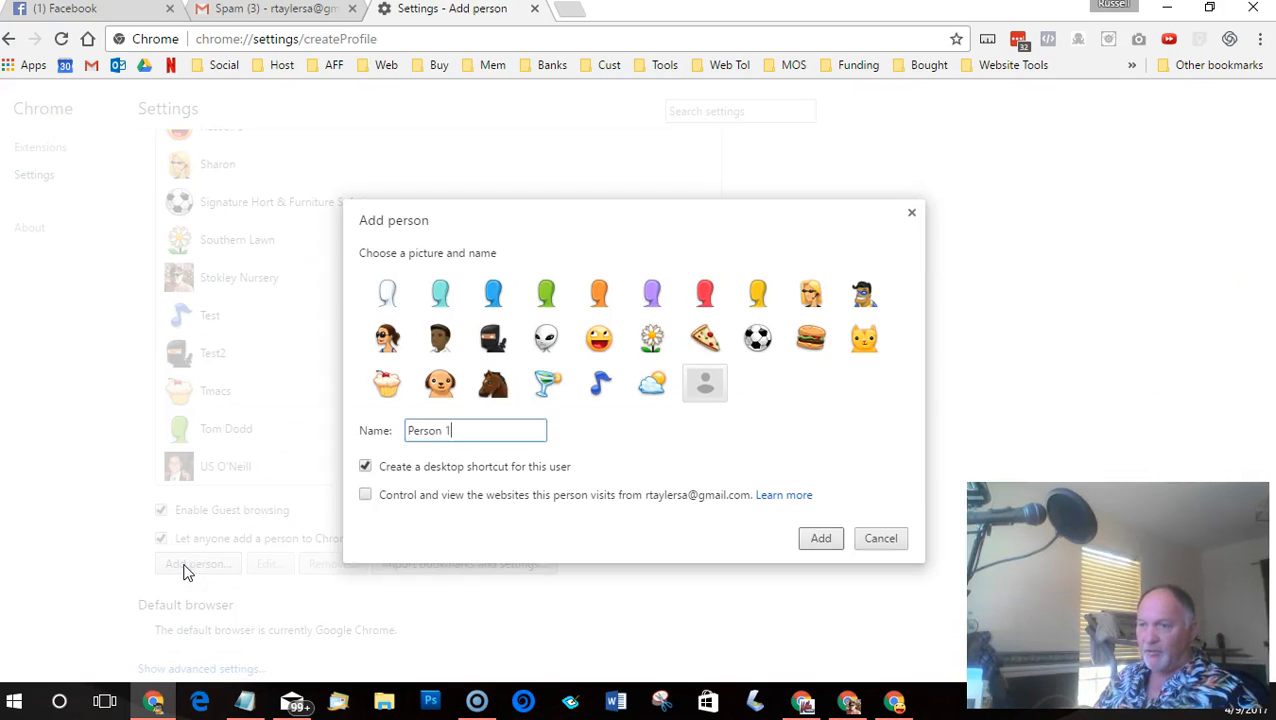
pyautogui.tripleClick(475, 430)
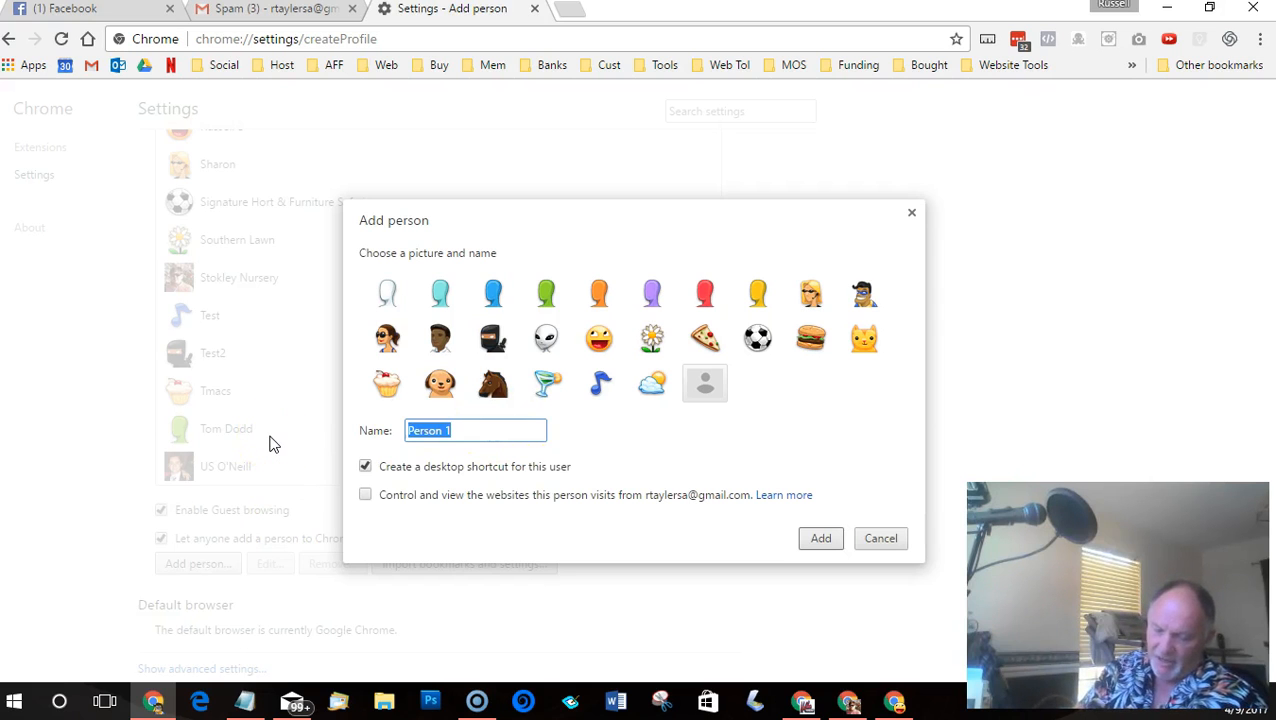
pyautogui.write('Name')
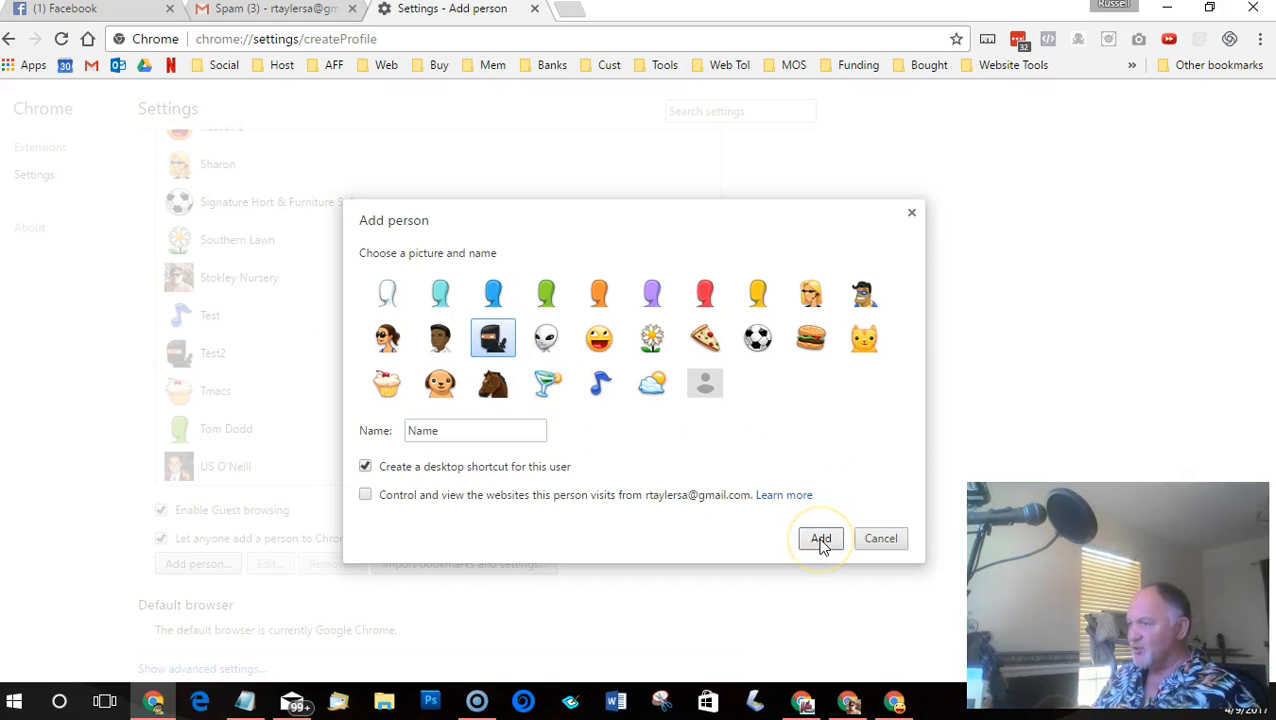
pyautogui.click(821, 538)
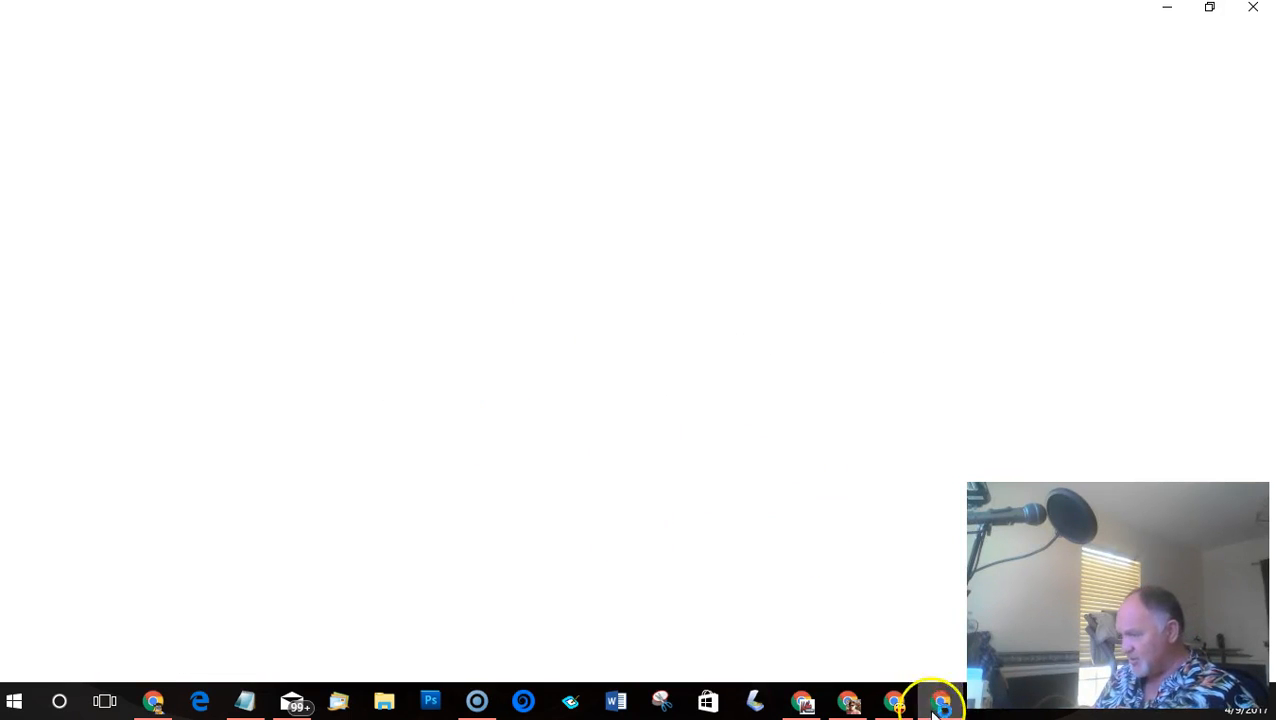
# Bring up the new profile's window with its fresh new tab page
pyautogui.click(937, 700)
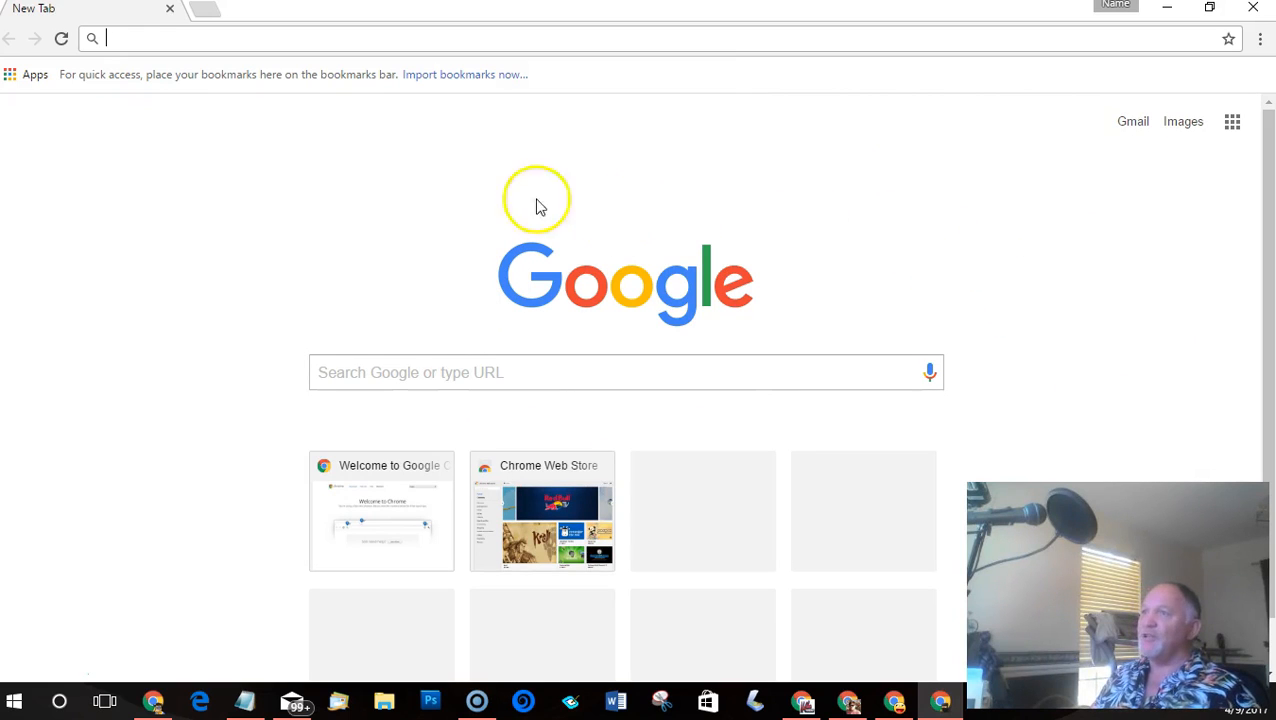
pyautogui.moveTo(235, 250)
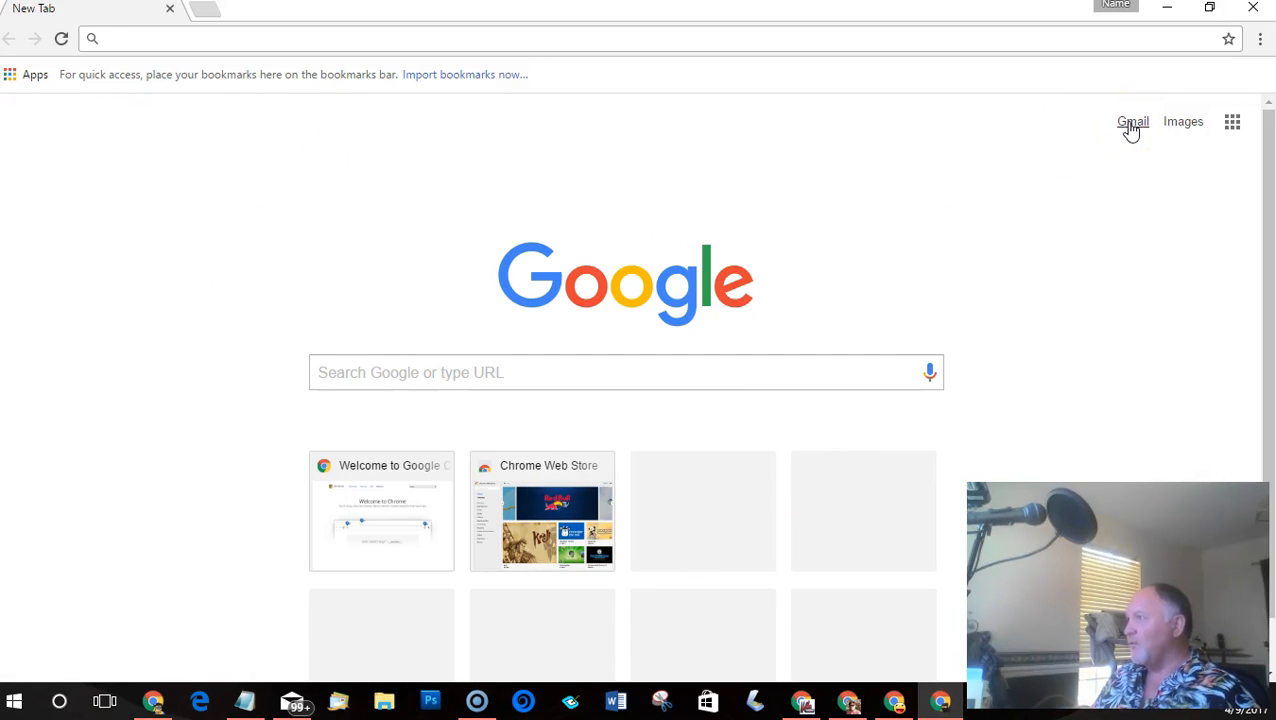
# Load Gmail's about page in the new profile's window
pyautogui.click(1133, 121)
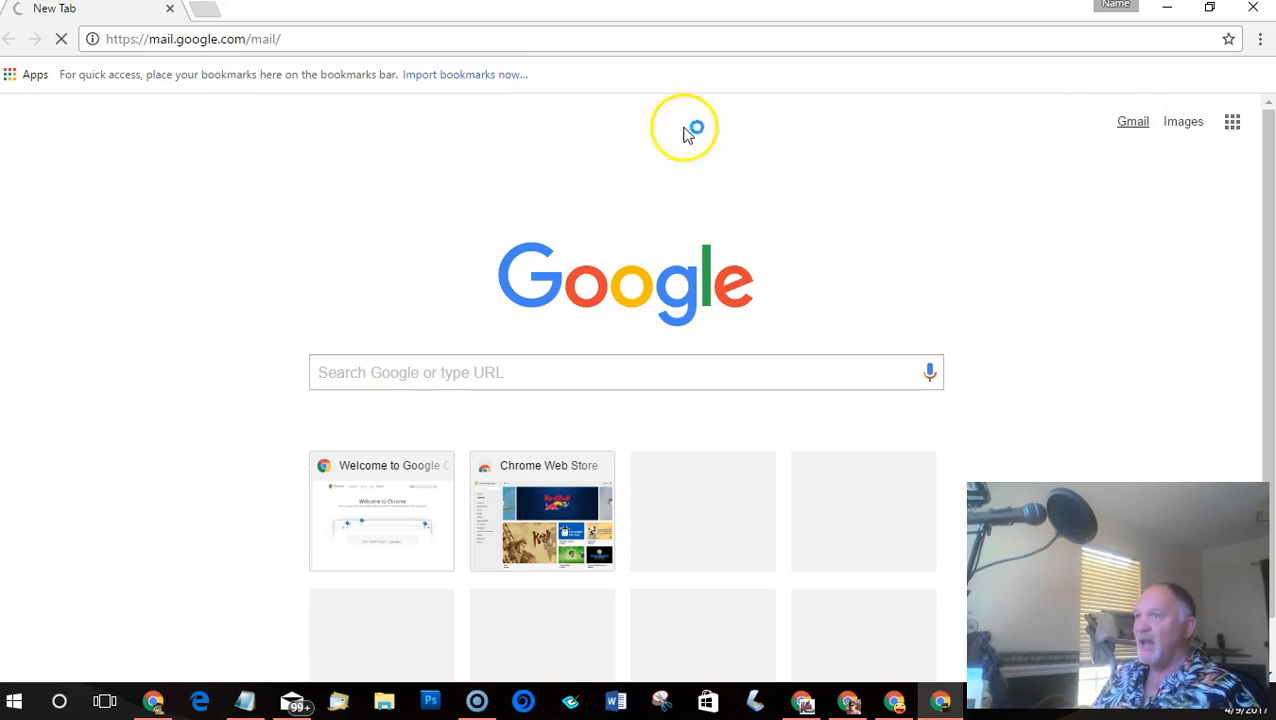
pyautogui.moveTo(940, 270)
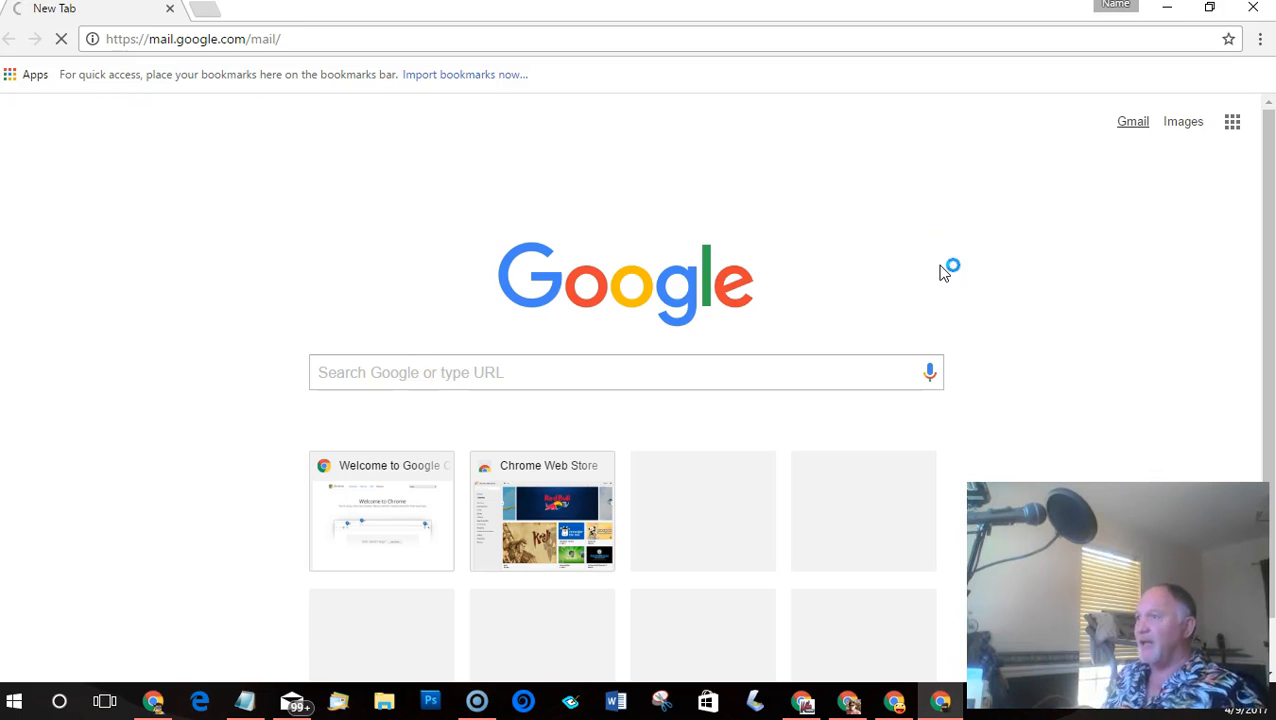
pyautogui.click(1132, 121)
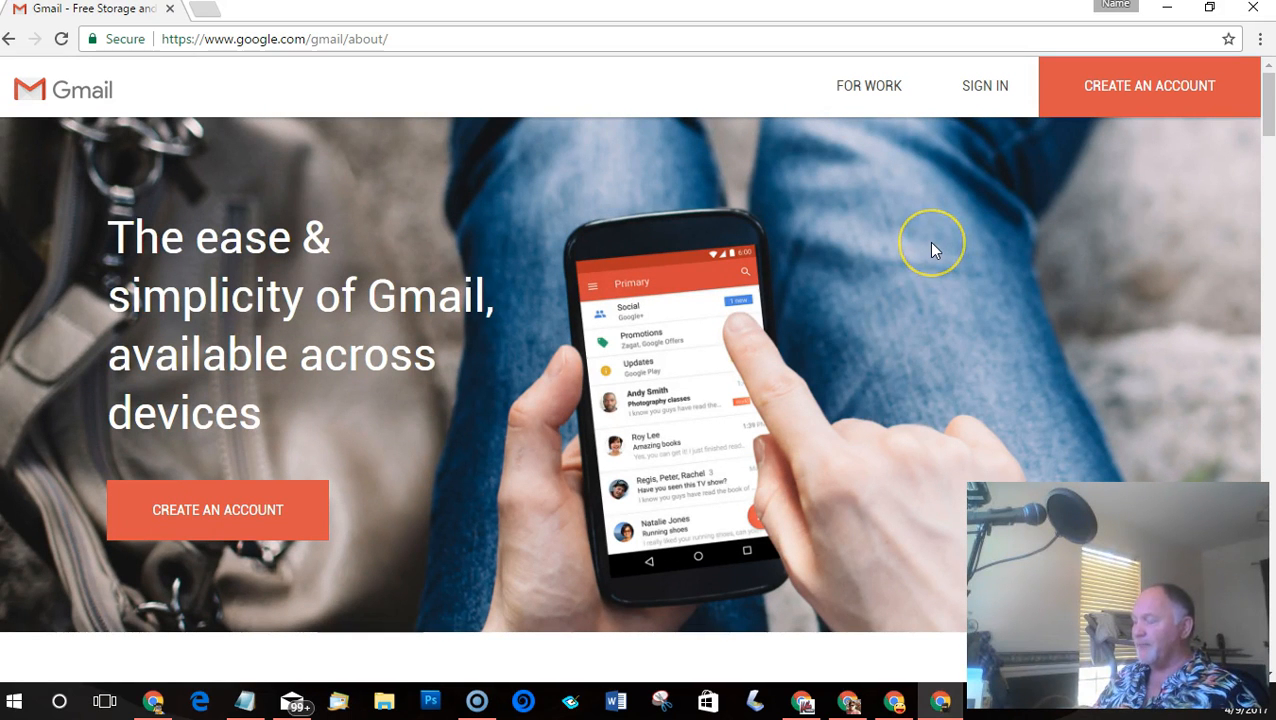
pyautogui.moveTo(972, 90)
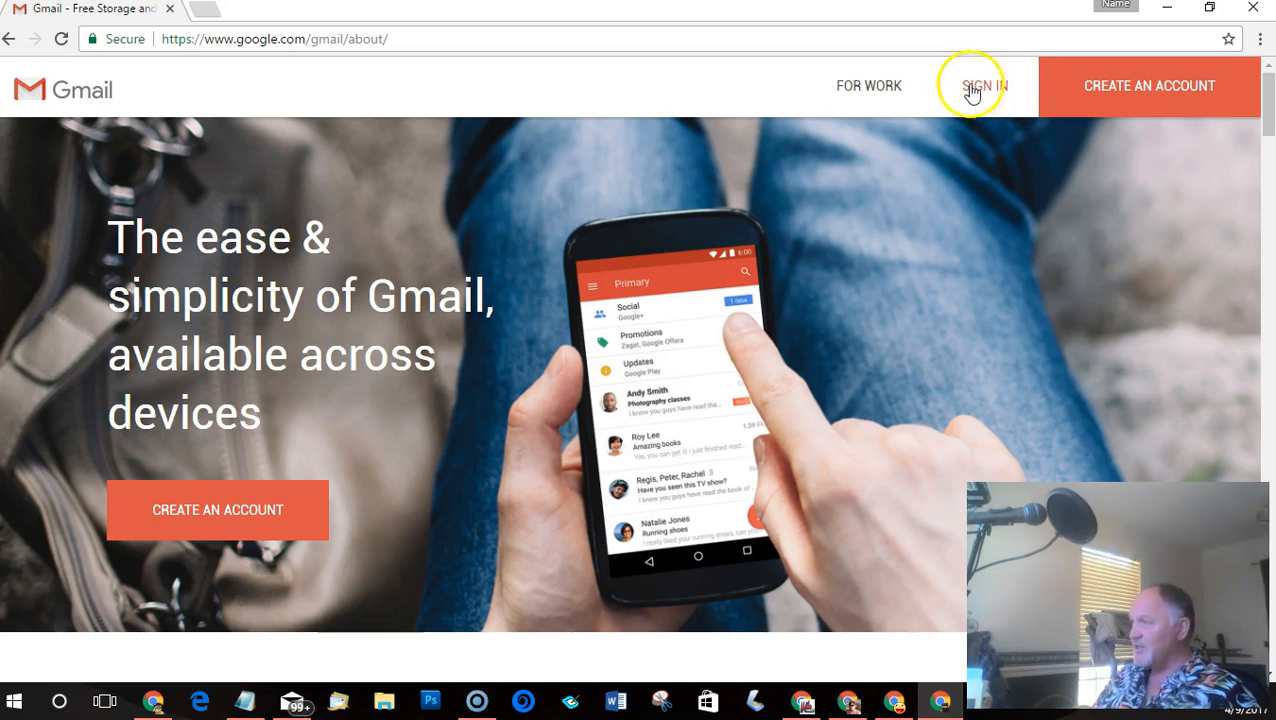
pyautogui.moveTo(463, 500)
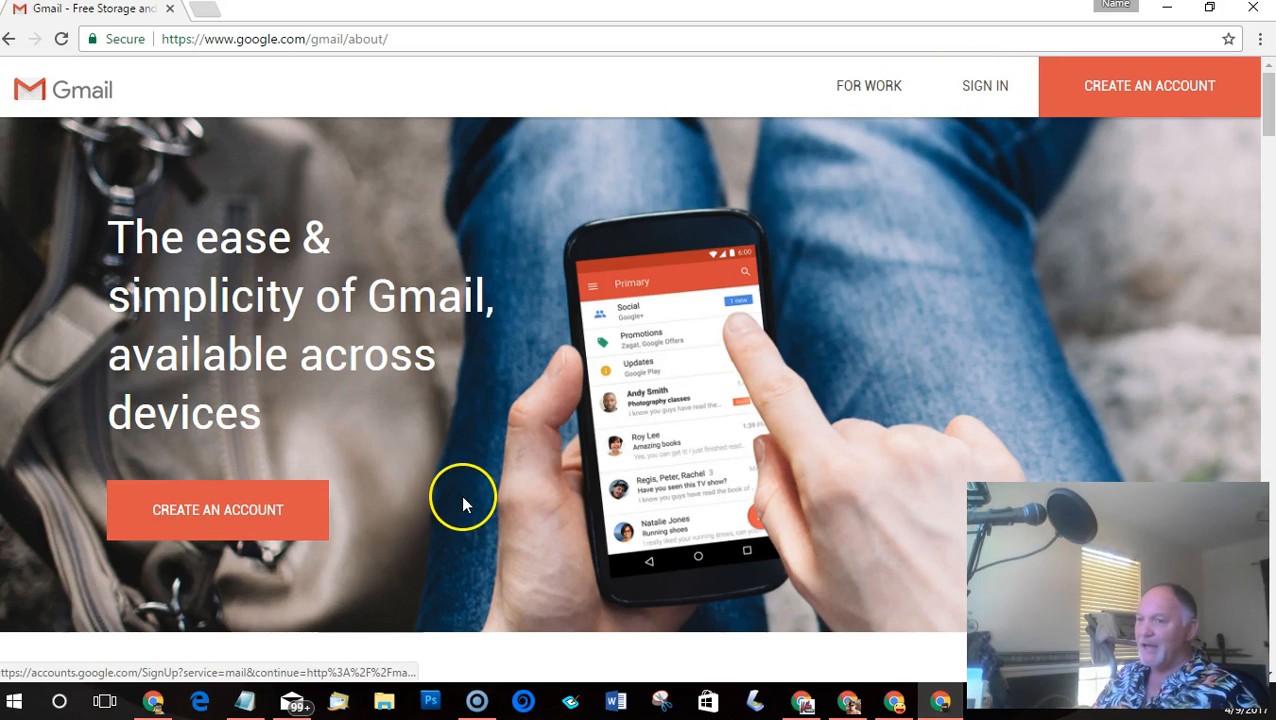
pyautogui.moveTo(465, 505)
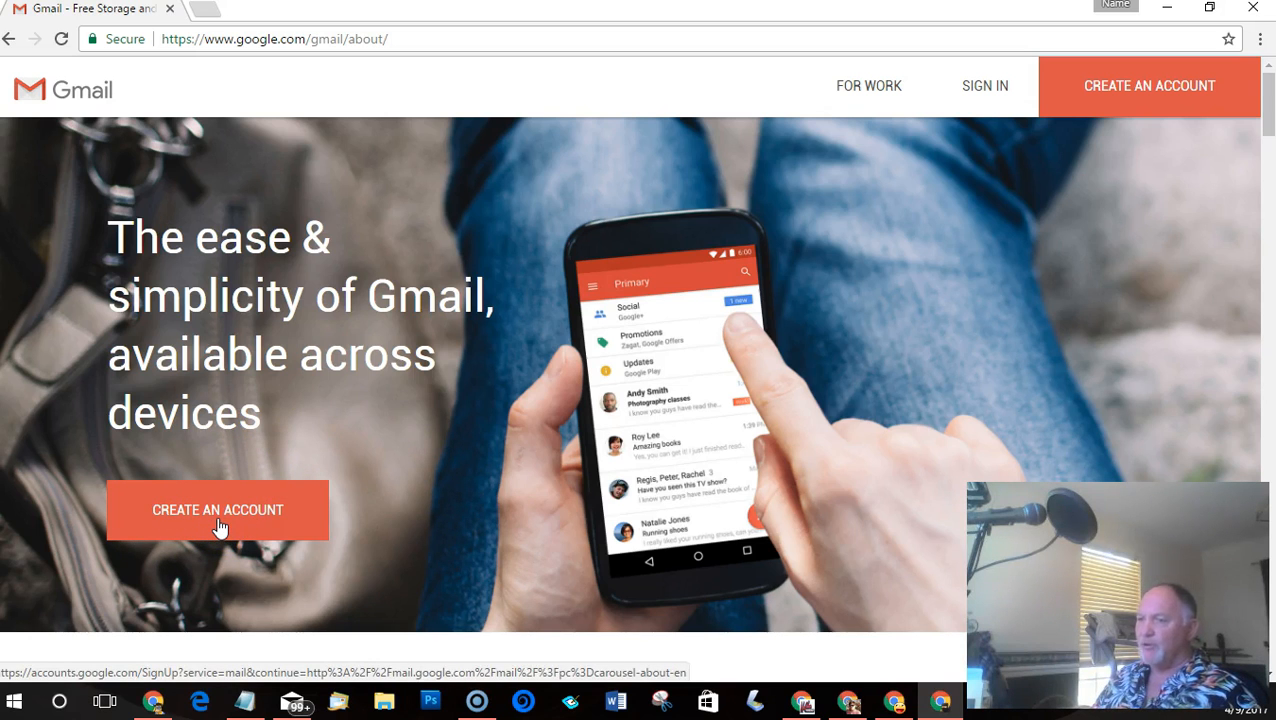
pyautogui.moveTo(888, 352)
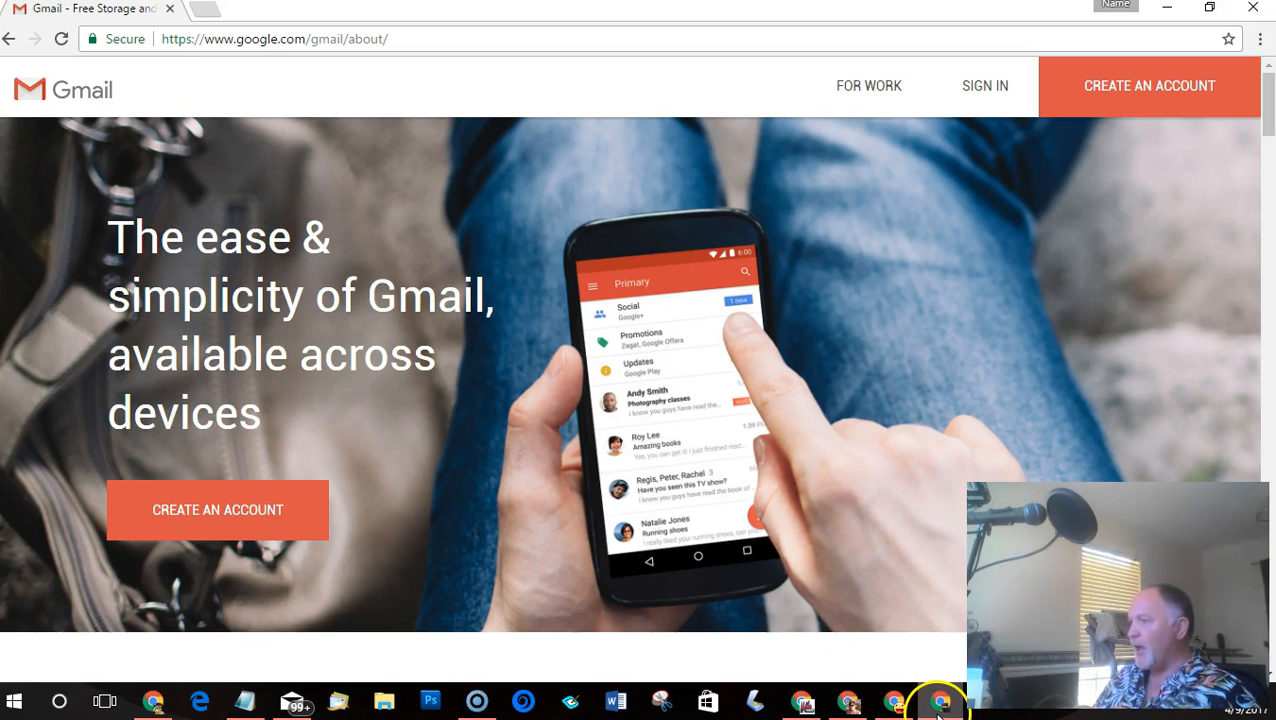
pyautogui.moveTo(1253, 12)
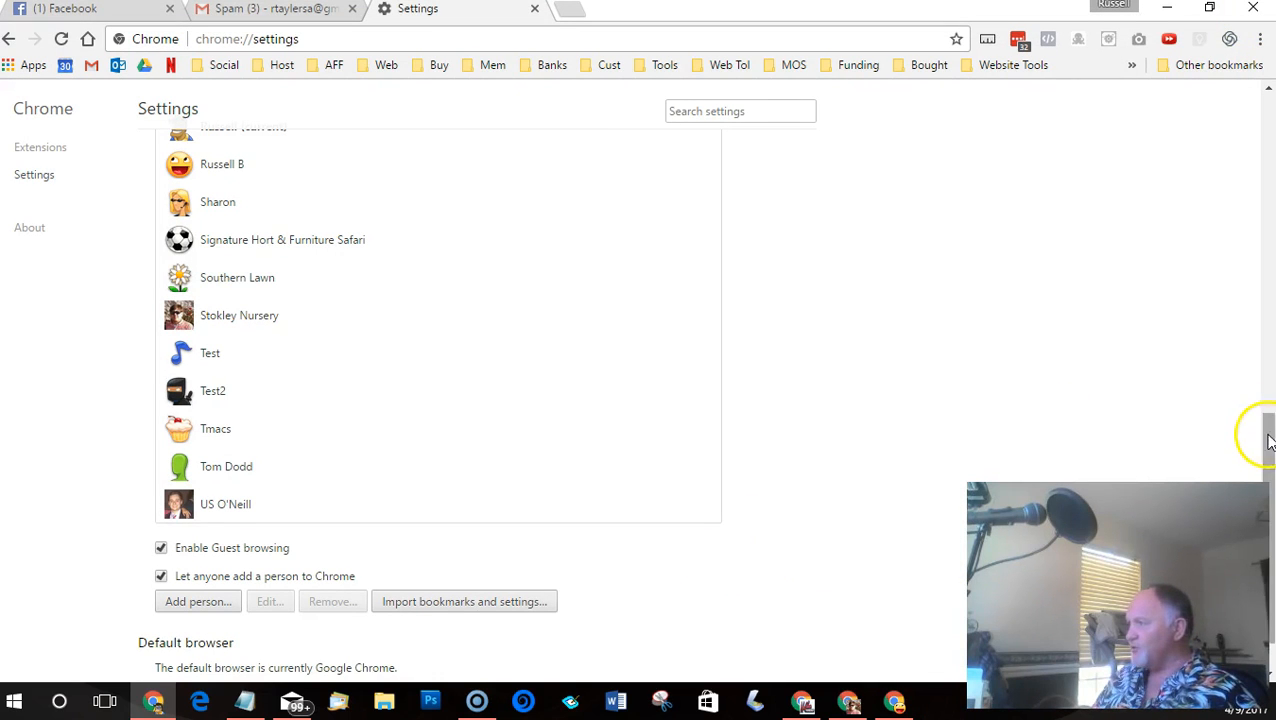
# Show the Settings tab's options menu in the original profile window
pyautogui.scroll(3)
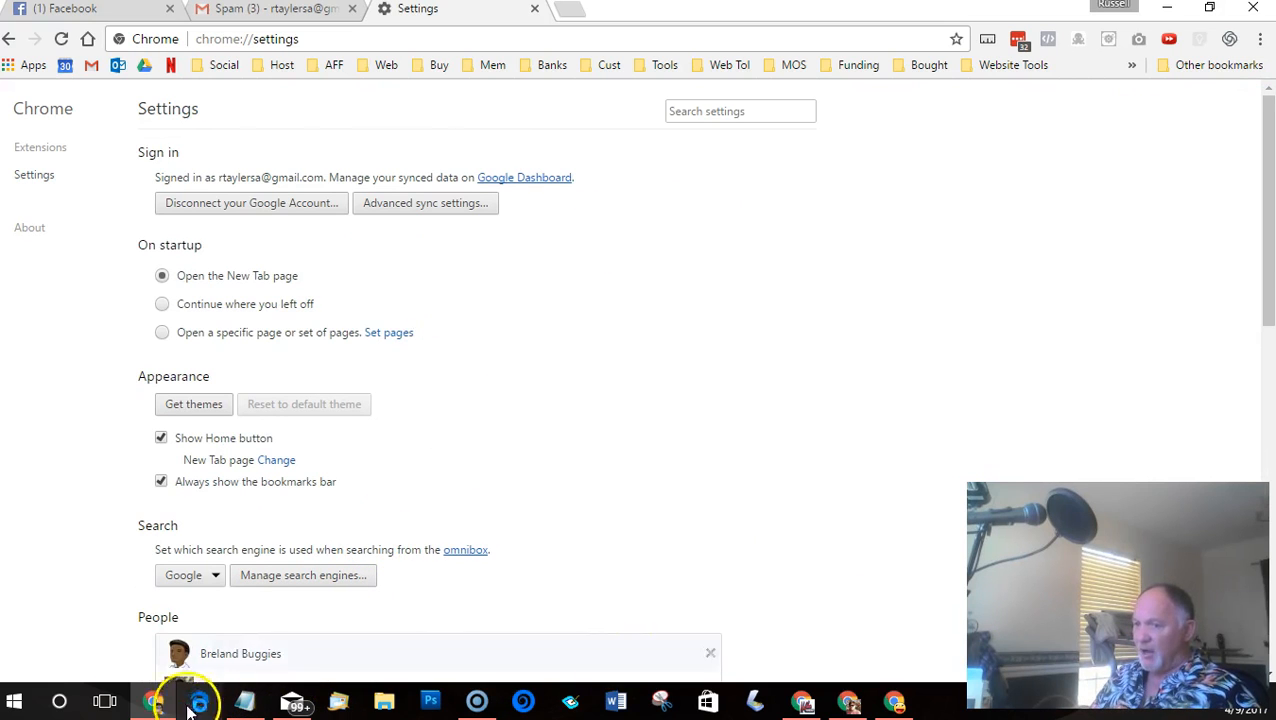
pyautogui.moveTo(590, 393)
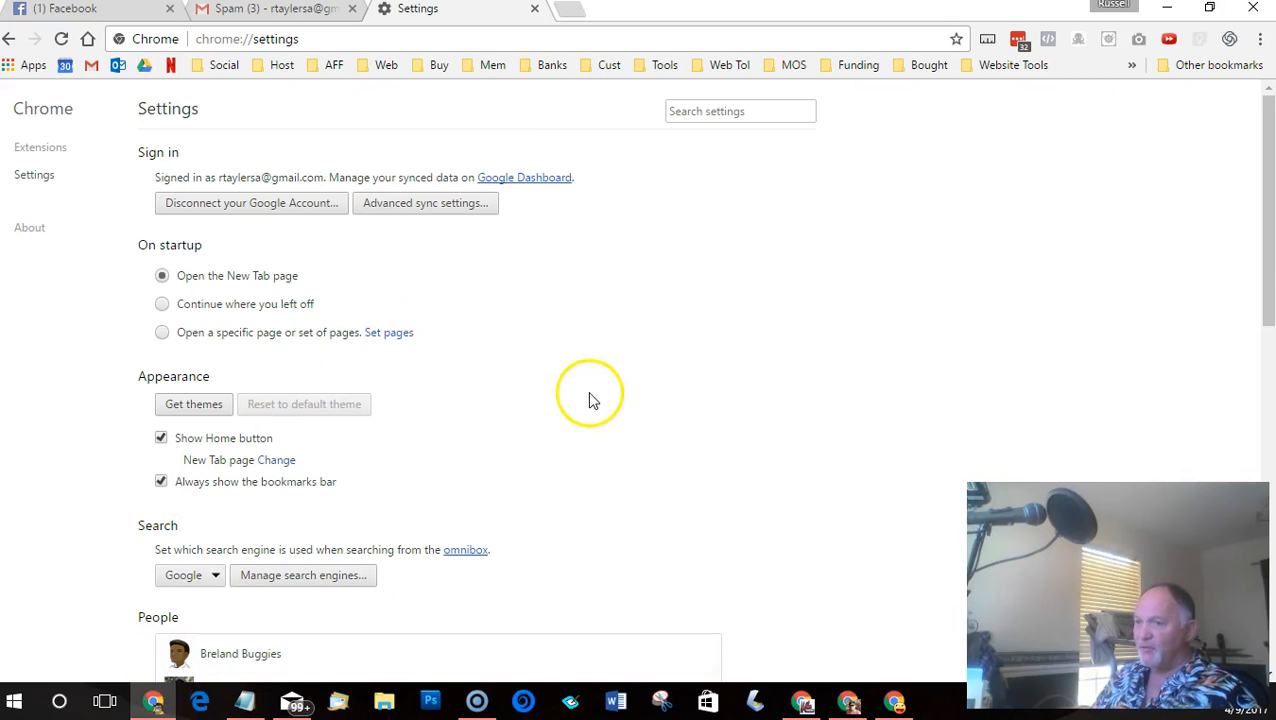
pyautogui.moveTo(154, 701)
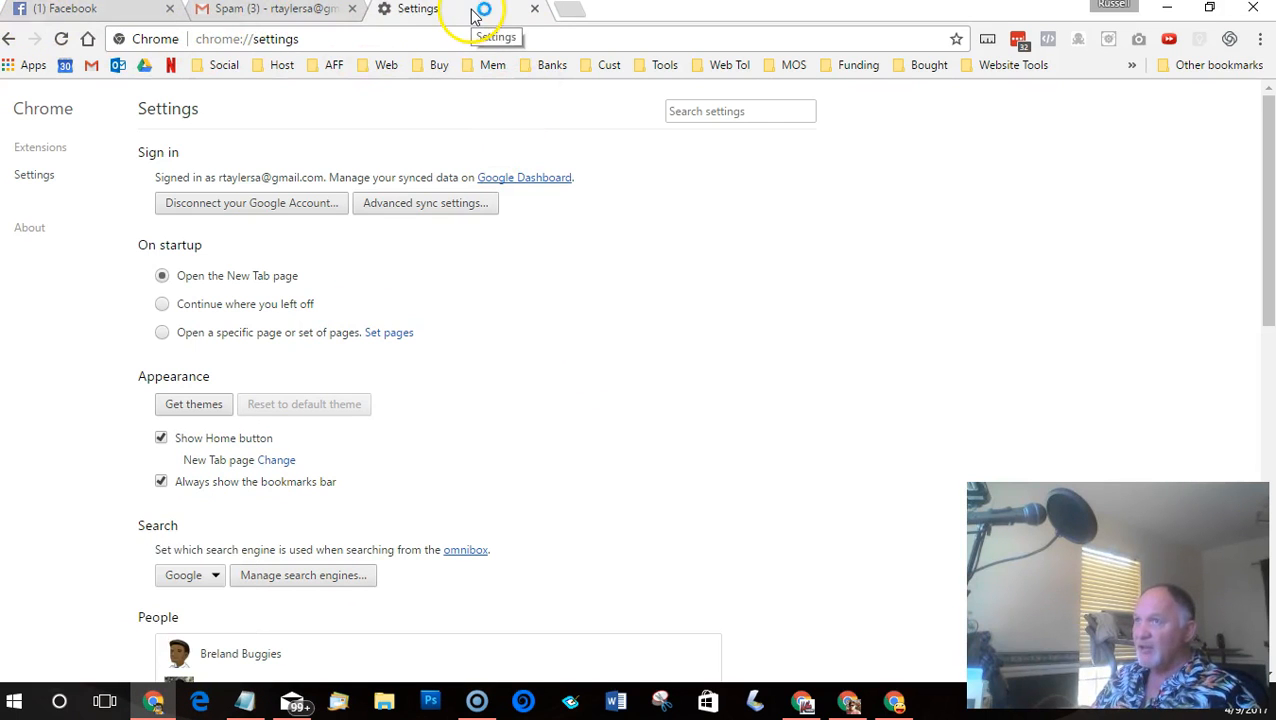
pyautogui.moveTo(455, 25)
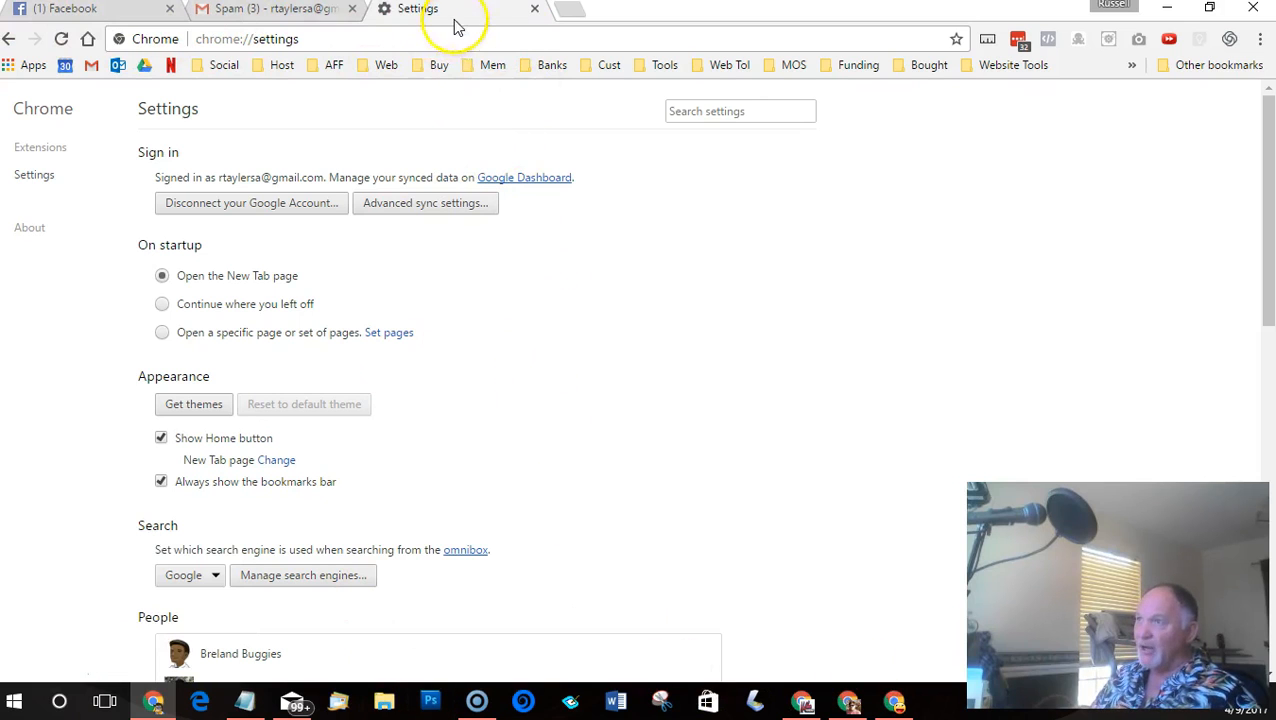
pyautogui.rightClick(416, 8)
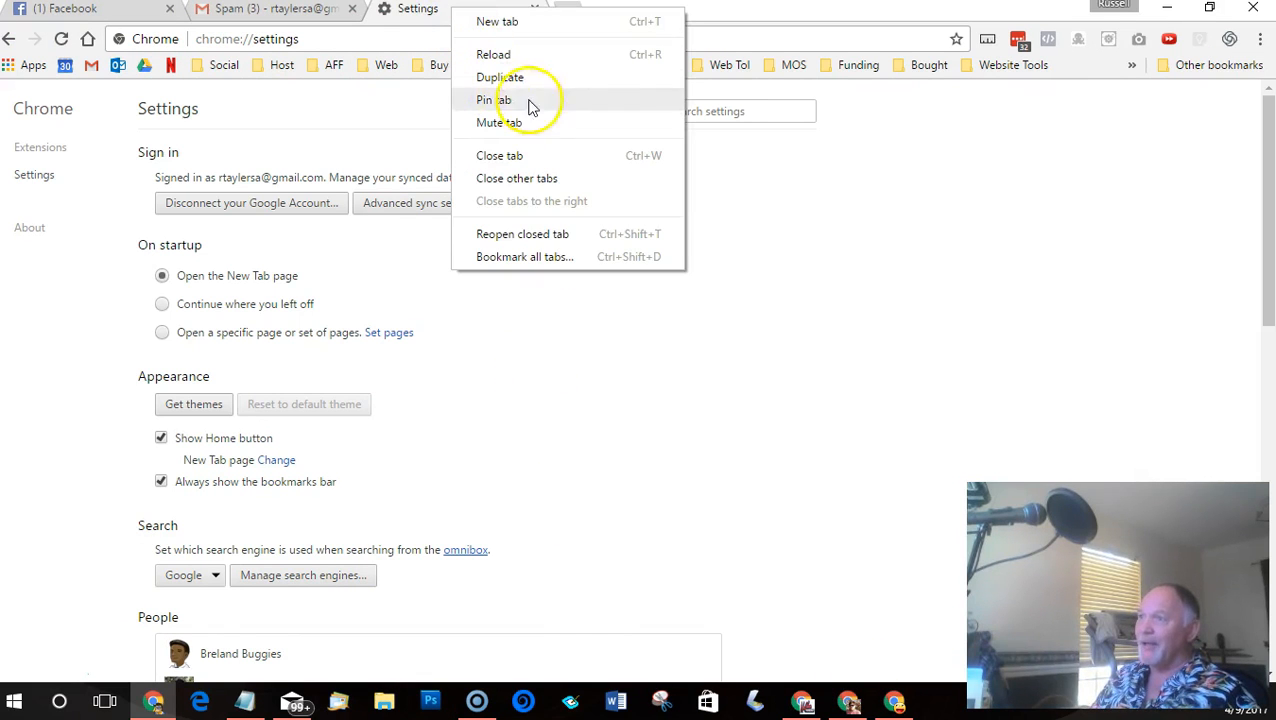
pyautogui.moveTo(565, 122)
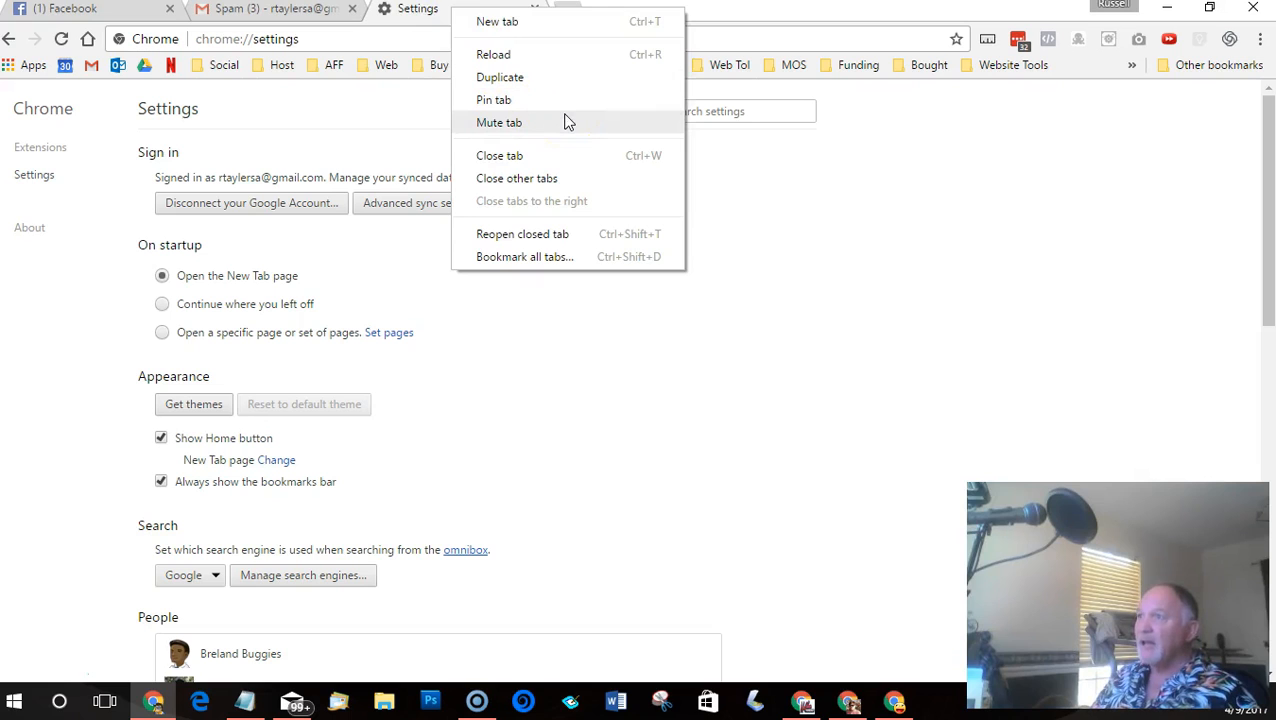
pyautogui.moveTo(673, 131)
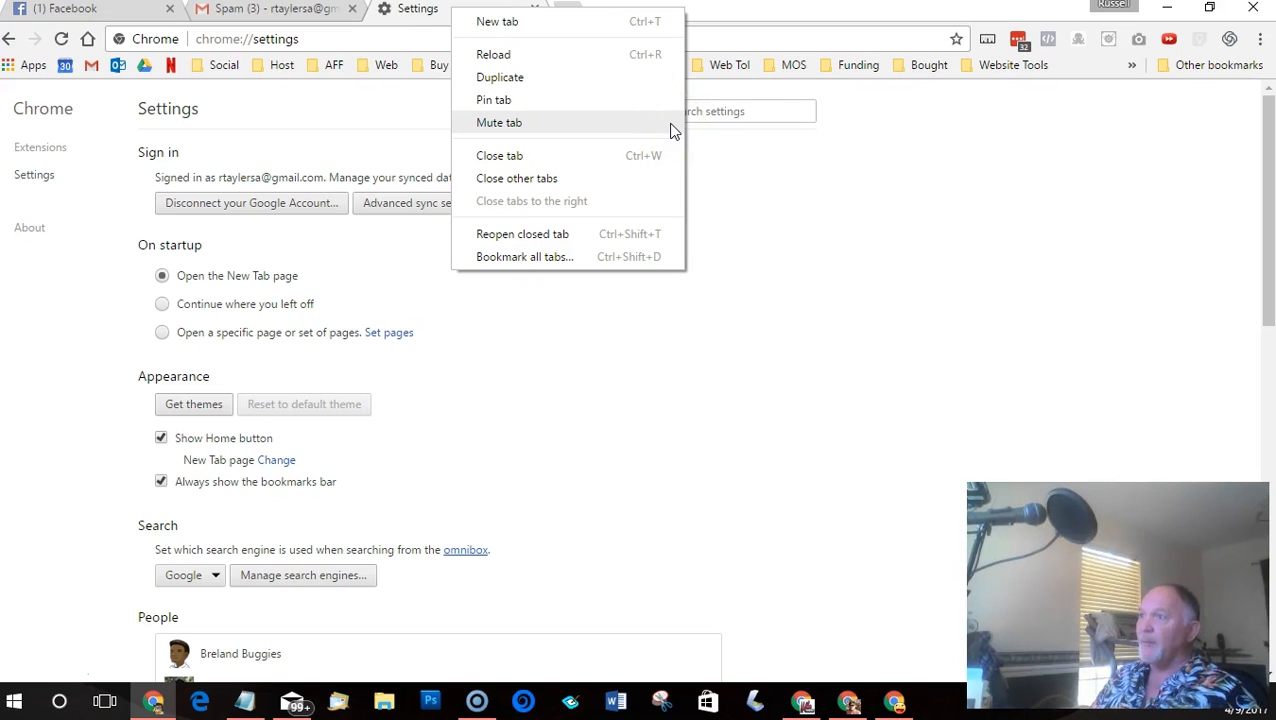
pyautogui.moveTo(585, 350)
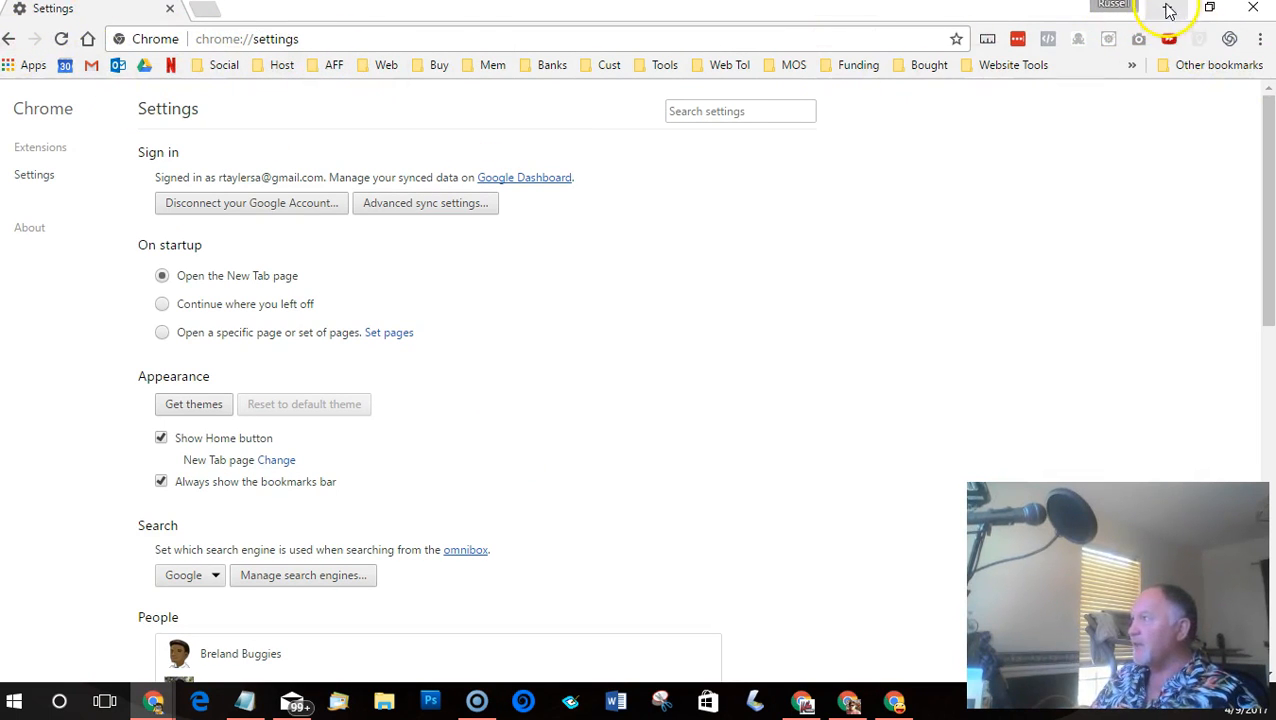
# Minimize the Settings window so the Gmail Spam folder window shows
pyautogui.click(270, 8)
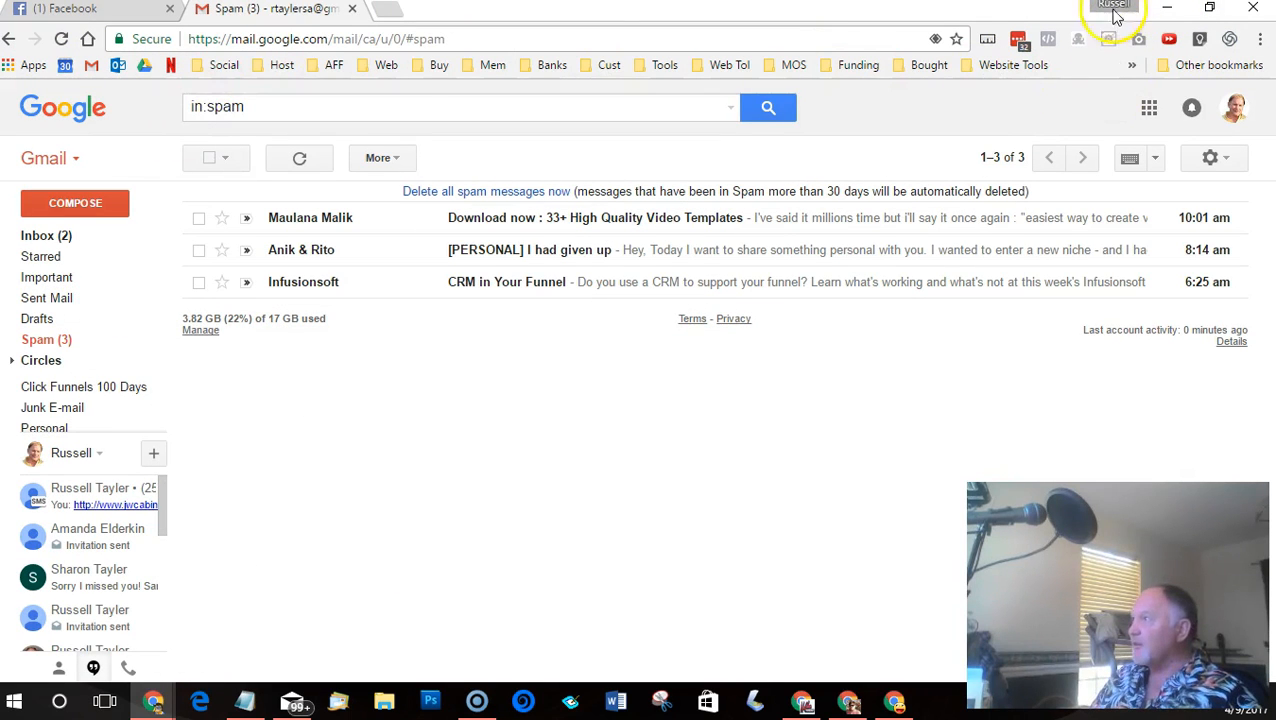
pyautogui.moveTo(320, 687)
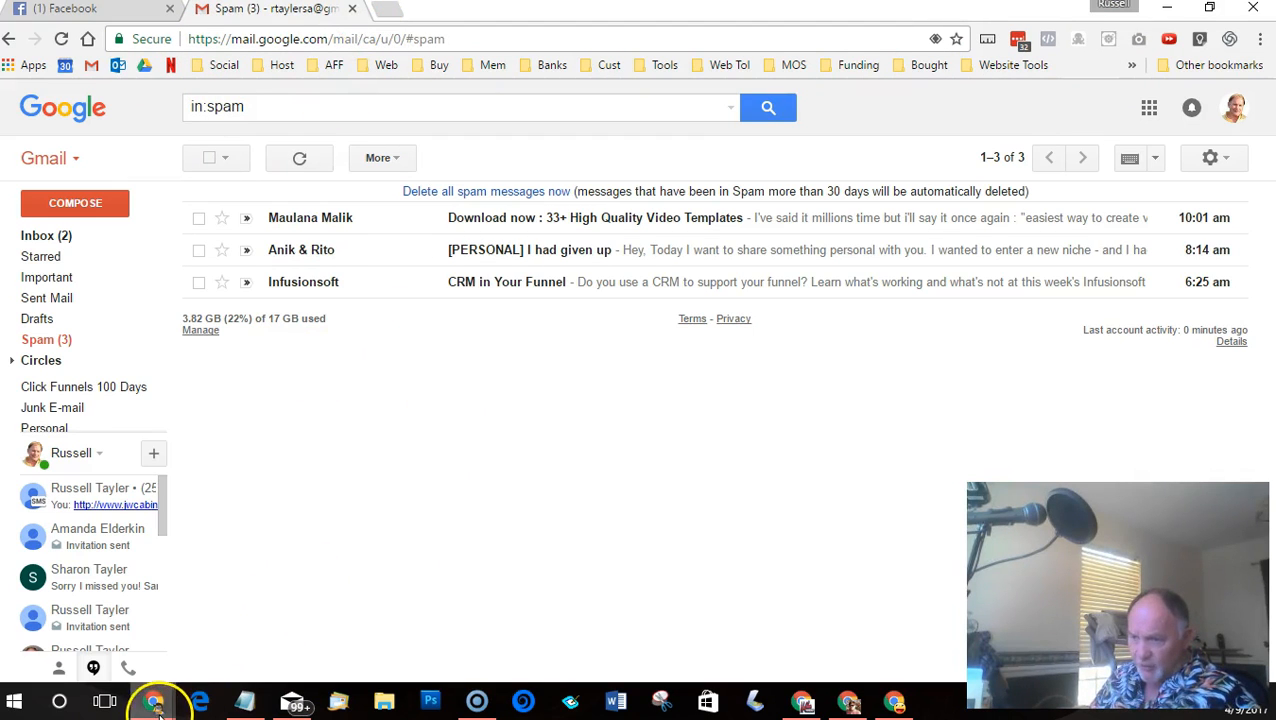
pyautogui.moveTo(160, 700)
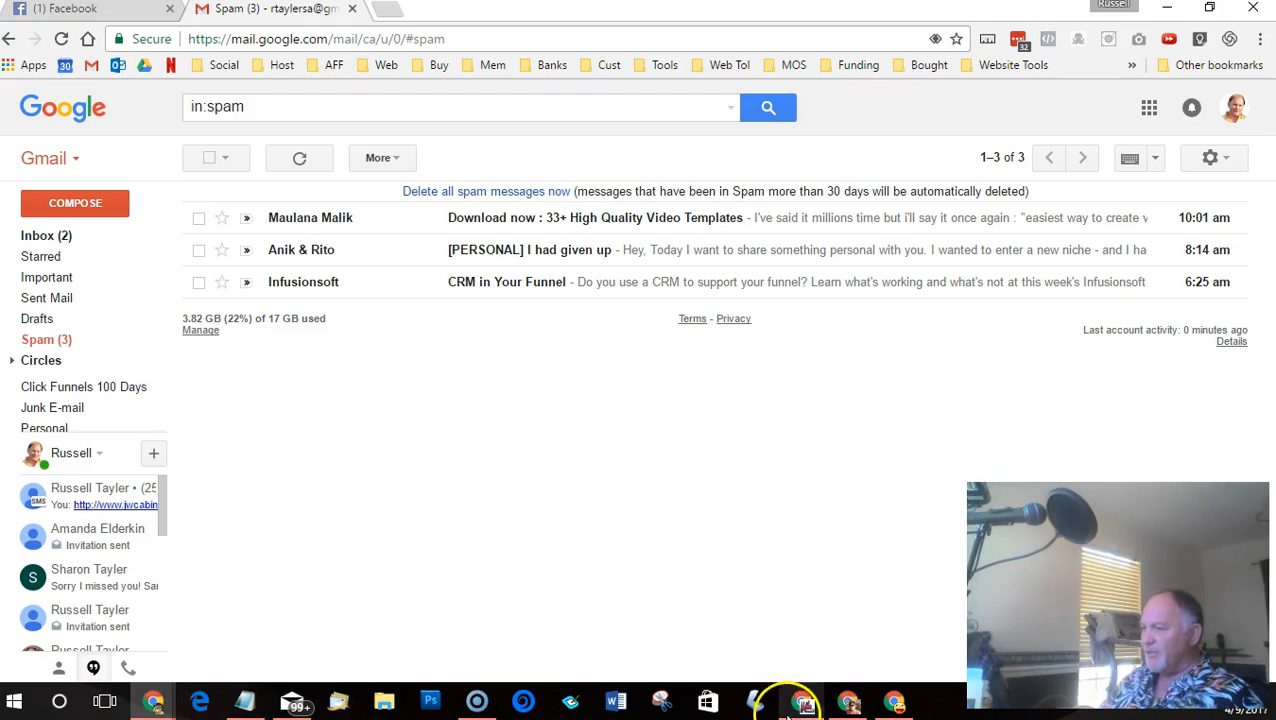
pyautogui.moveTo(800, 702)
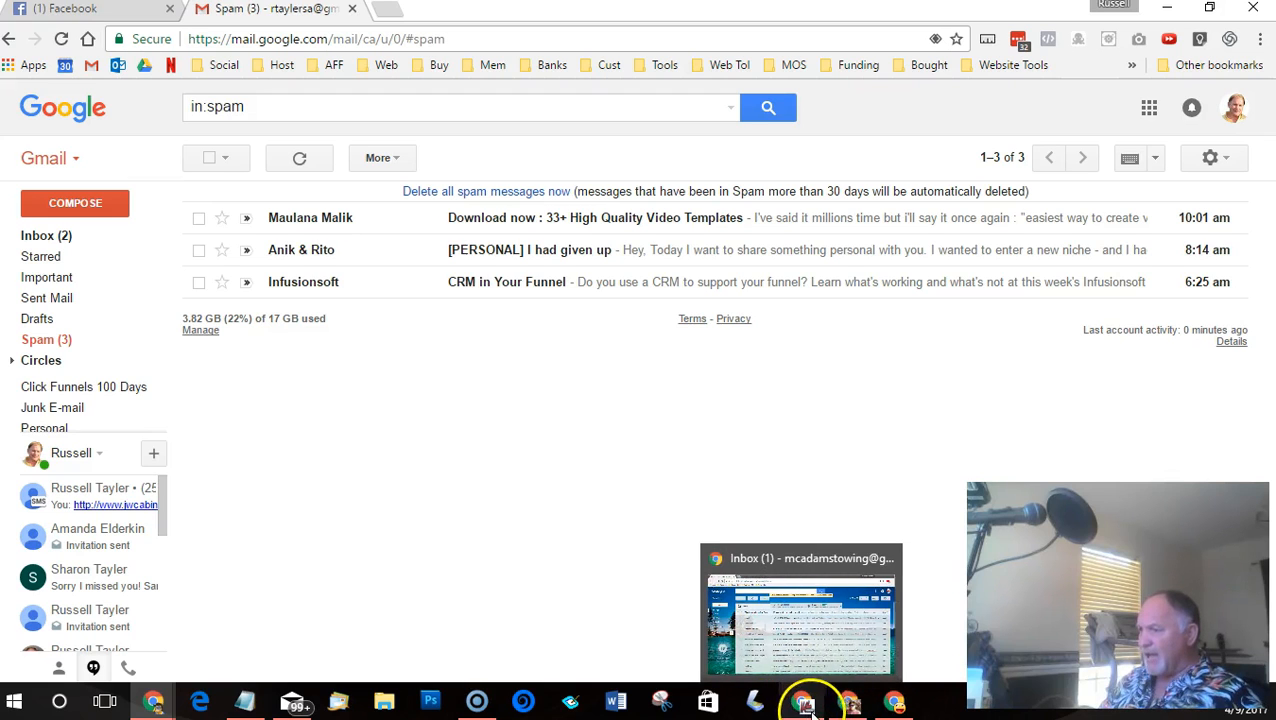
pyautogui.moveTo(630, 425)
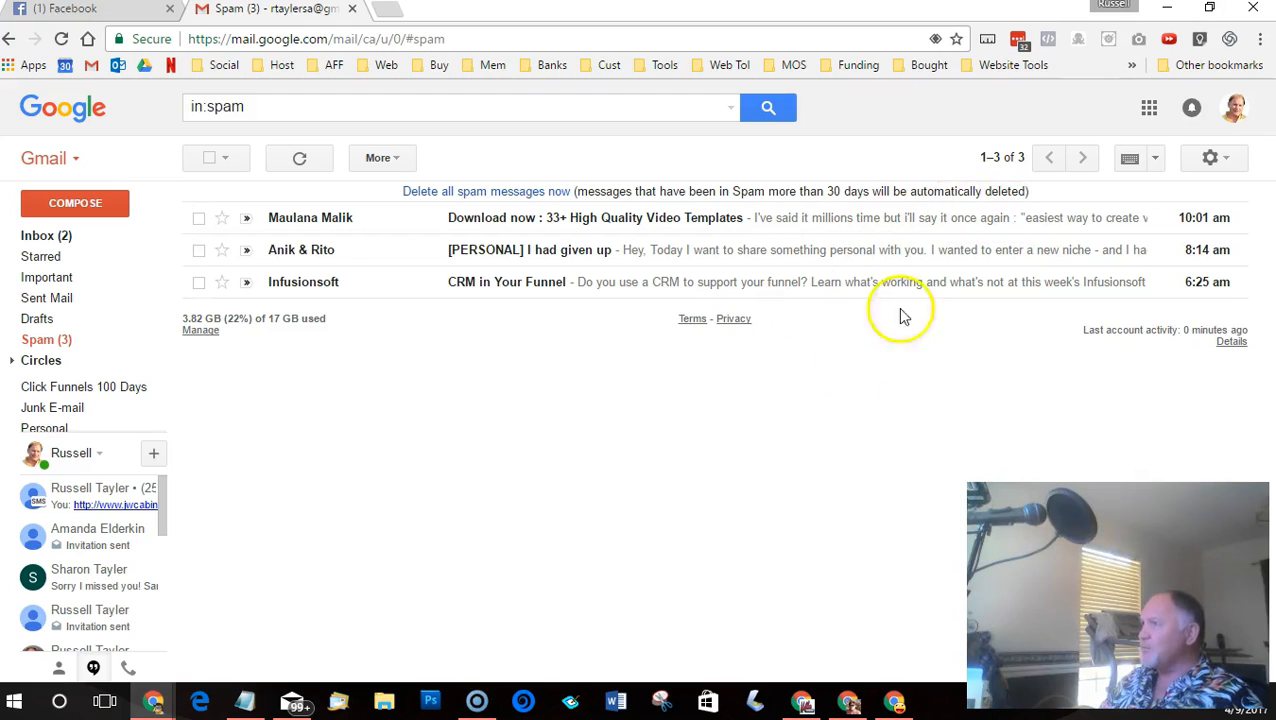
pyautogui.moveTo(1018, 39)
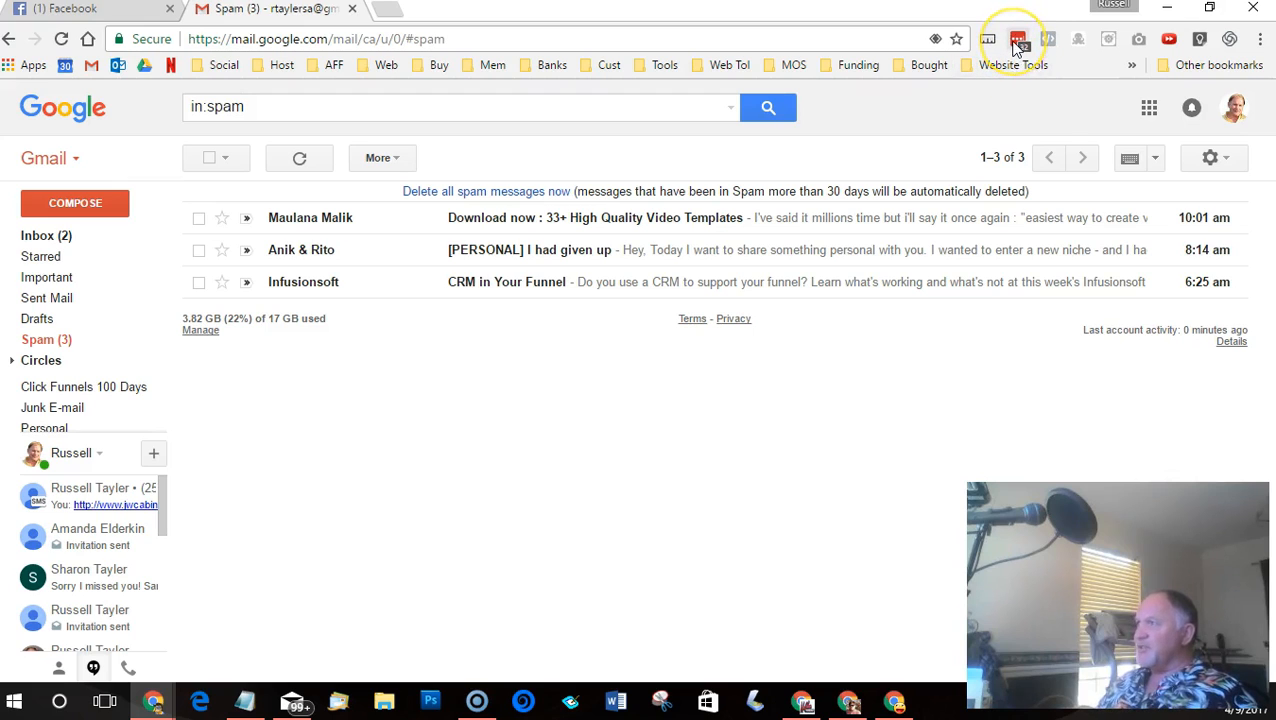
pyautogui.moveTo(1017, 39)
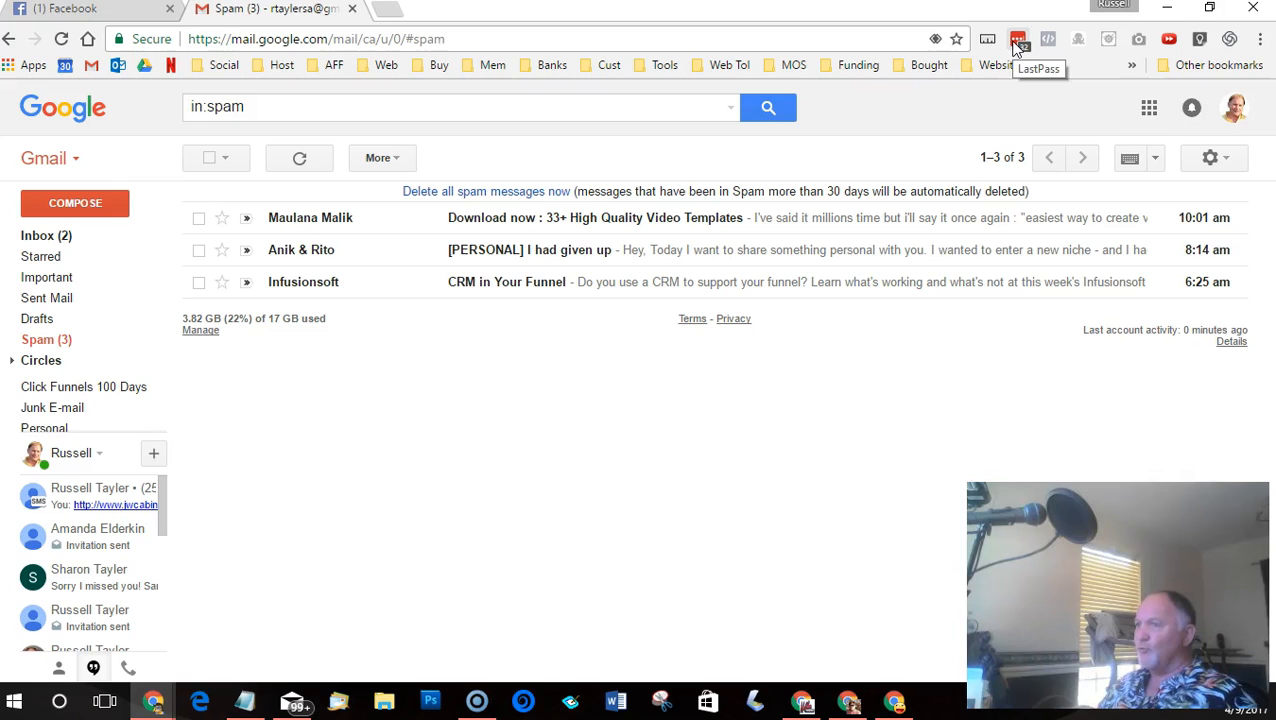
pyautogui.moveTo(820, 485)
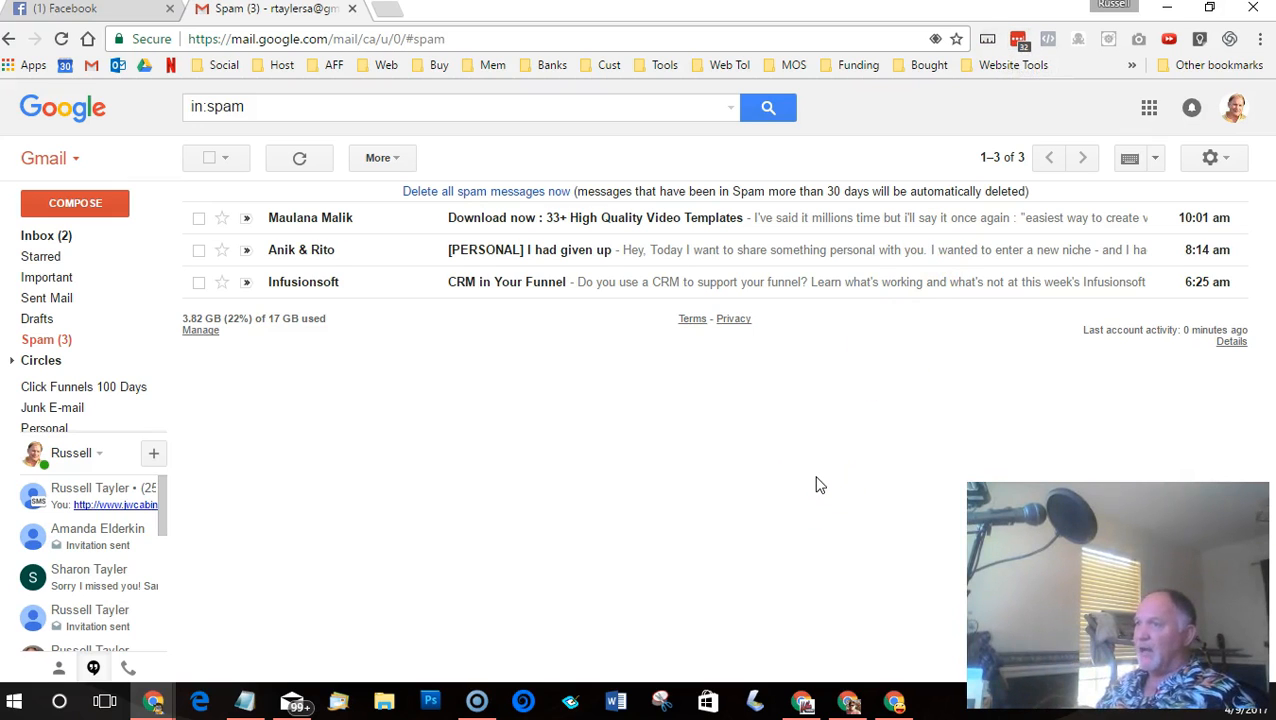
pyautogui.moveTo(728, 448)
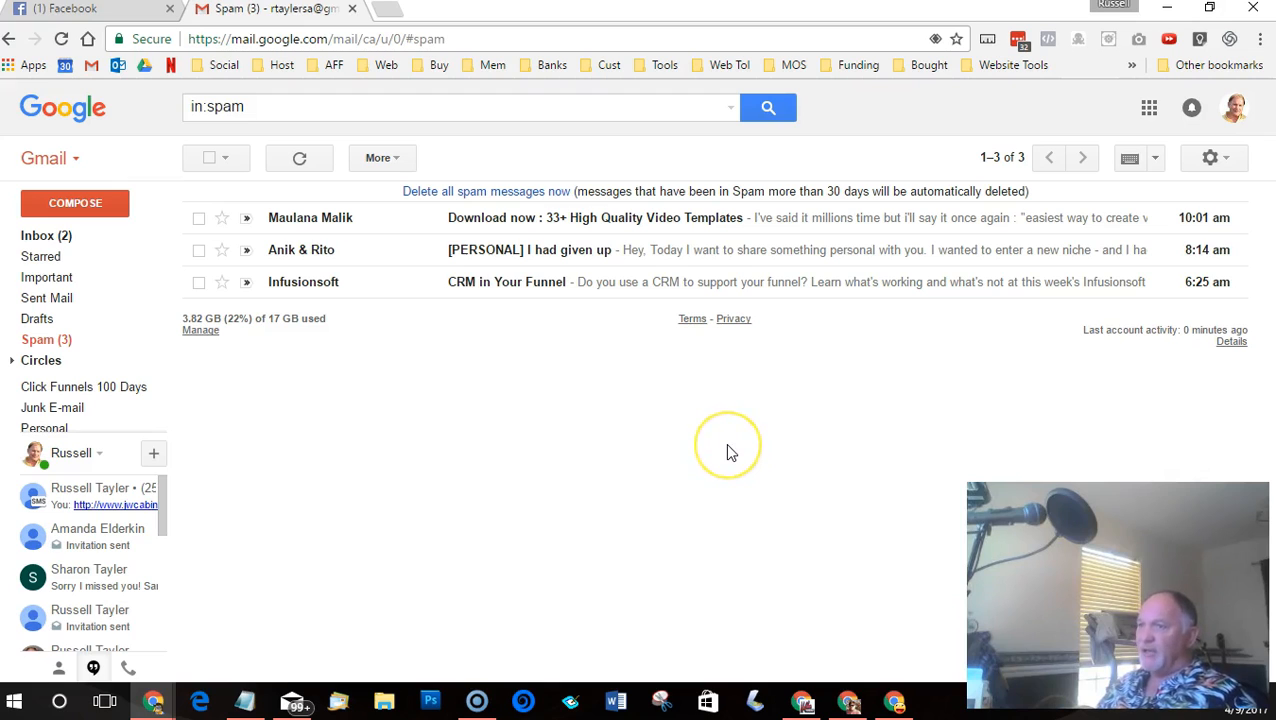
pyautogui.moveTo(730, 452)
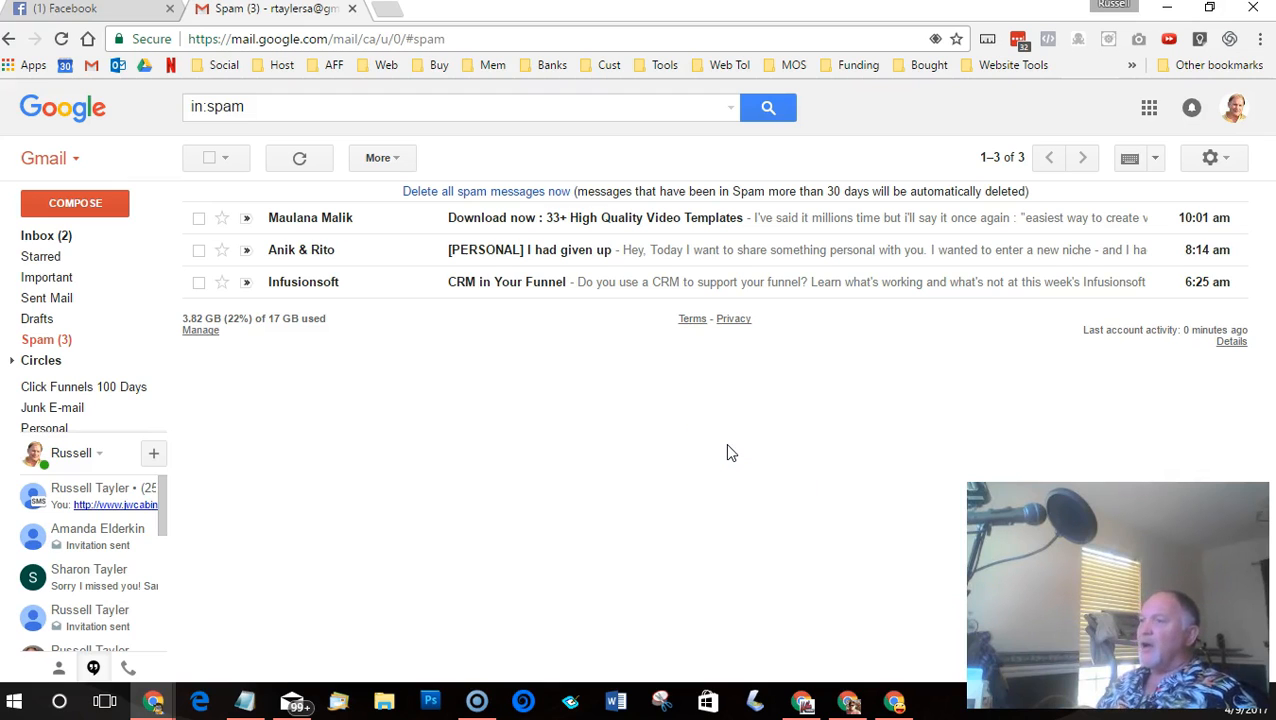
pyautogui.moveTo(537, 320)
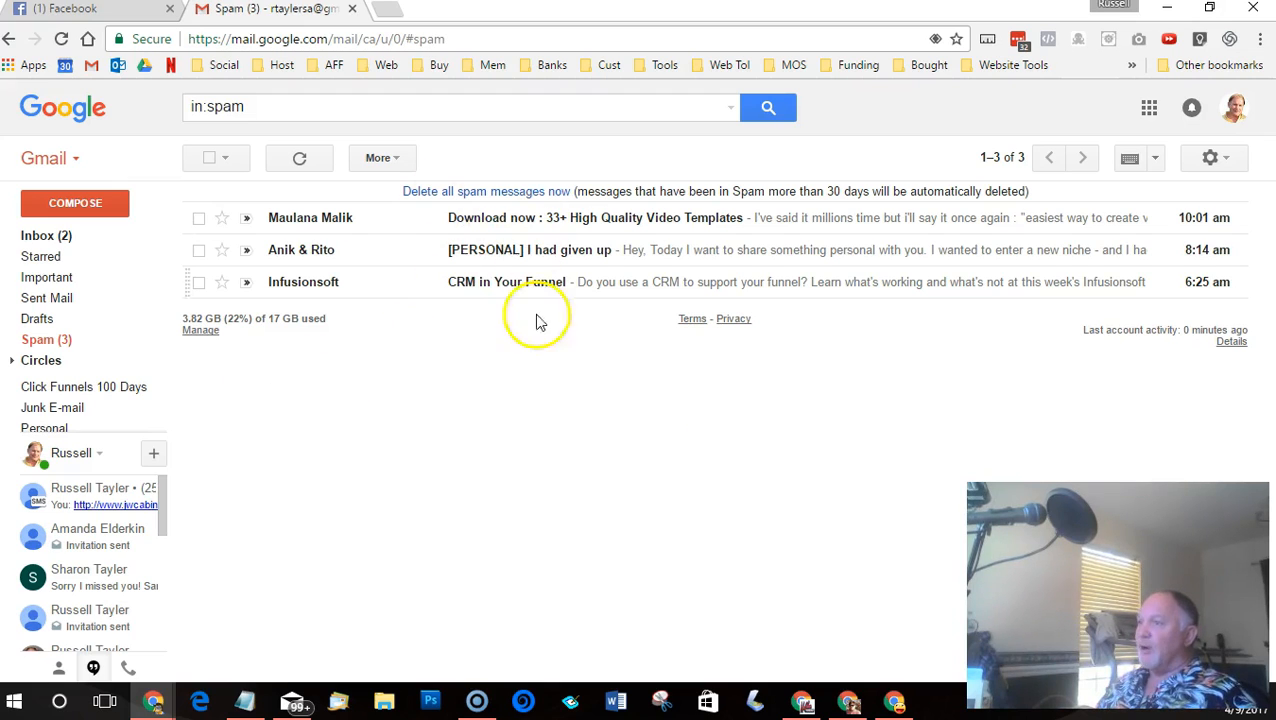
pyautogui.moveTo(630, 456)
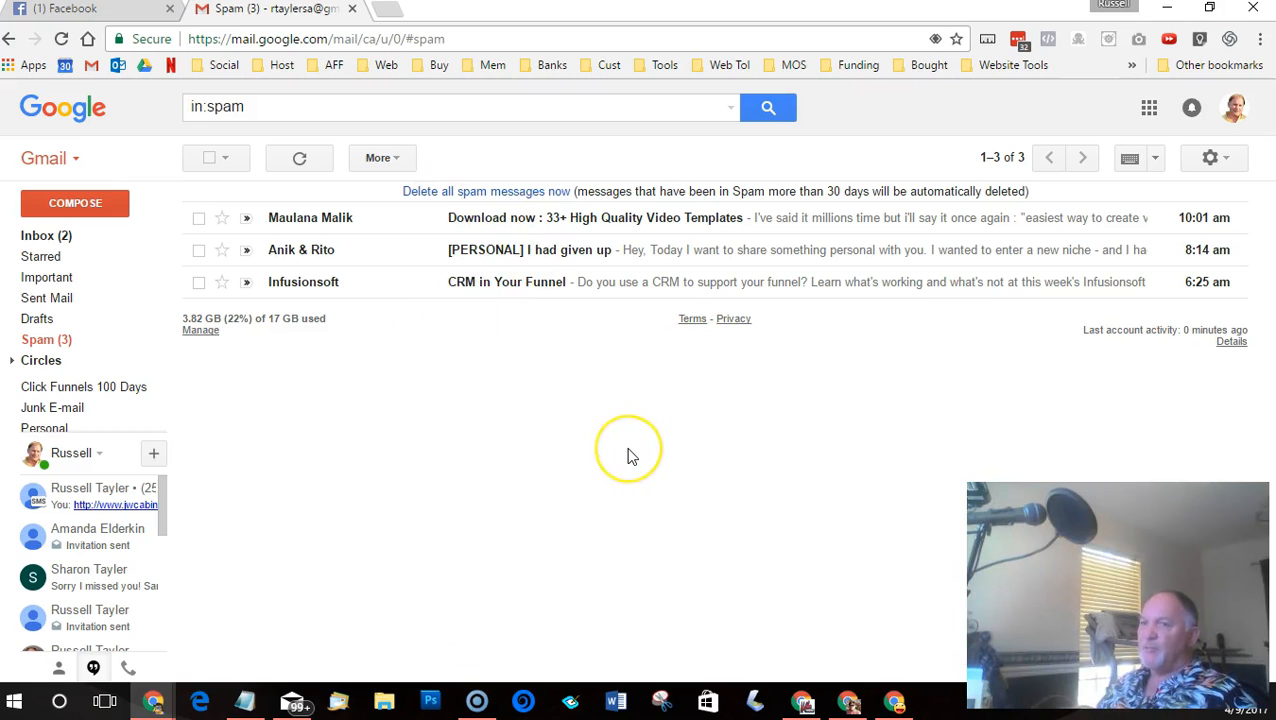
pyautogui.moveTo(330, 243)
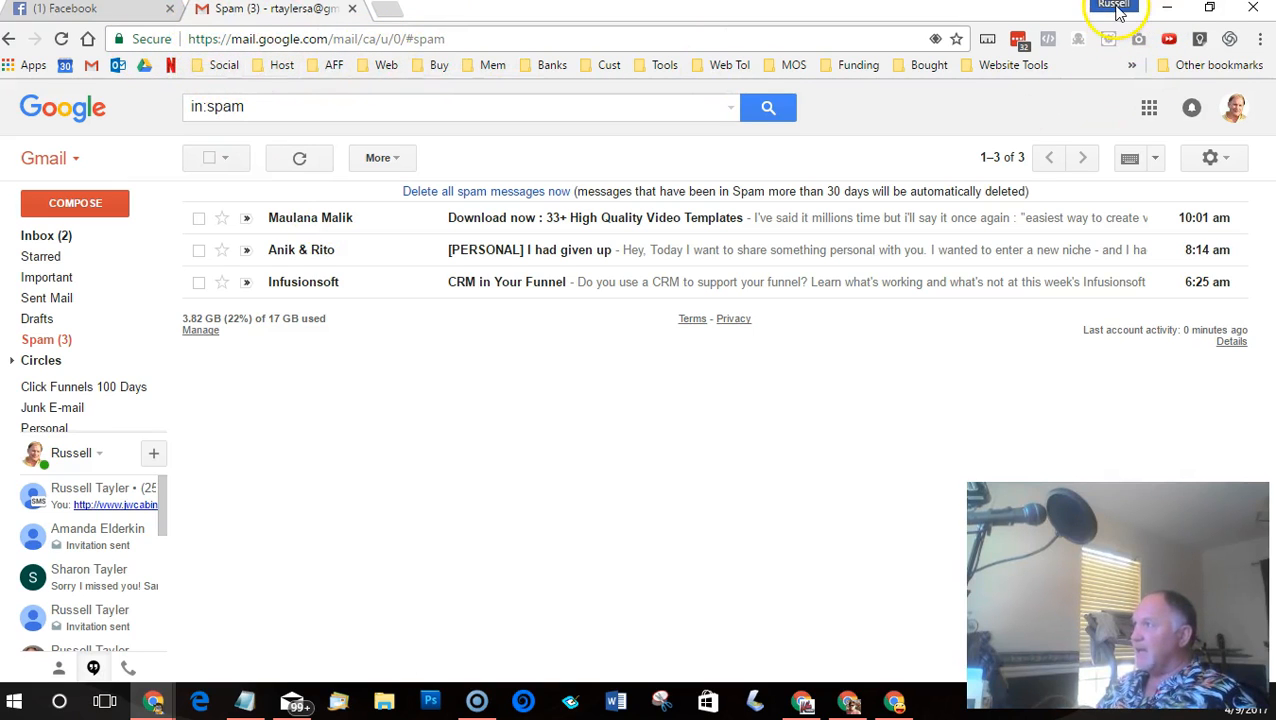
pyautogui.moveTo(660, 527)
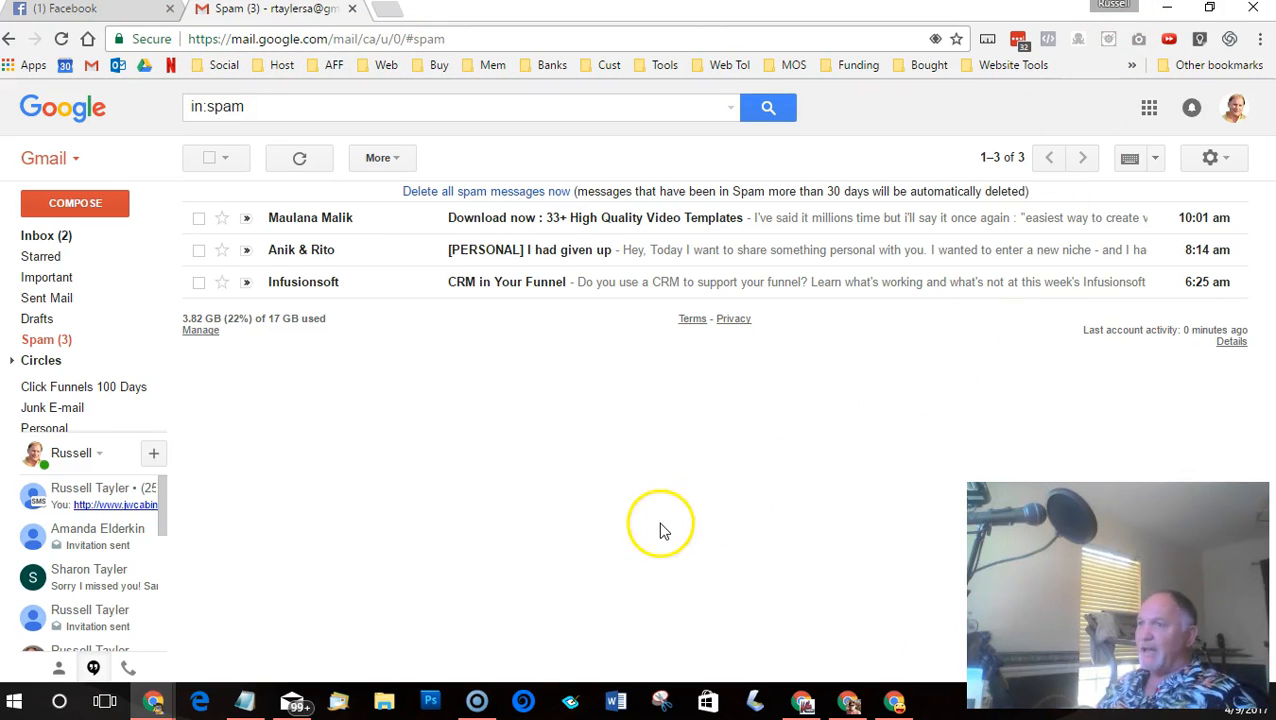
pyautogui.moveTo(665, 530)
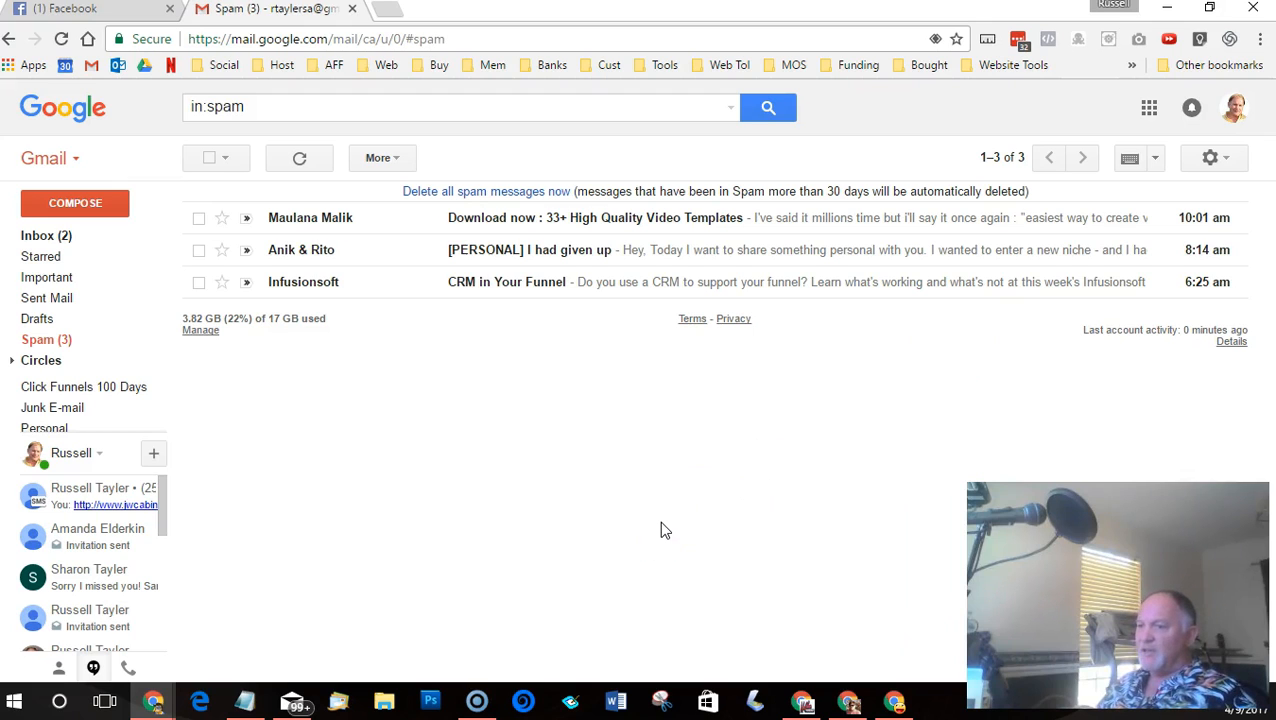
pyautogui.moveTo(210, 680)
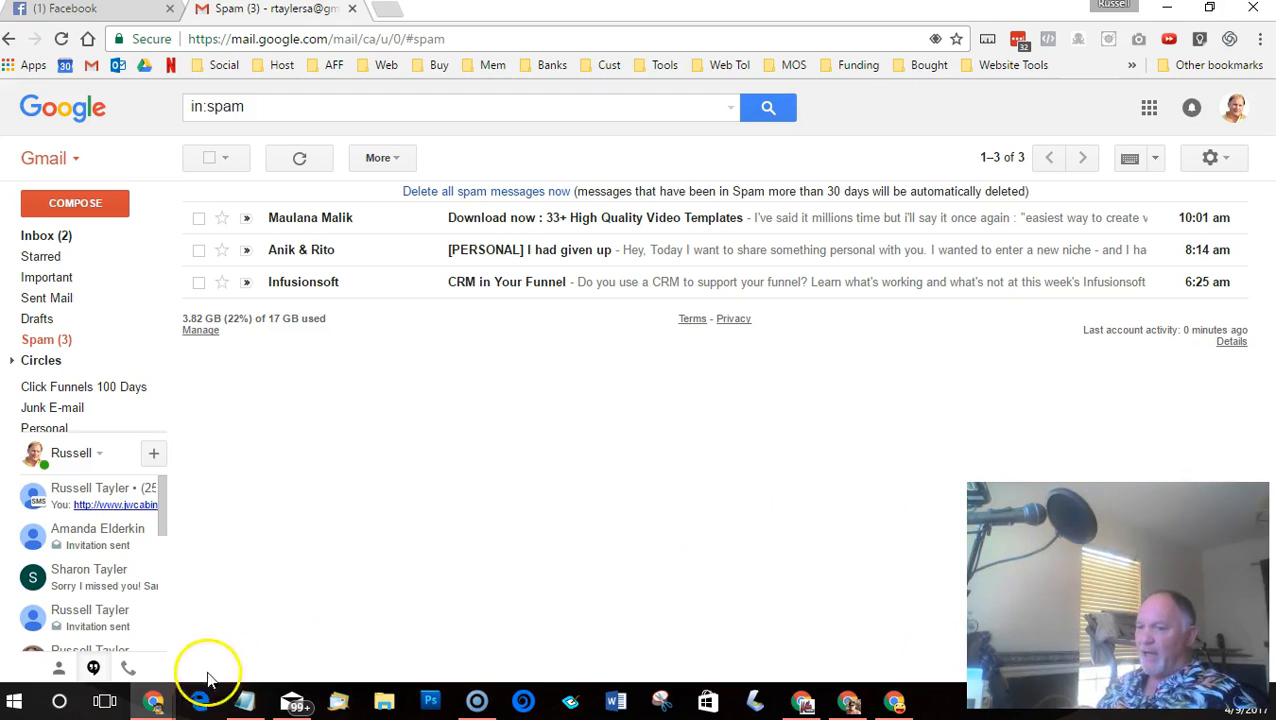
pyautogui.moveTo(848, 700)
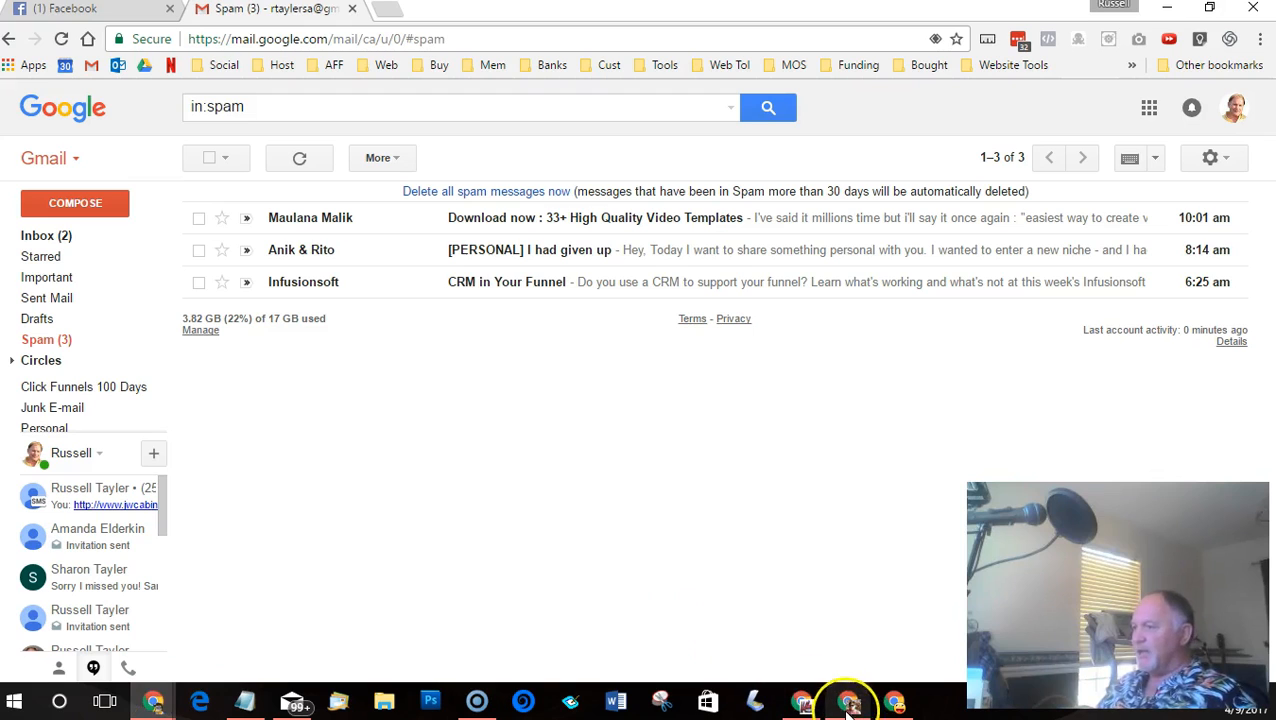
pyautogui.moveTo(849, 700)
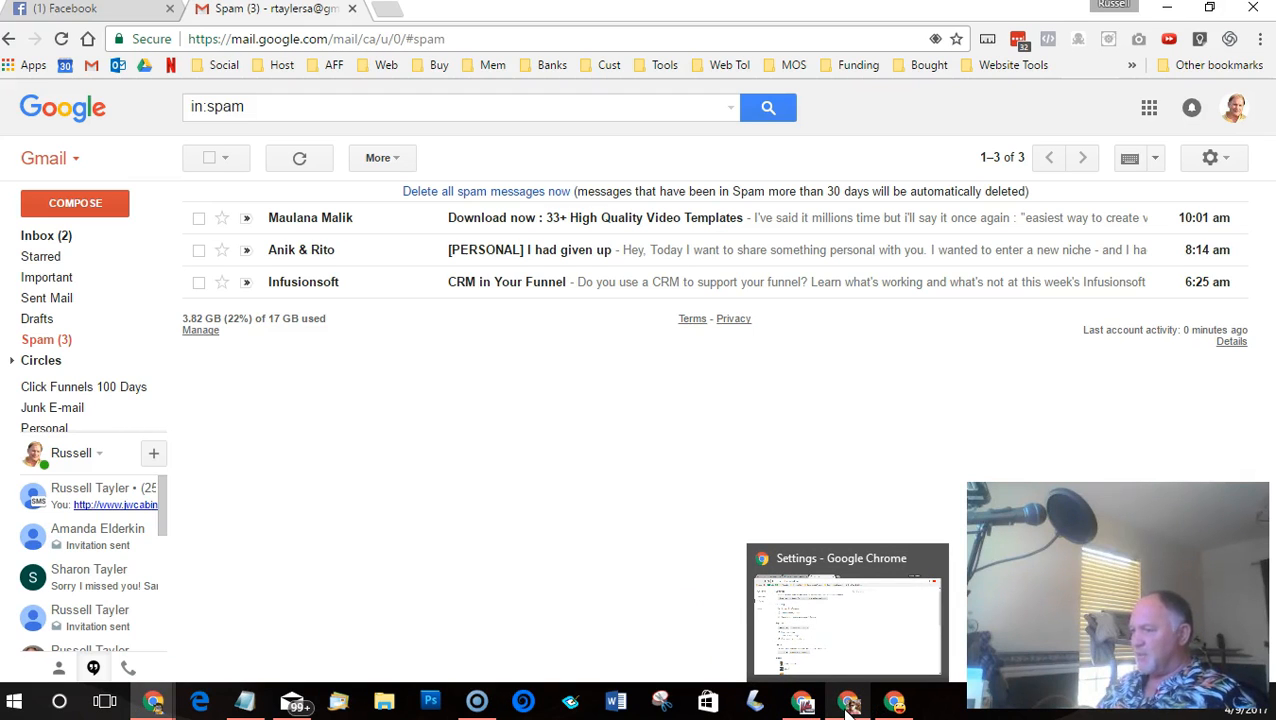
pyautogui.moveTo(805, 700)
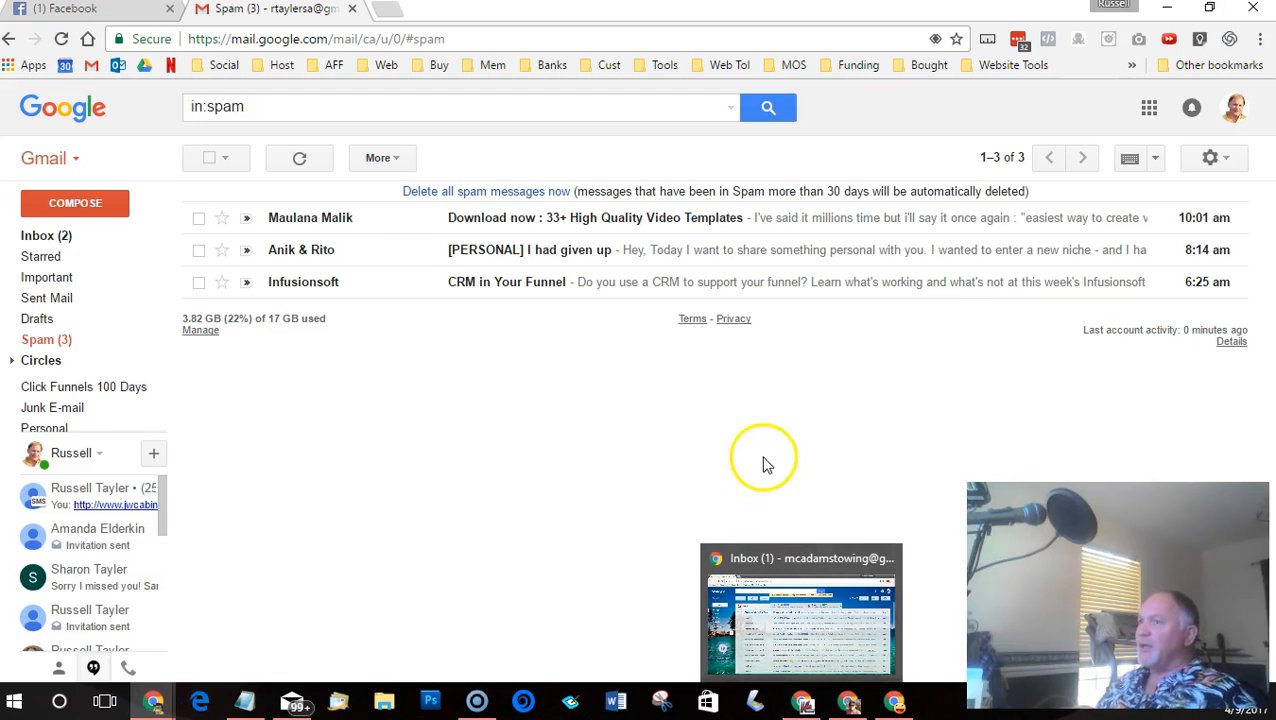
pyautogui.moveTo(550, 455)
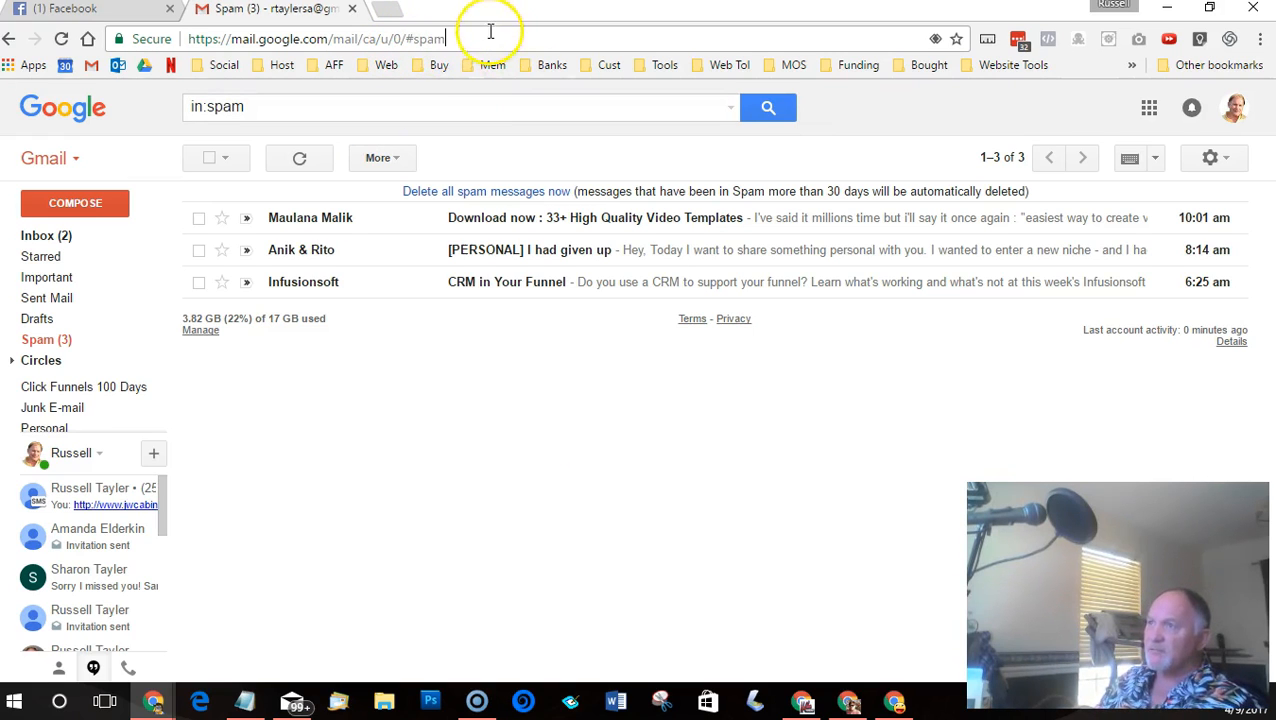
pyautogui.click(315, 38)
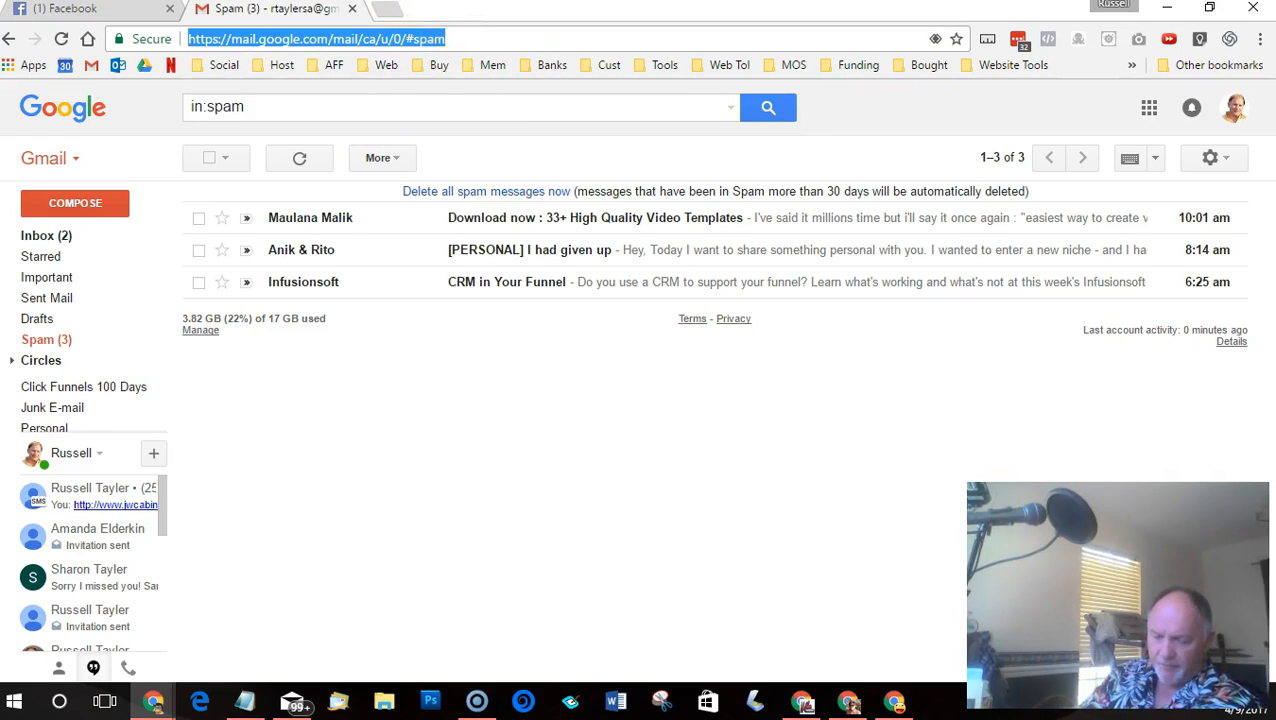
pyautogui.write('katoosh.com/busted/')
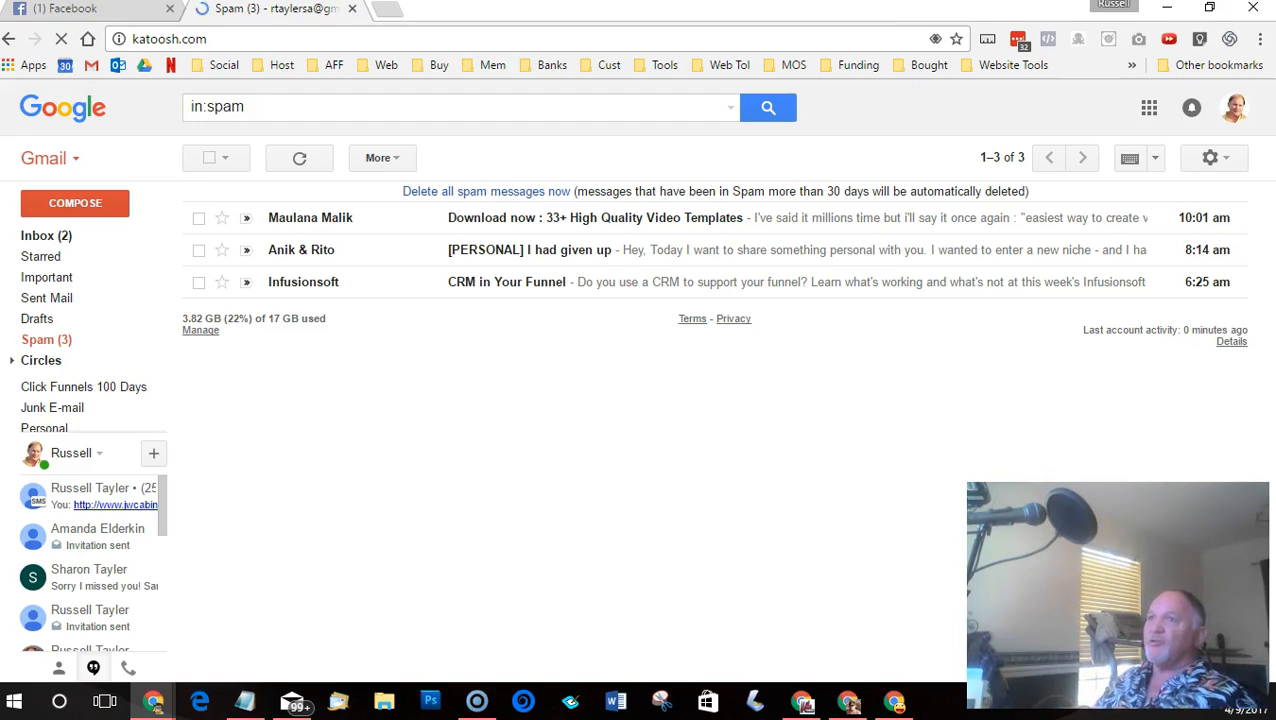
pyautogui.moveTo(562, 390)
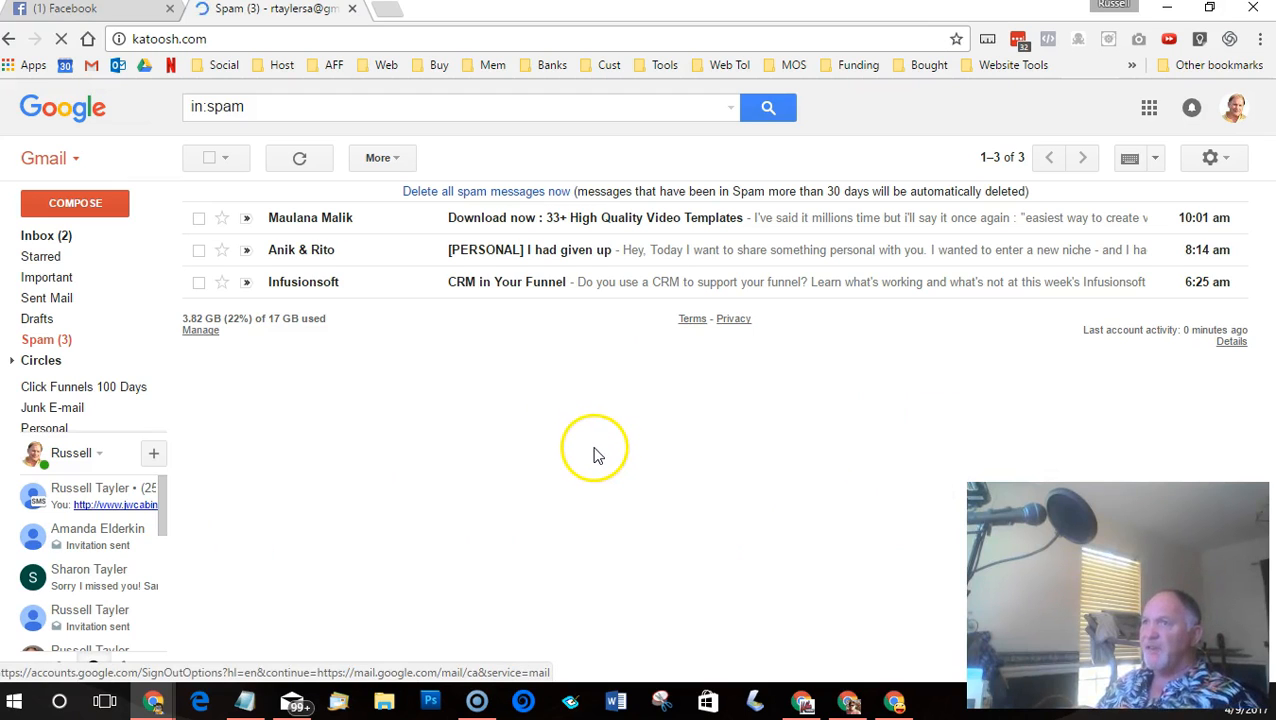
pyautogui.moveTo(600, 458)
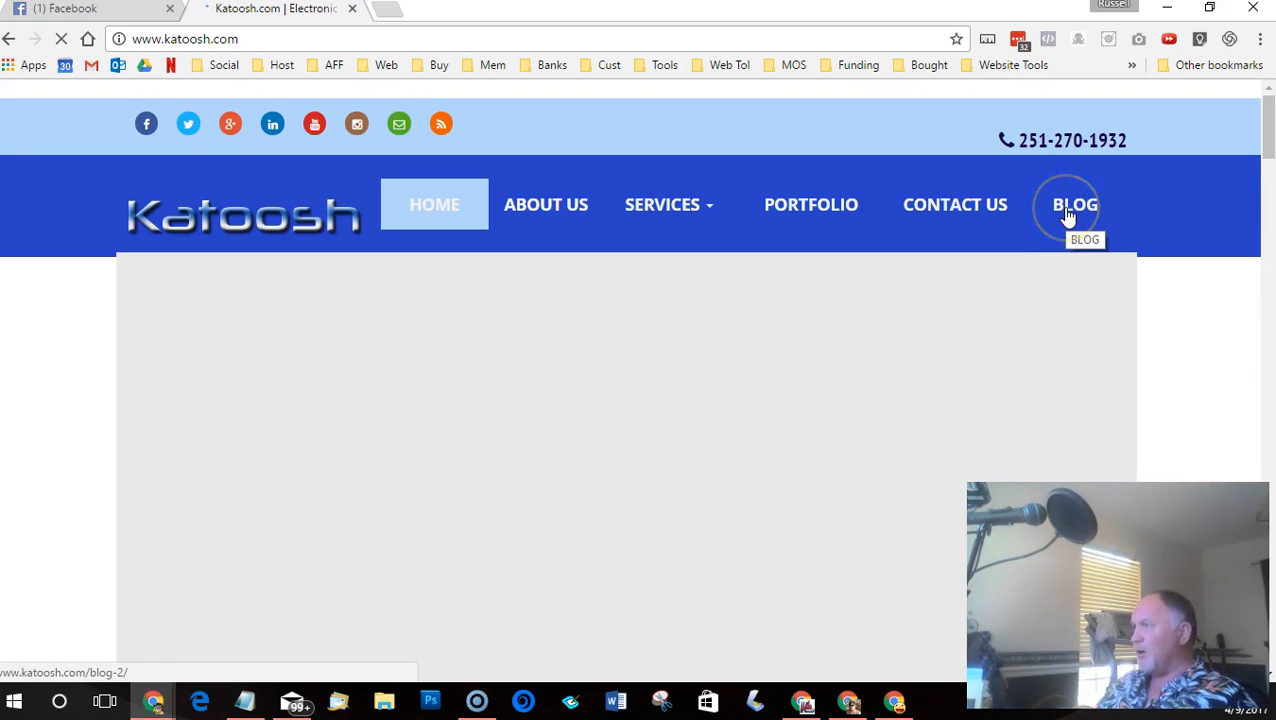
pyautogui.click(1074, 204)
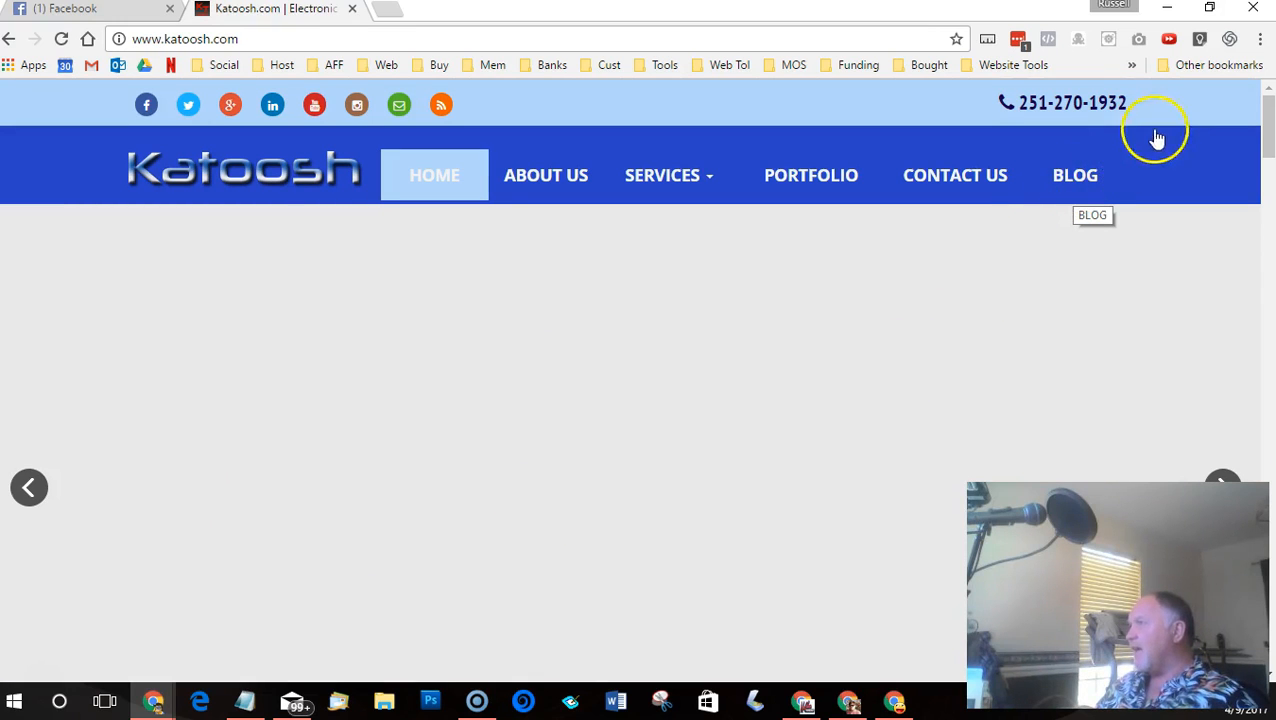
pyautogui.moveTo(215, 157)
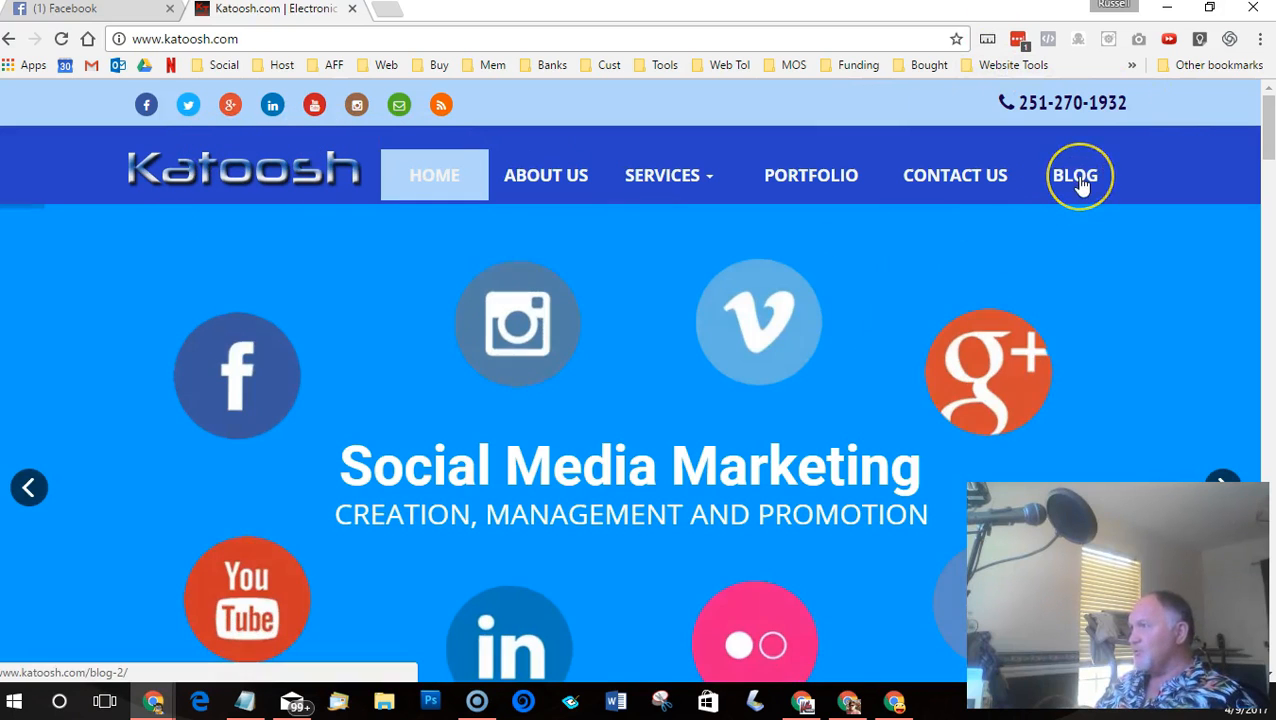
pyautogui.moveTo(1075, 175)
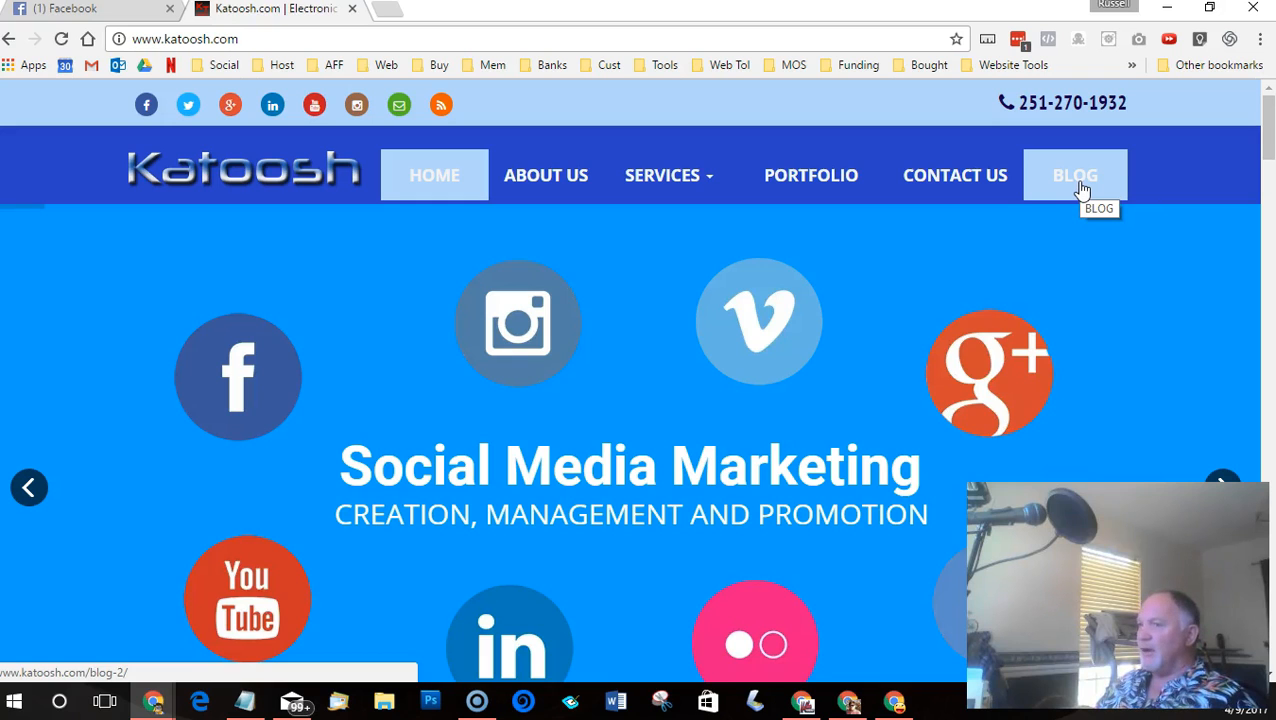
pyautogui.moveTo(603, 405)
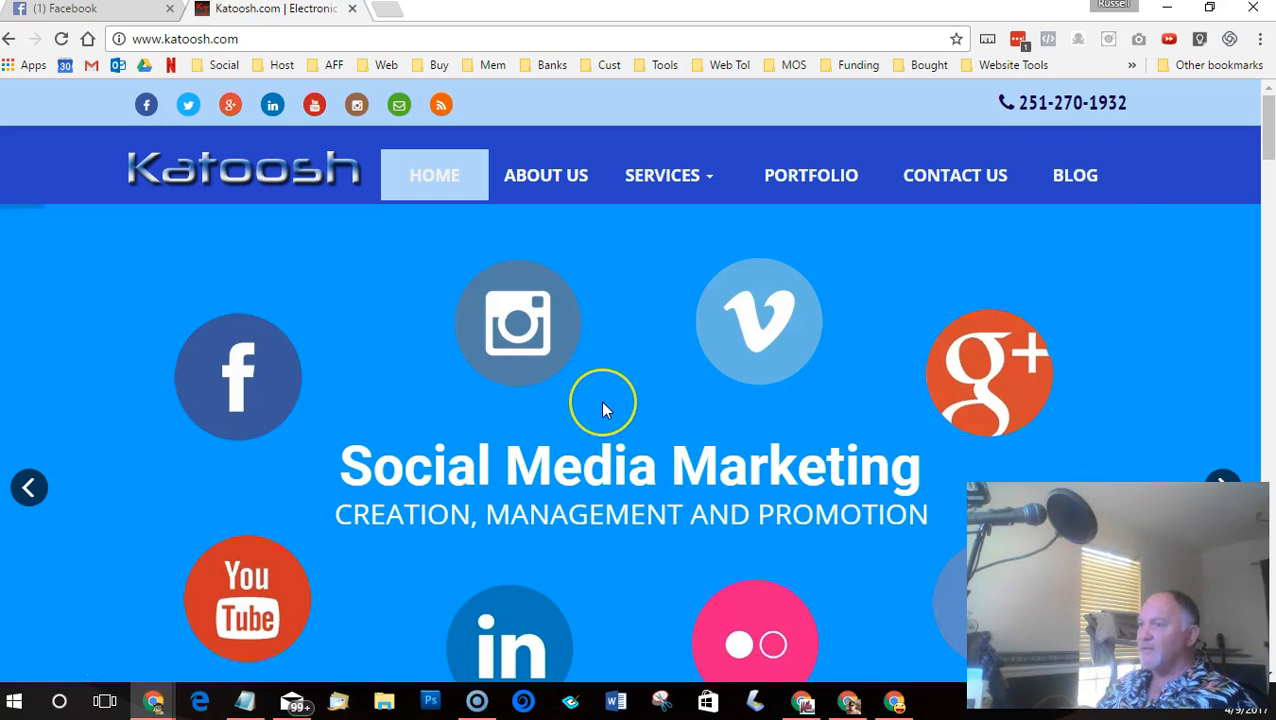
pyautogui.moveTo(603, 408)
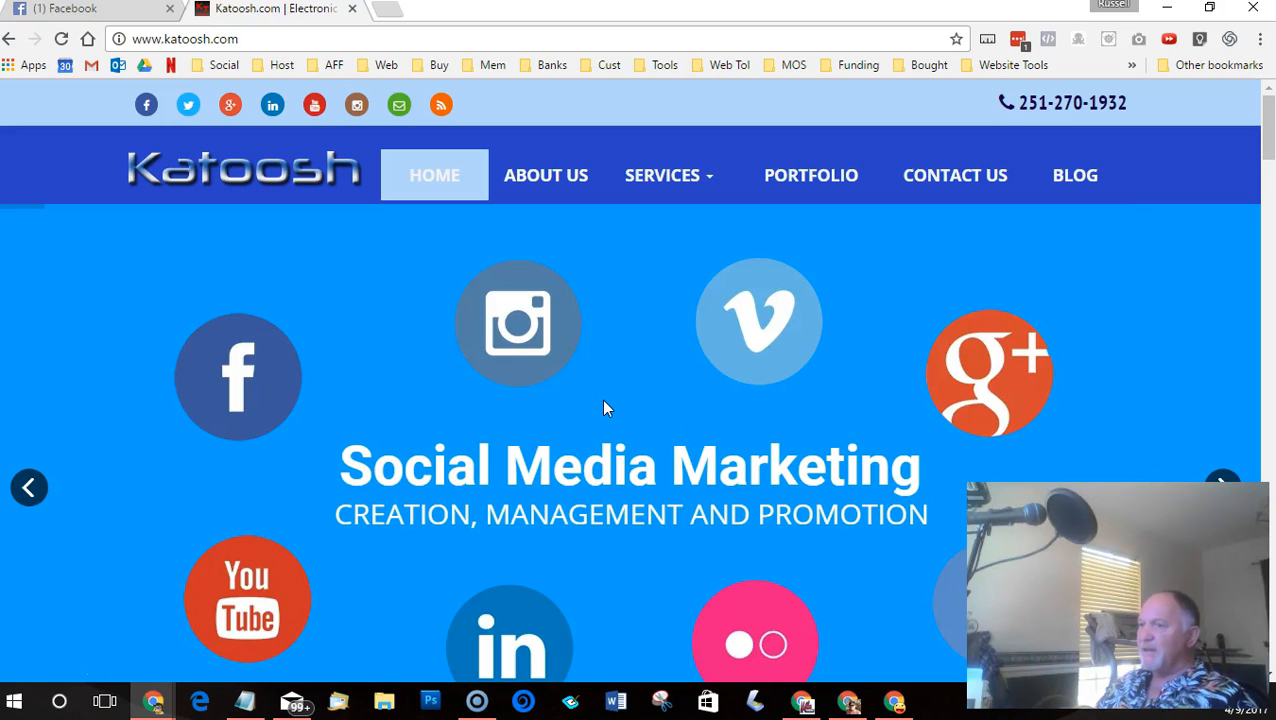
pyautogui.moveTo(643, 235)
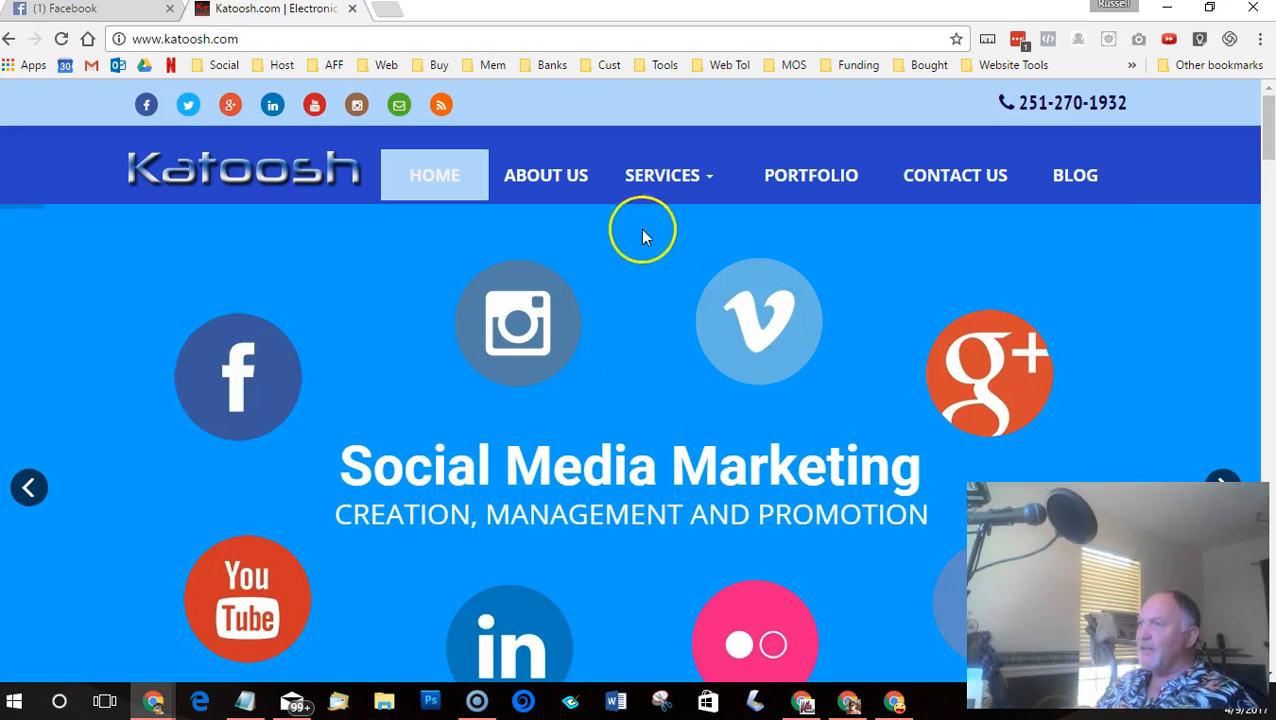
pyautogui.moveTo(700, 175)
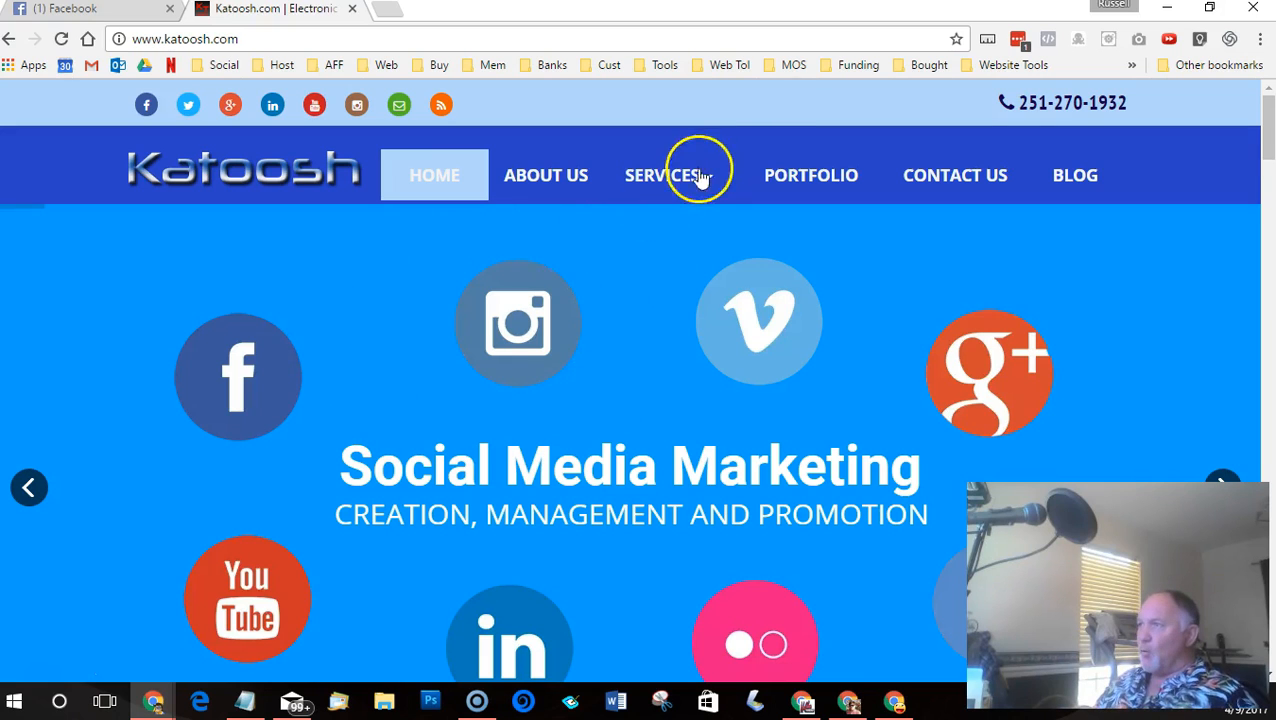
pyautogui.moveTo(948, 107)
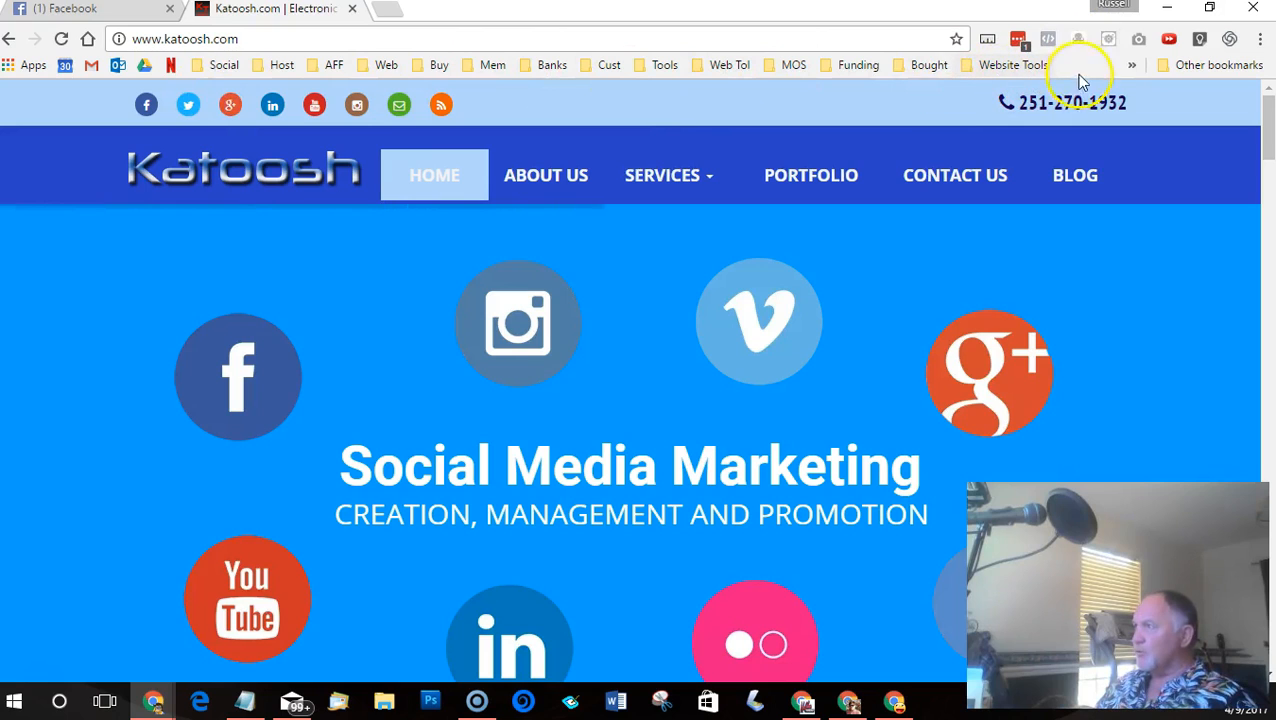
pyautogui.moveTo(620, 290)
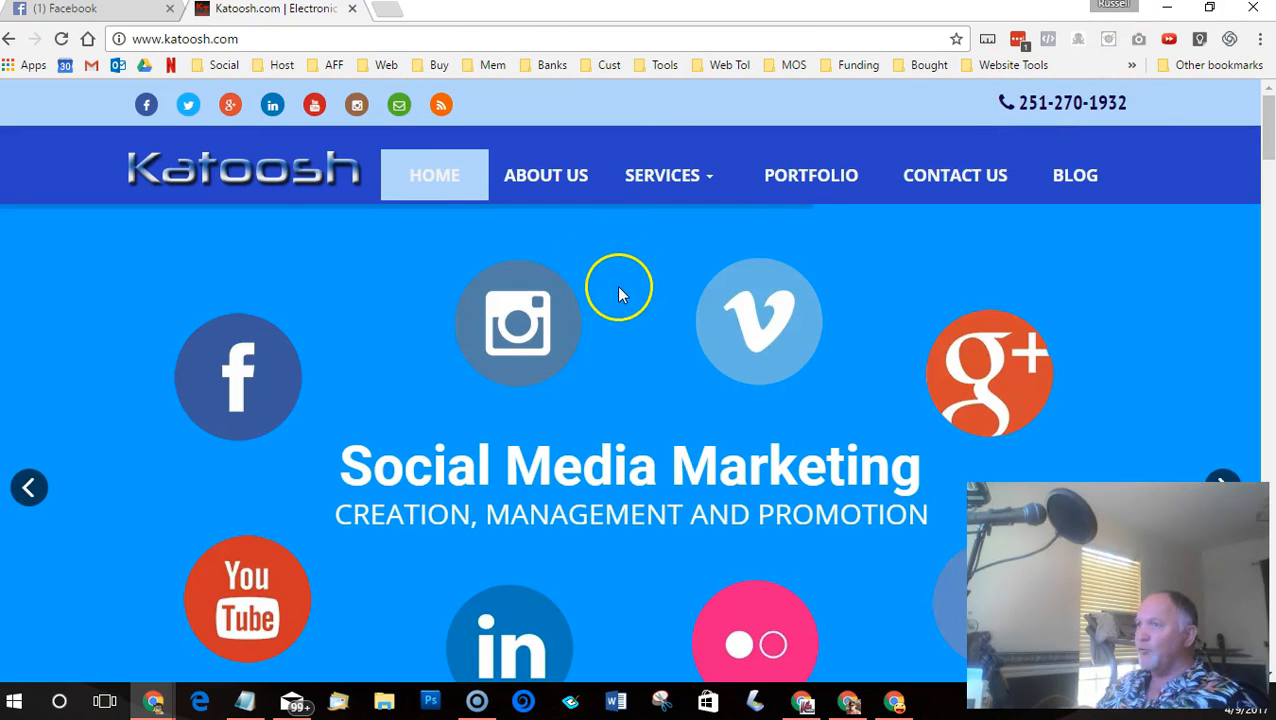
pyautogui.moveTo(619, 293)
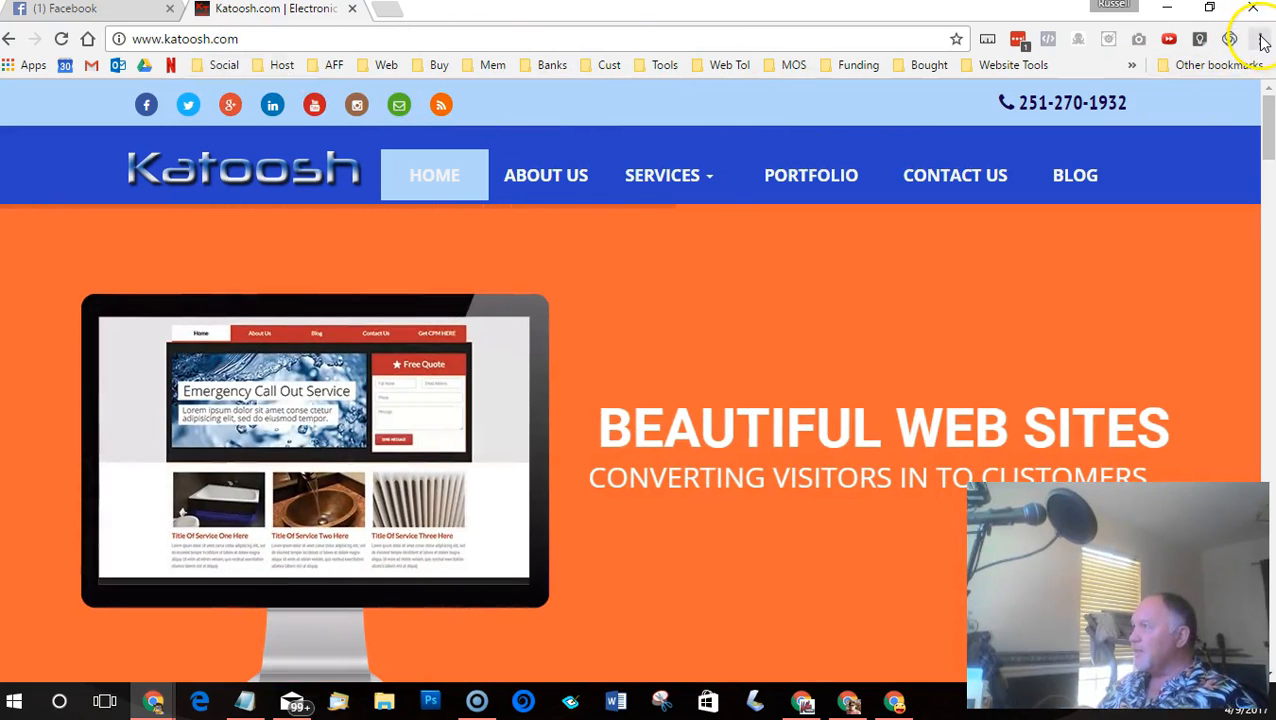
# In Chrome Settings, enable 'Always show the bookmarks bar' under Appearance
pyautogui.click(1259, 38)
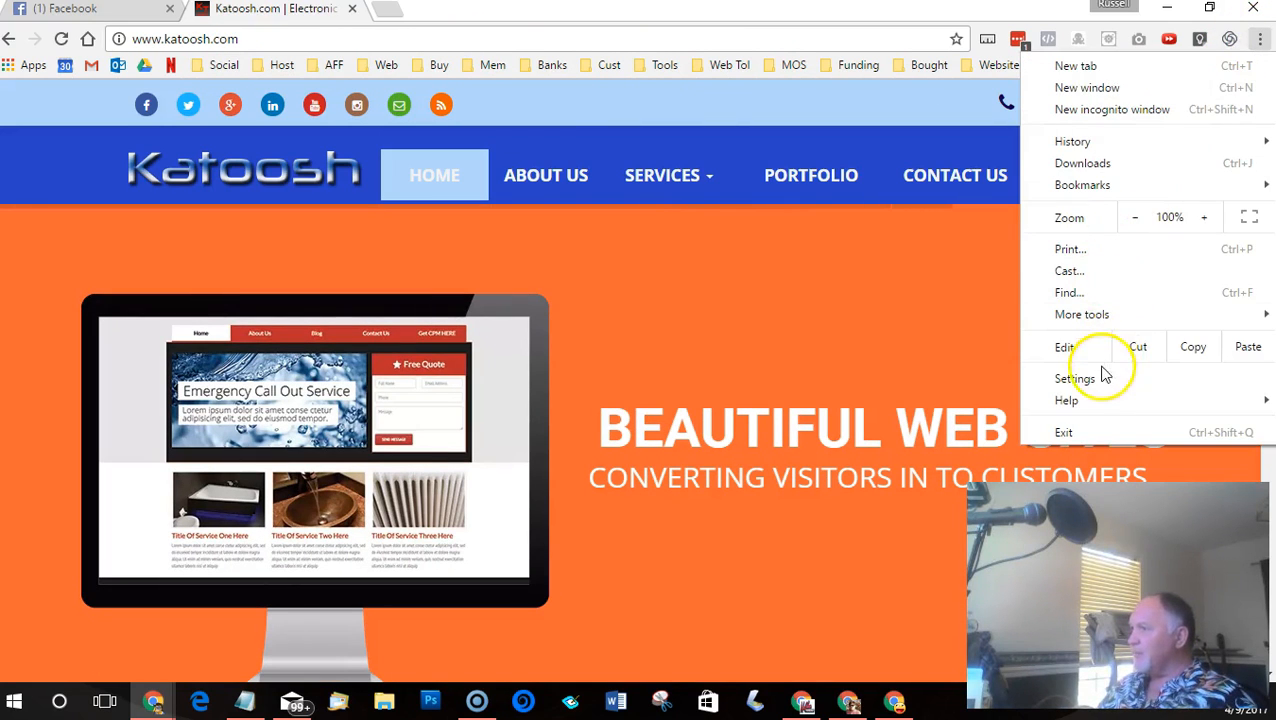
pyautogui.click(1077, 378)
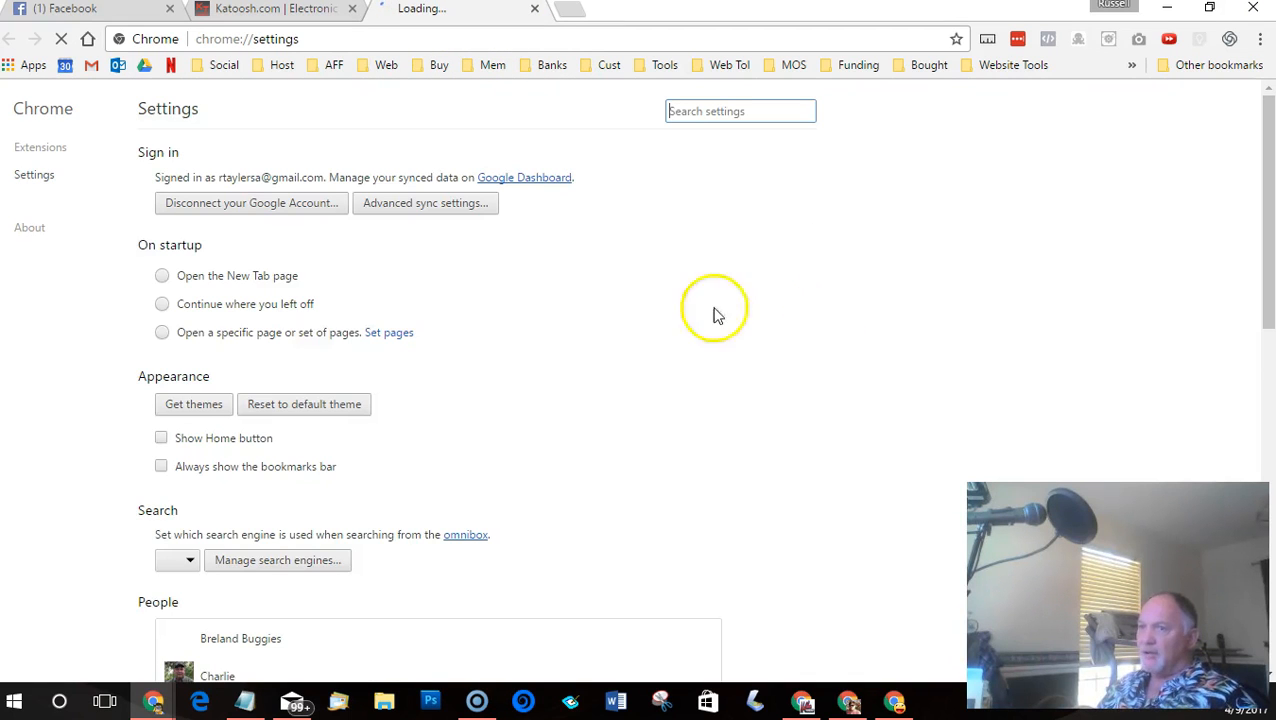
pyautogui.click(161, 437)
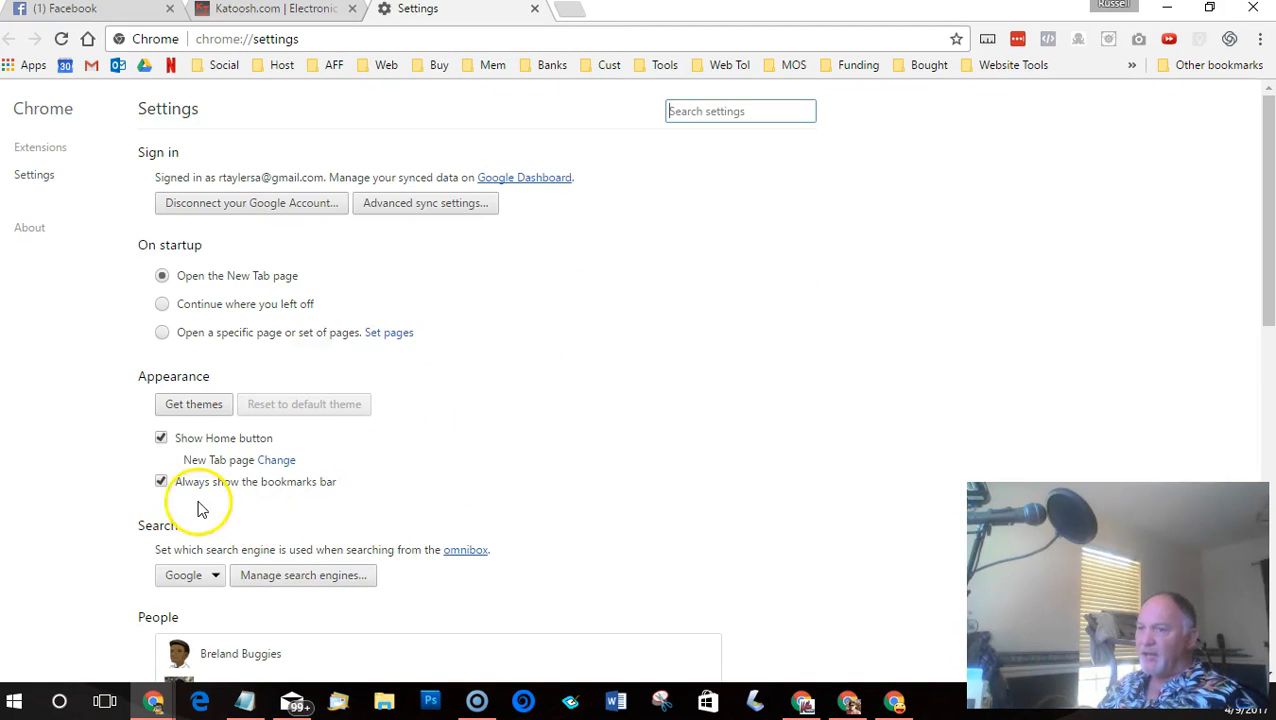
pyautogui.moveTo(335, 490)
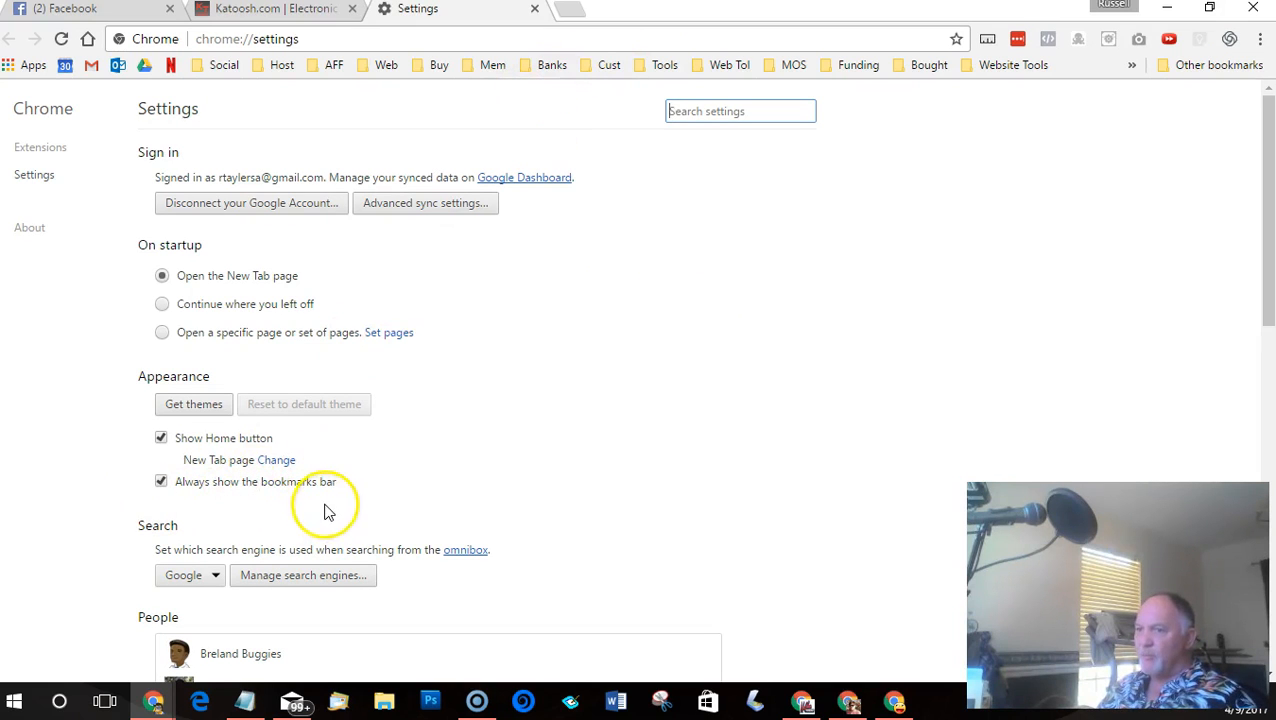
pyautogui.moveTo(208, 465)
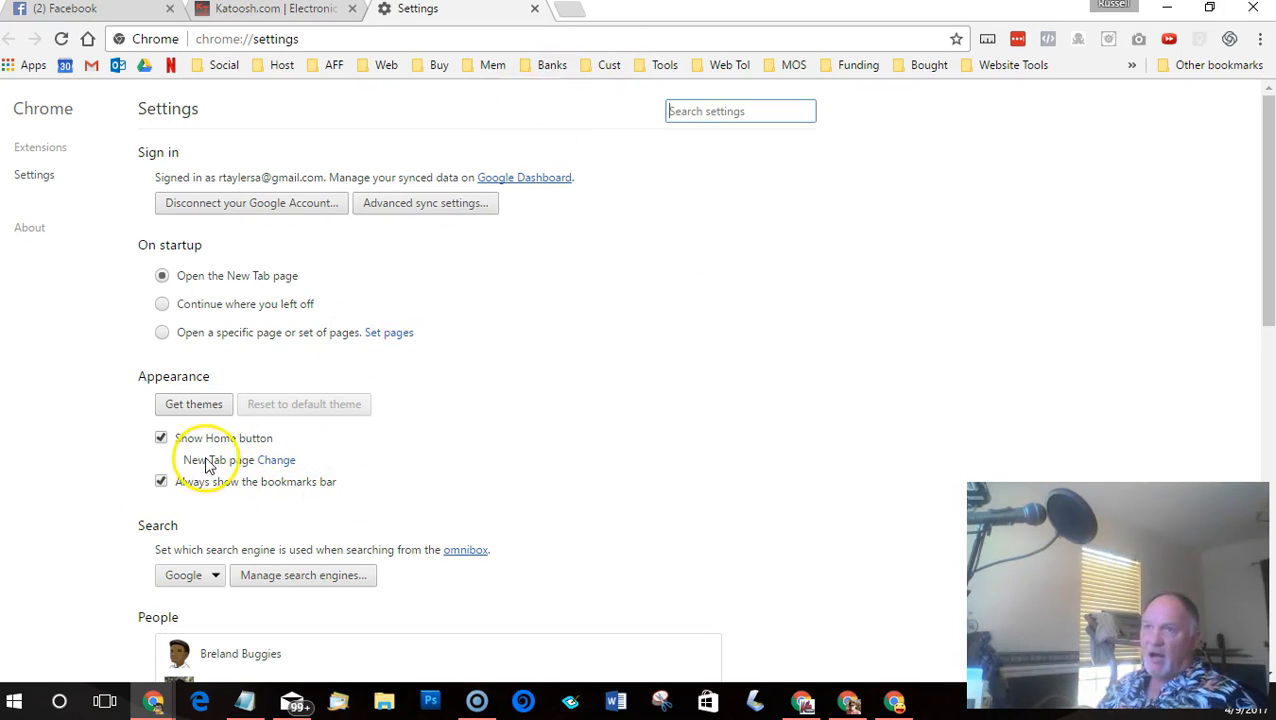
pyautogui.moveTo(200, 393)
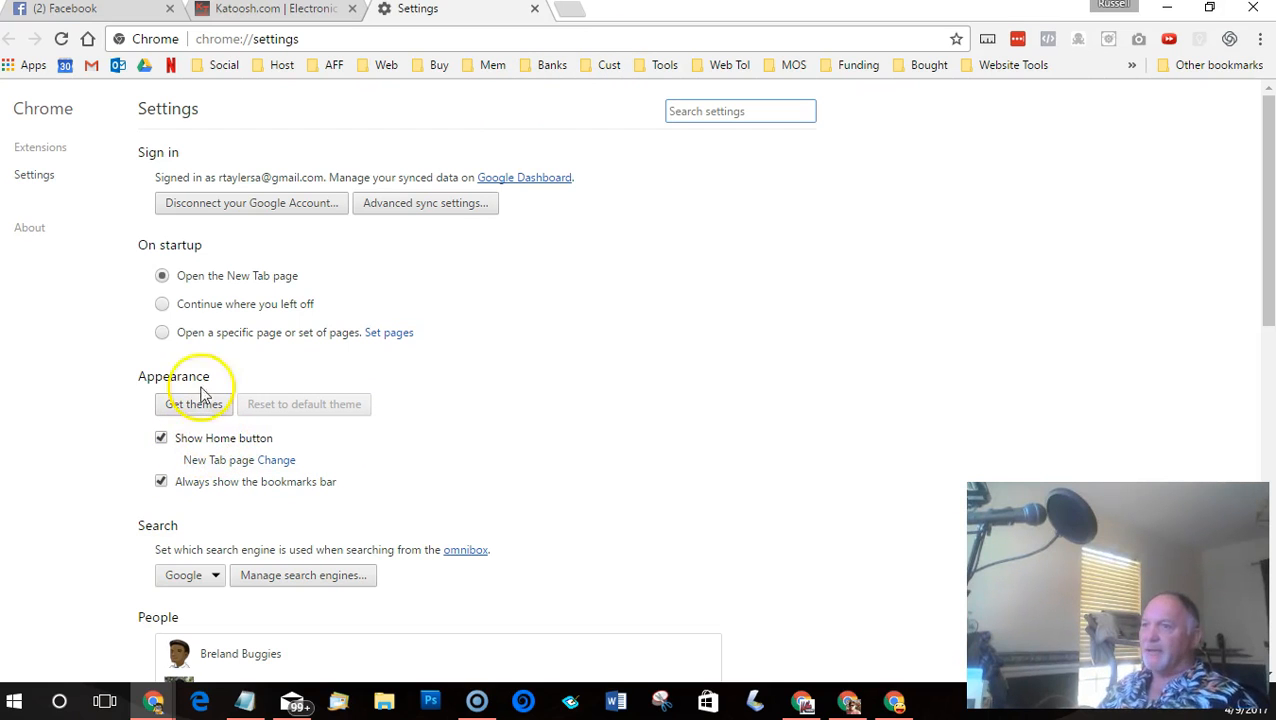
pyautogui.moveTo(245, 278)
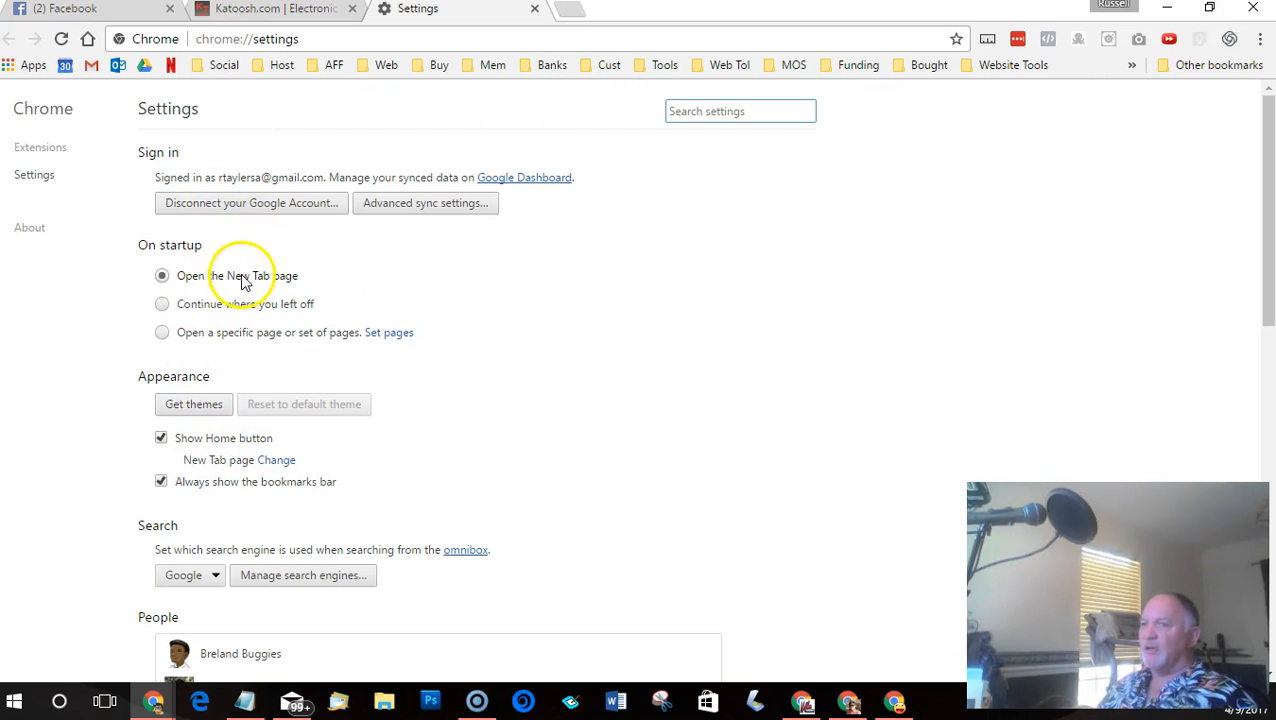
pyautogui.moveTo(293, 300)
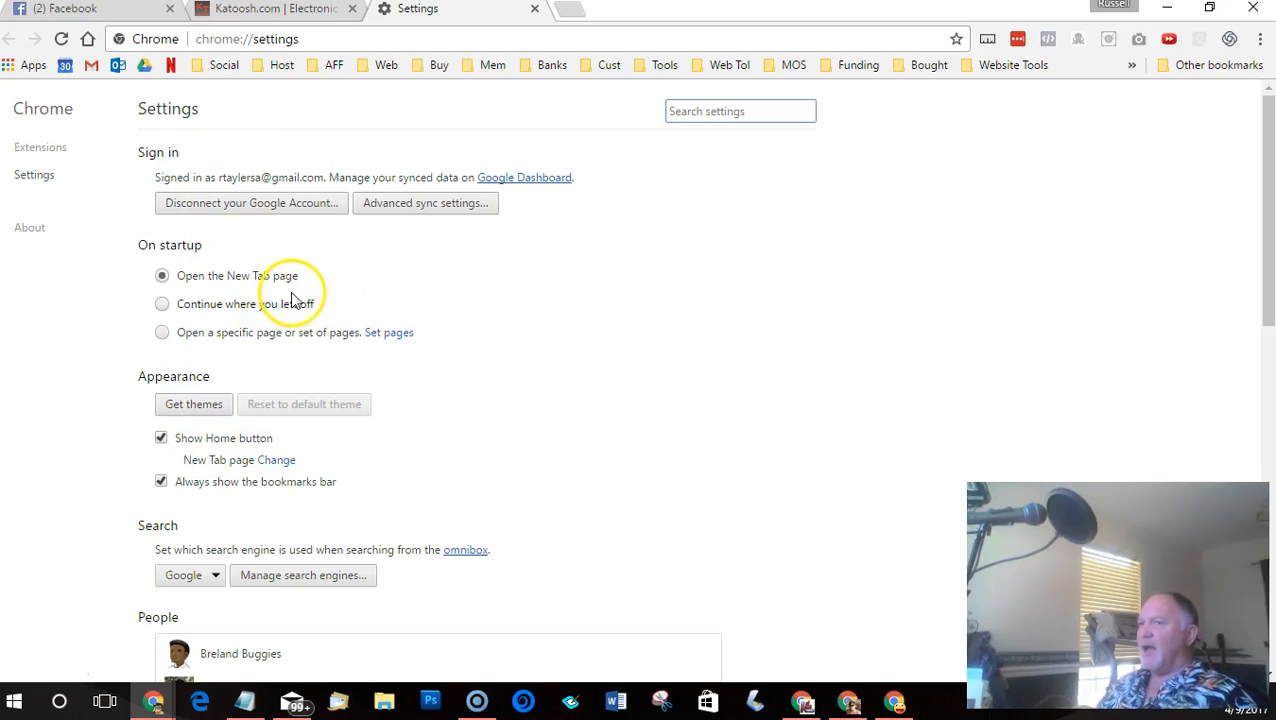
pyautogui.moveTo(1172, 195)
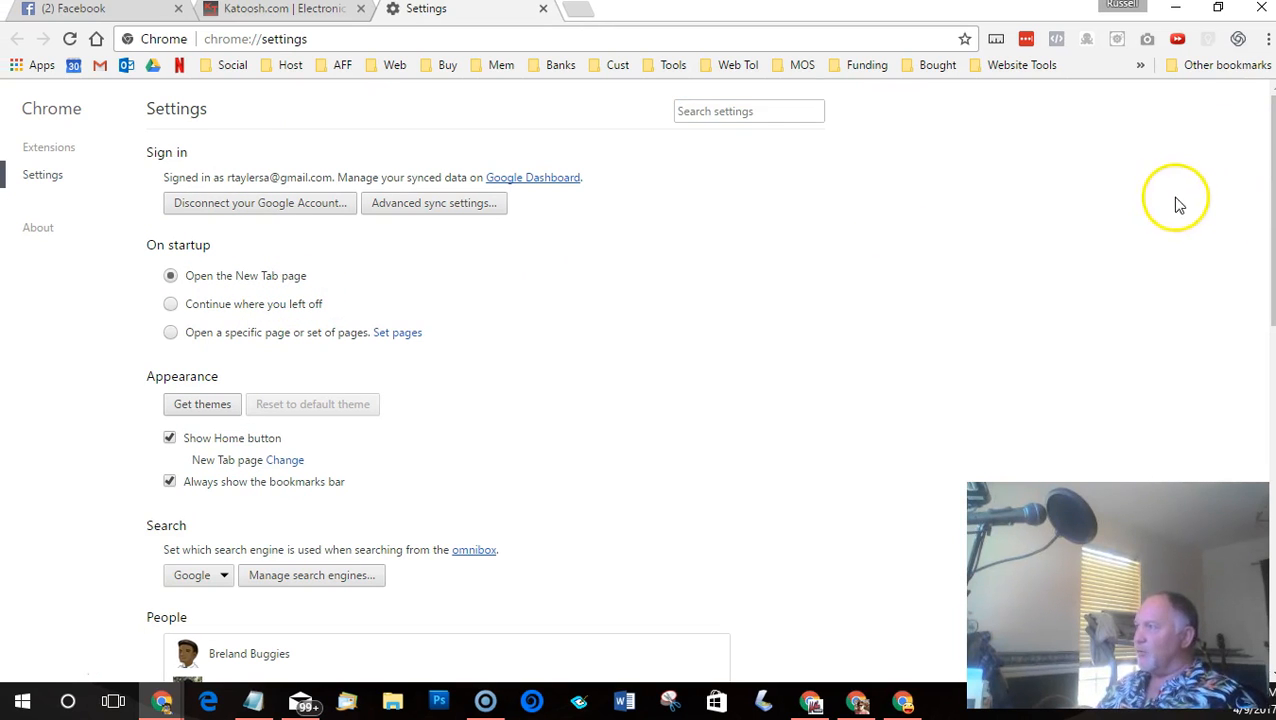
pyautogui.moveTo(1270, 300)
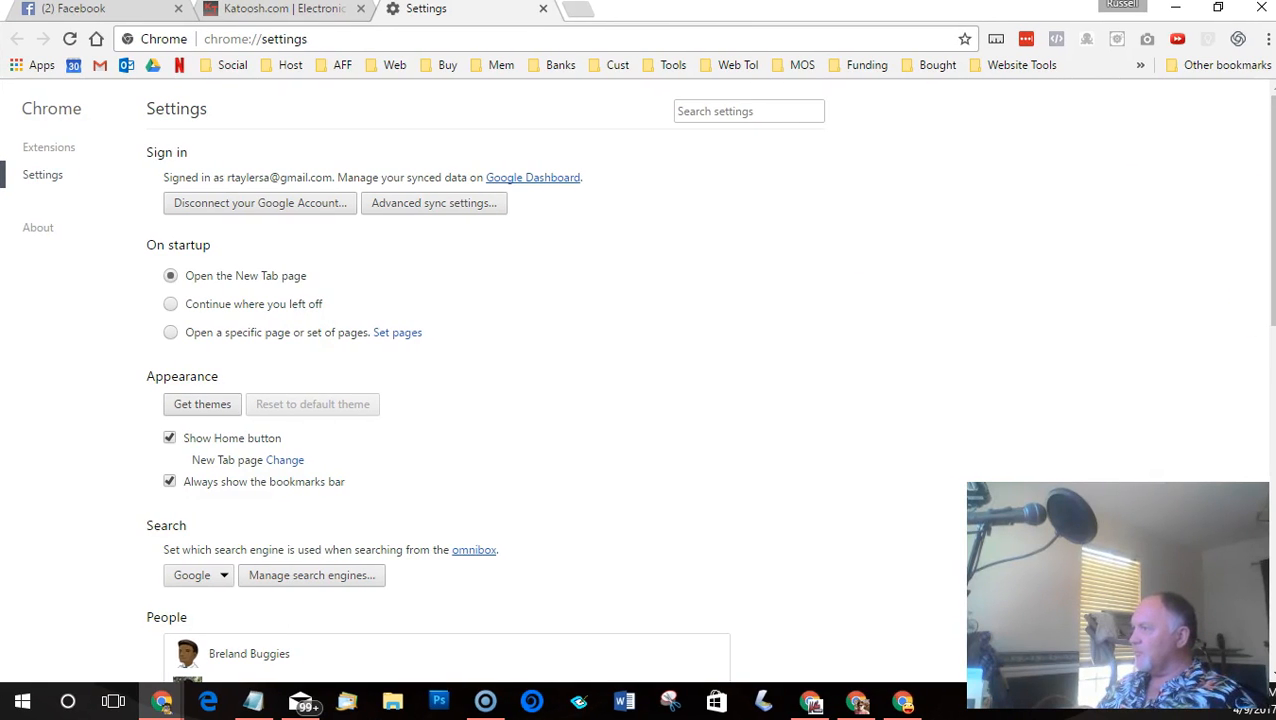
pyautogui.moveTo(1217, 8)
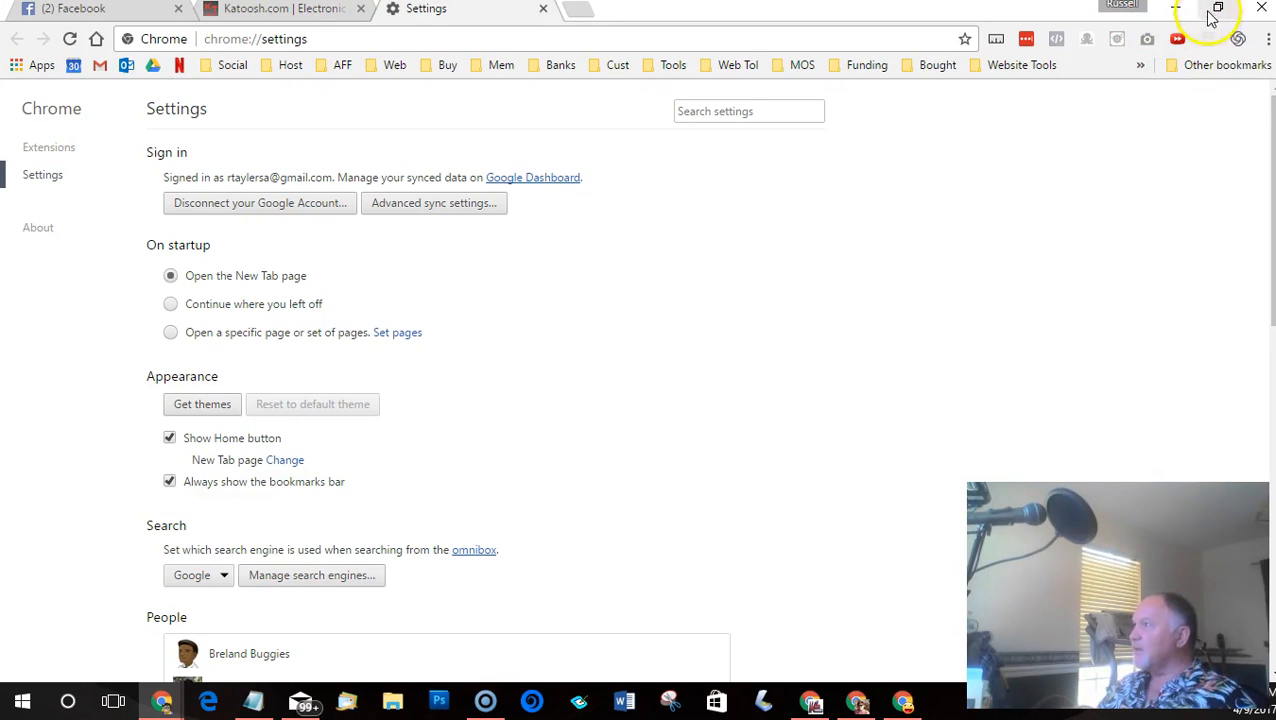
# Remove the Test and Test2 profiles, confirming deletion of Test2's data, leaving Stokley Nursery through US O'Neill
pyautogui.click(1218, 8)
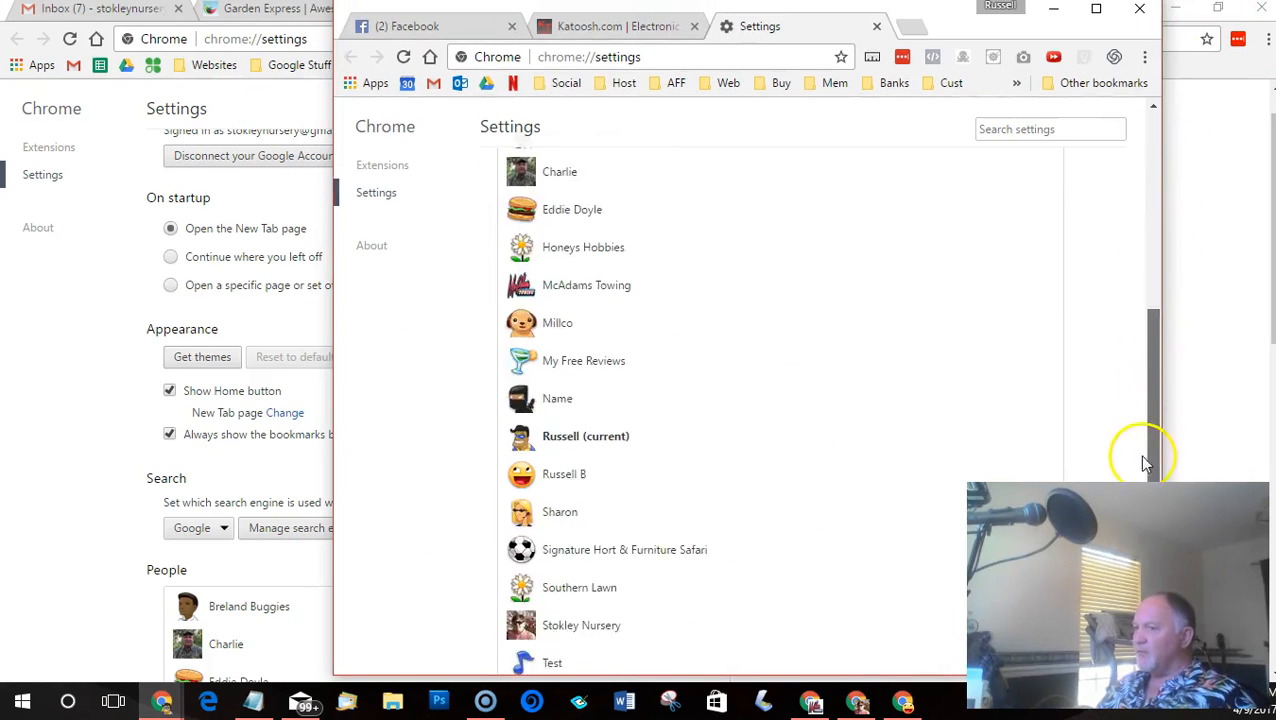
pyautogui.scroll(-3)
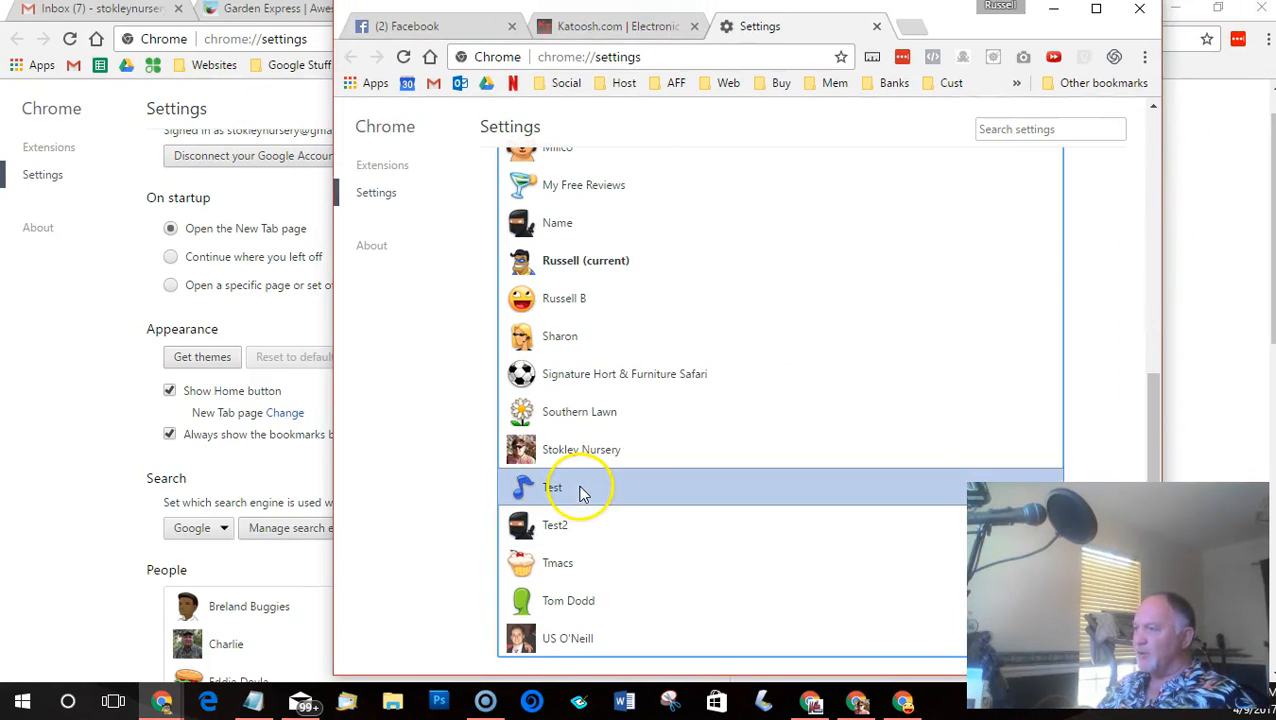
pyautogui.moveTo(1150, 405)
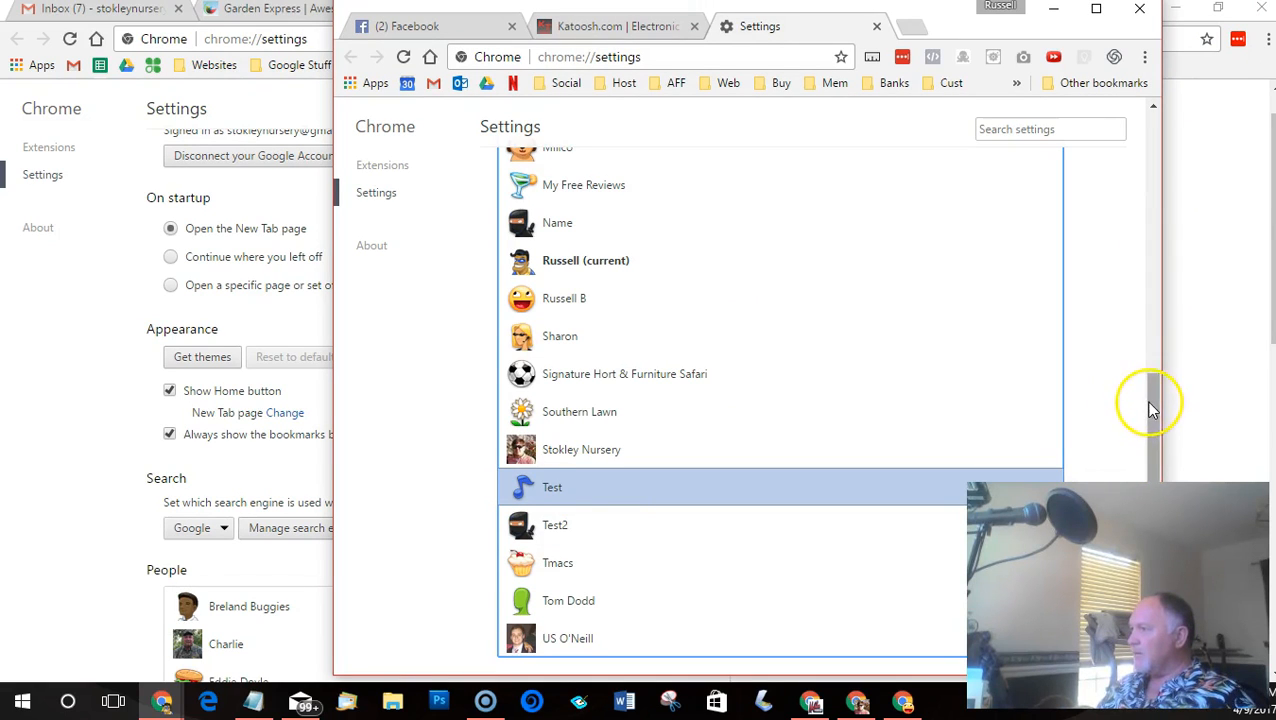
pyautogui.scroll(-3)
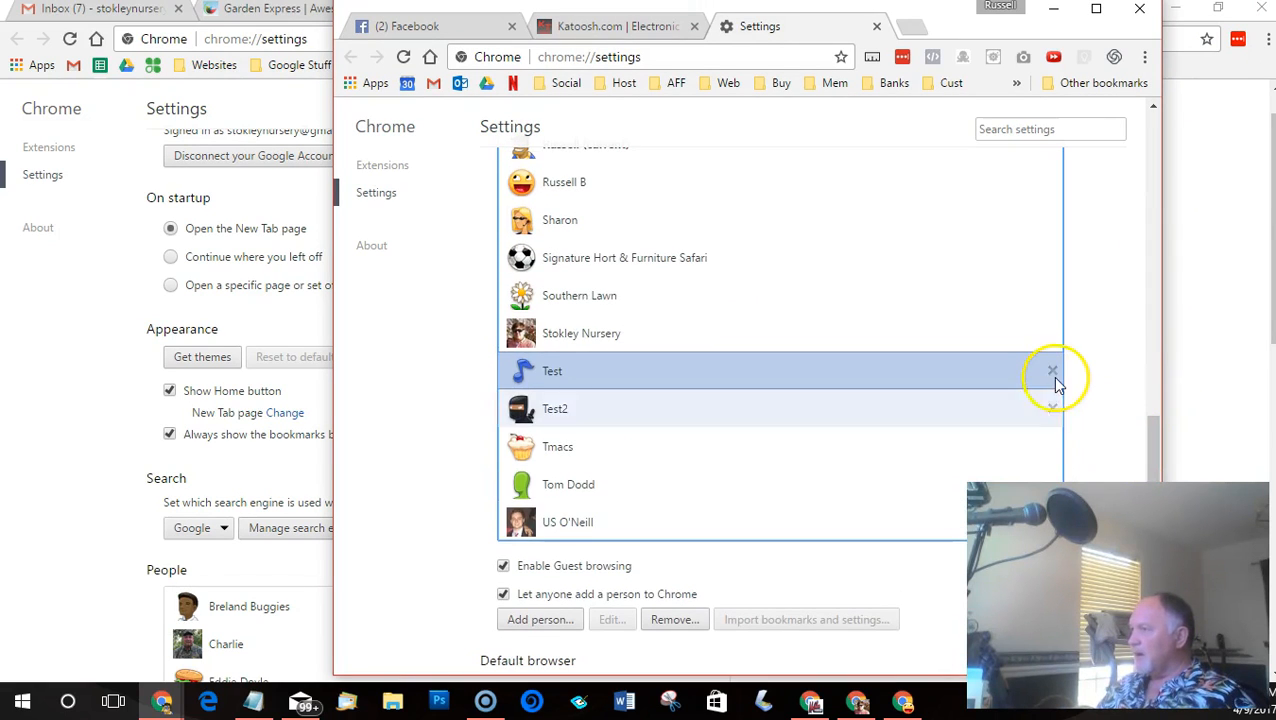
pyautogui.click(1052, 371)
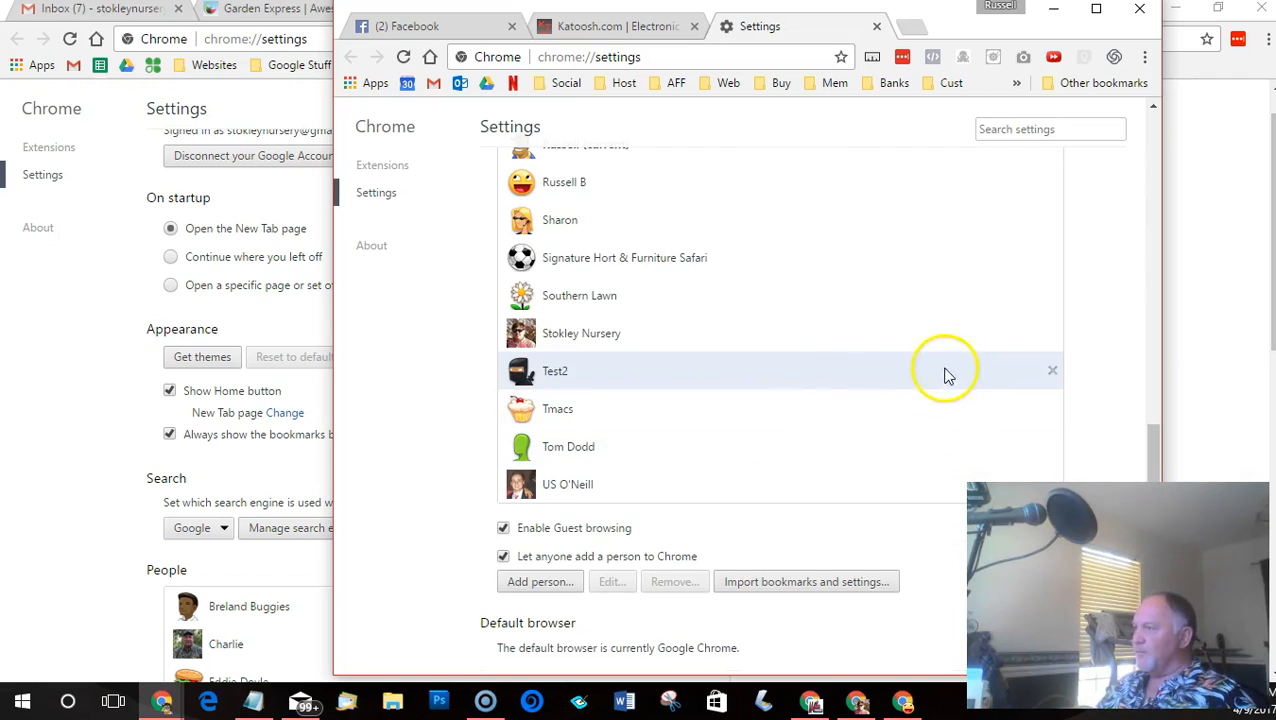
pyautogui.click(1052, 371)
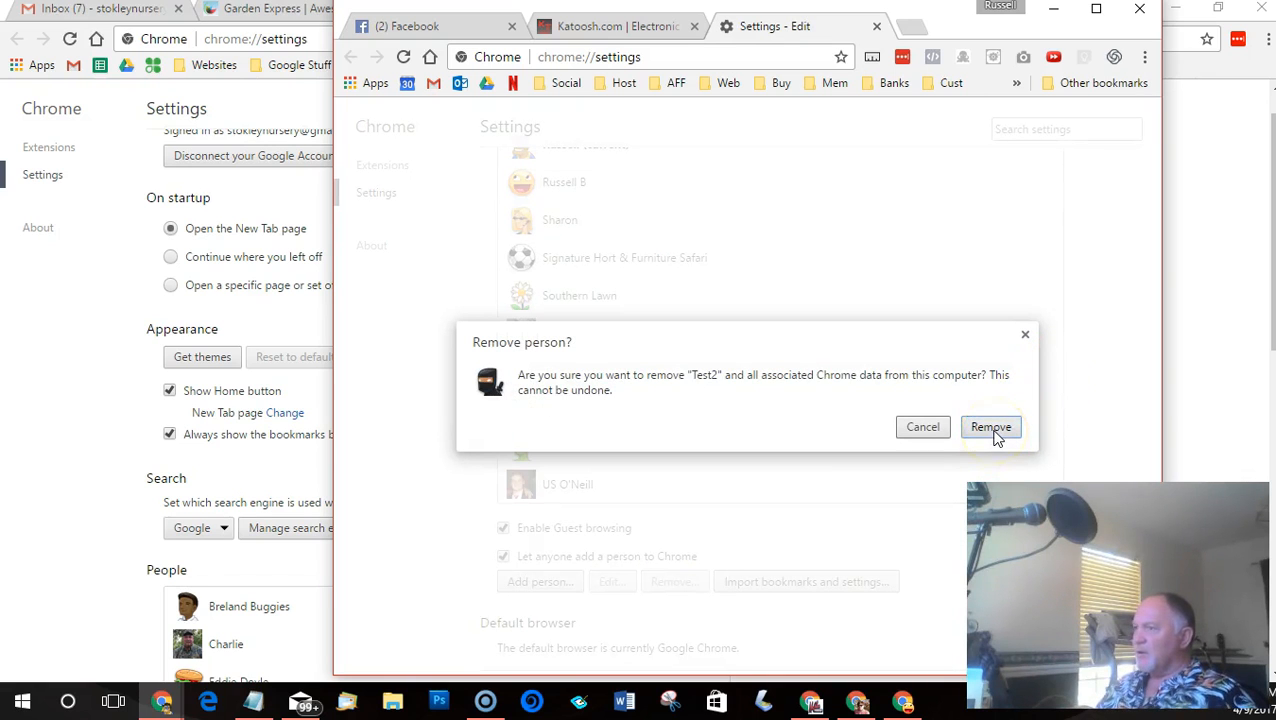
pyautogui.click(990, 427)
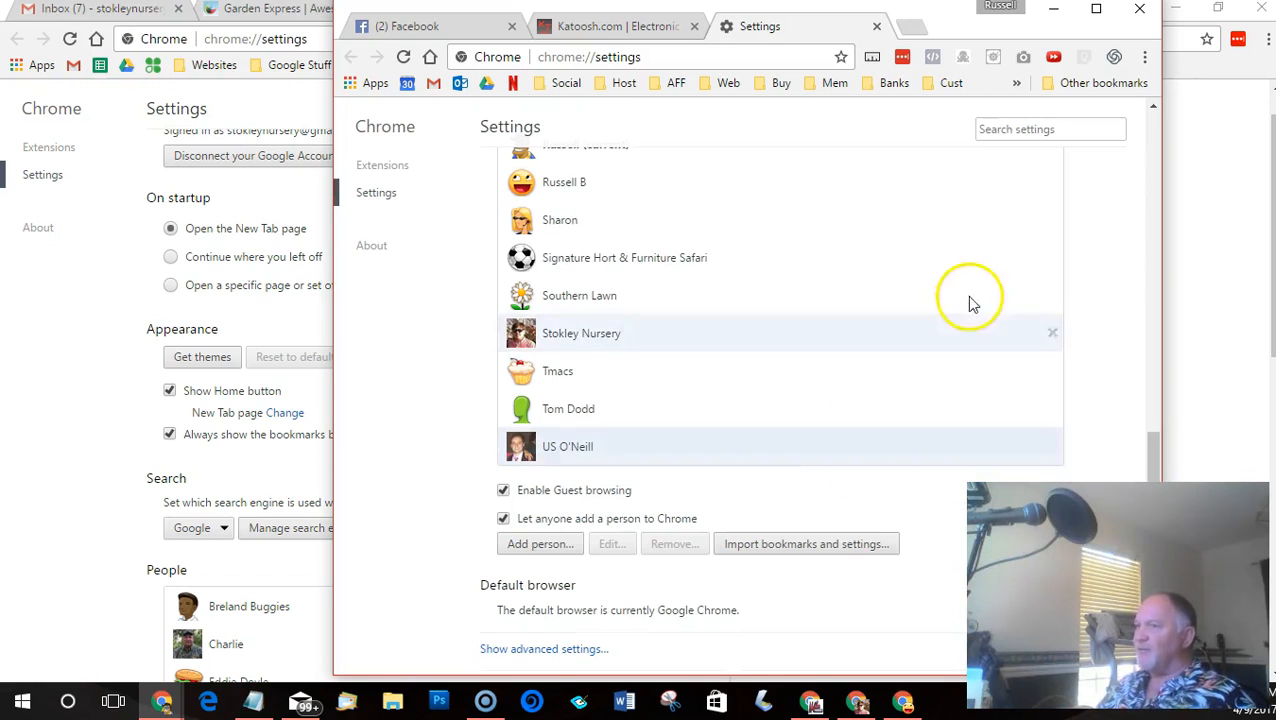
pyautogui.moveTo(1130, 405)
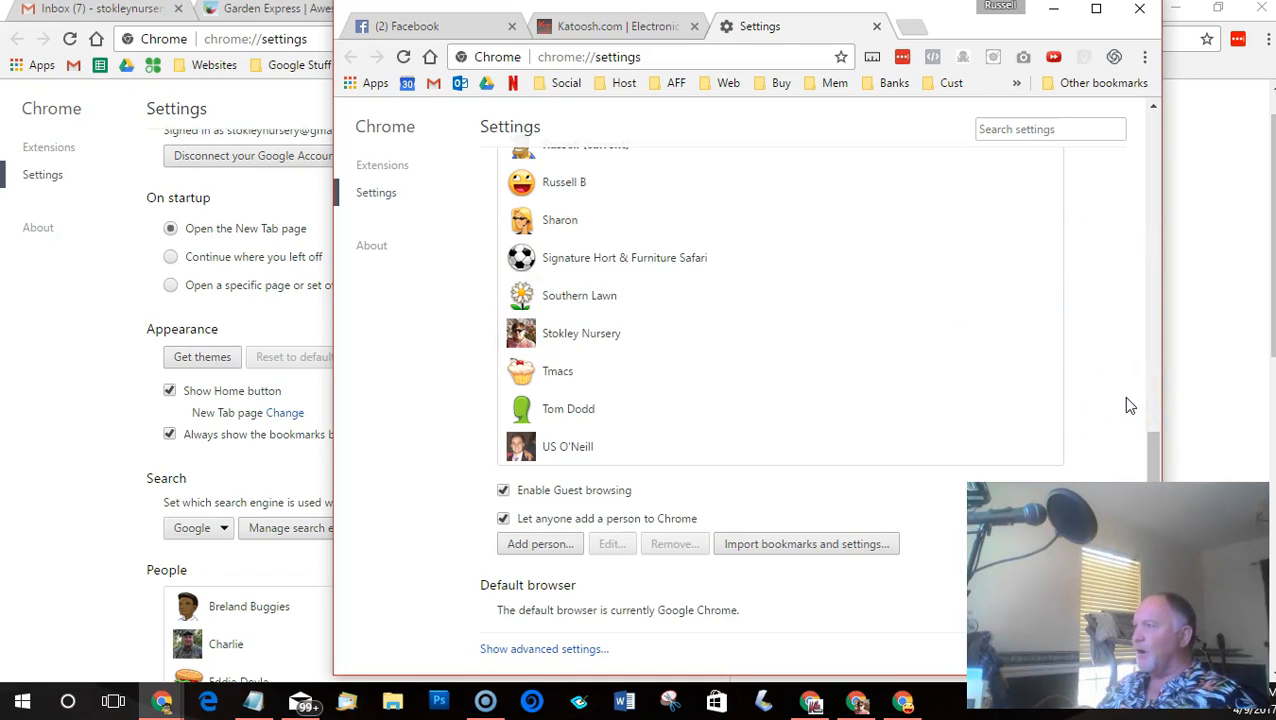
pyautogui.moveTo(1105, 288)
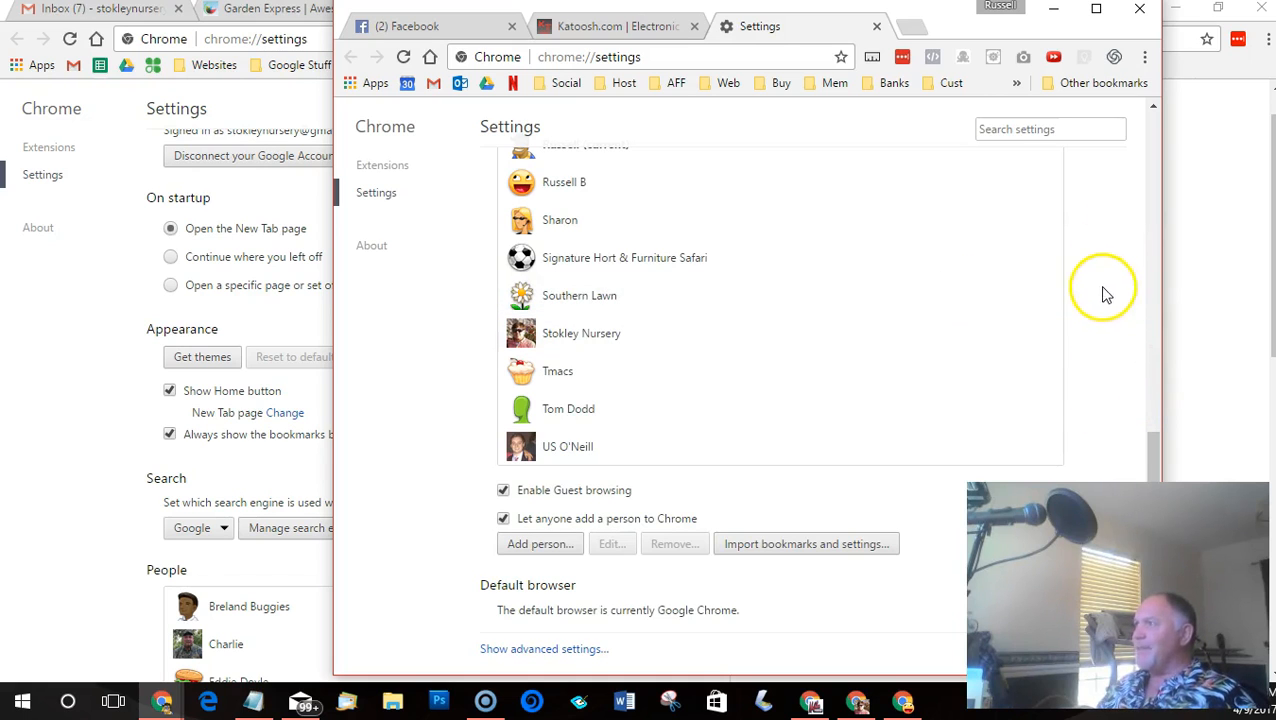
pyautogui.moveTo(1089, 247)
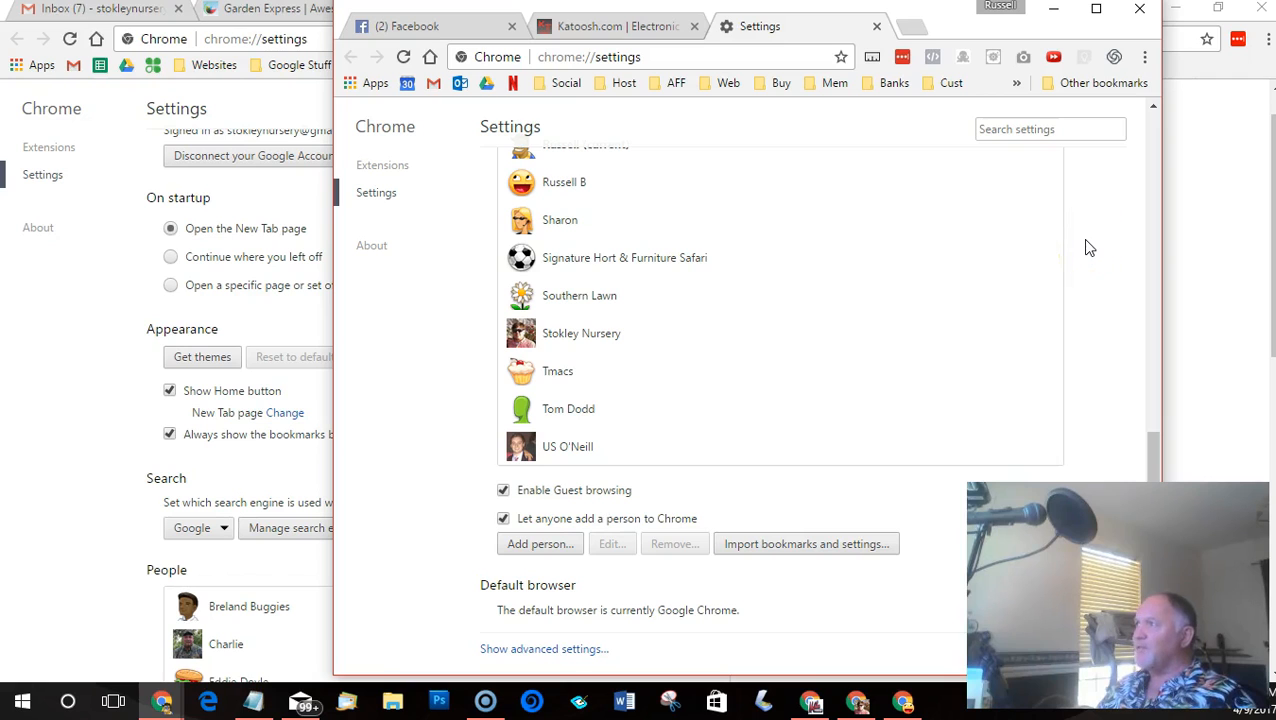